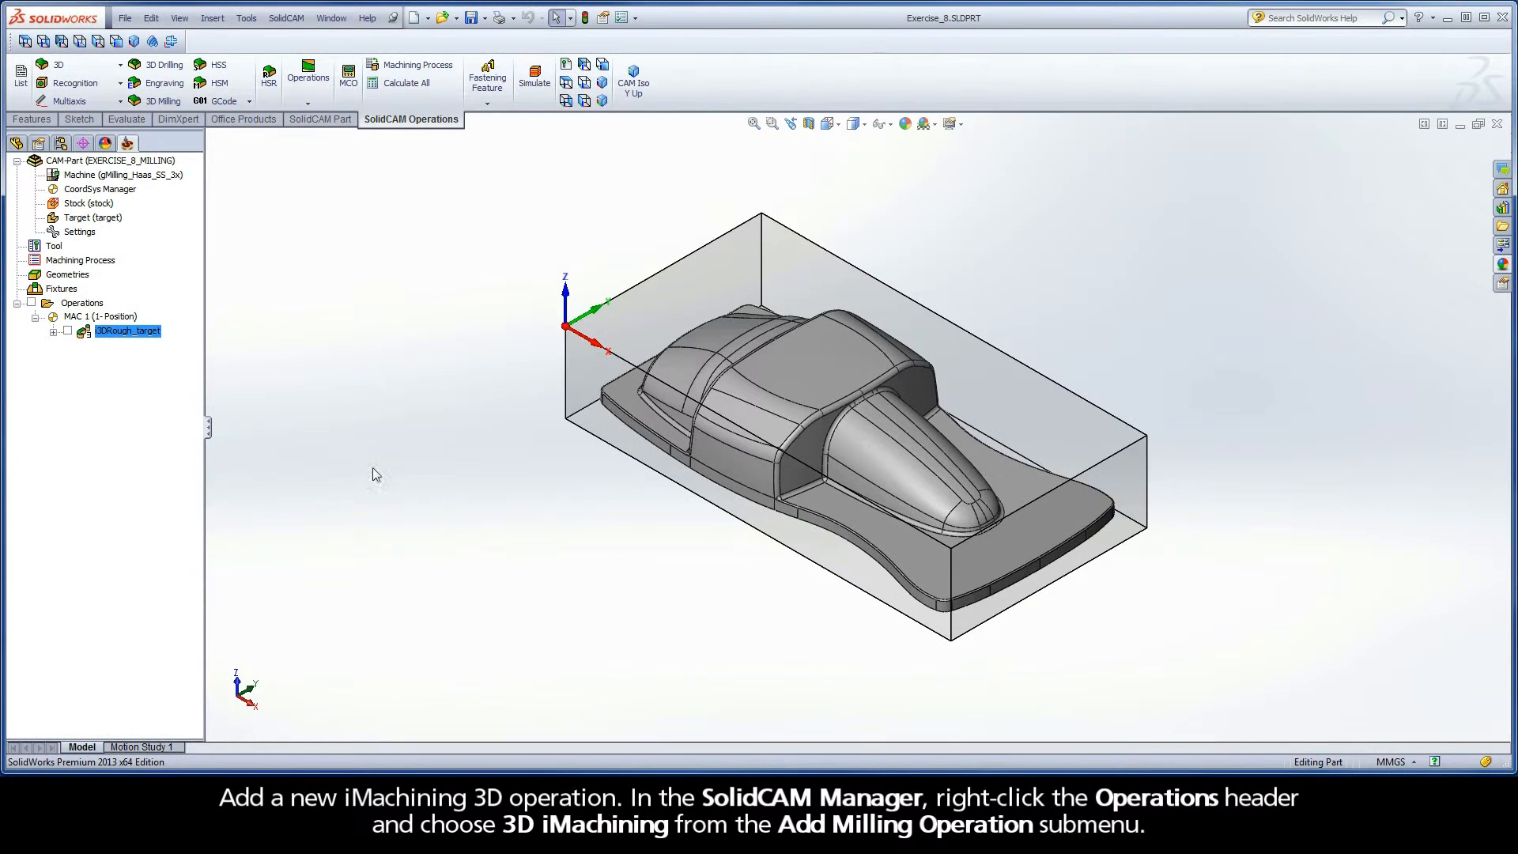
pyautogui.moveTo(102, 309)
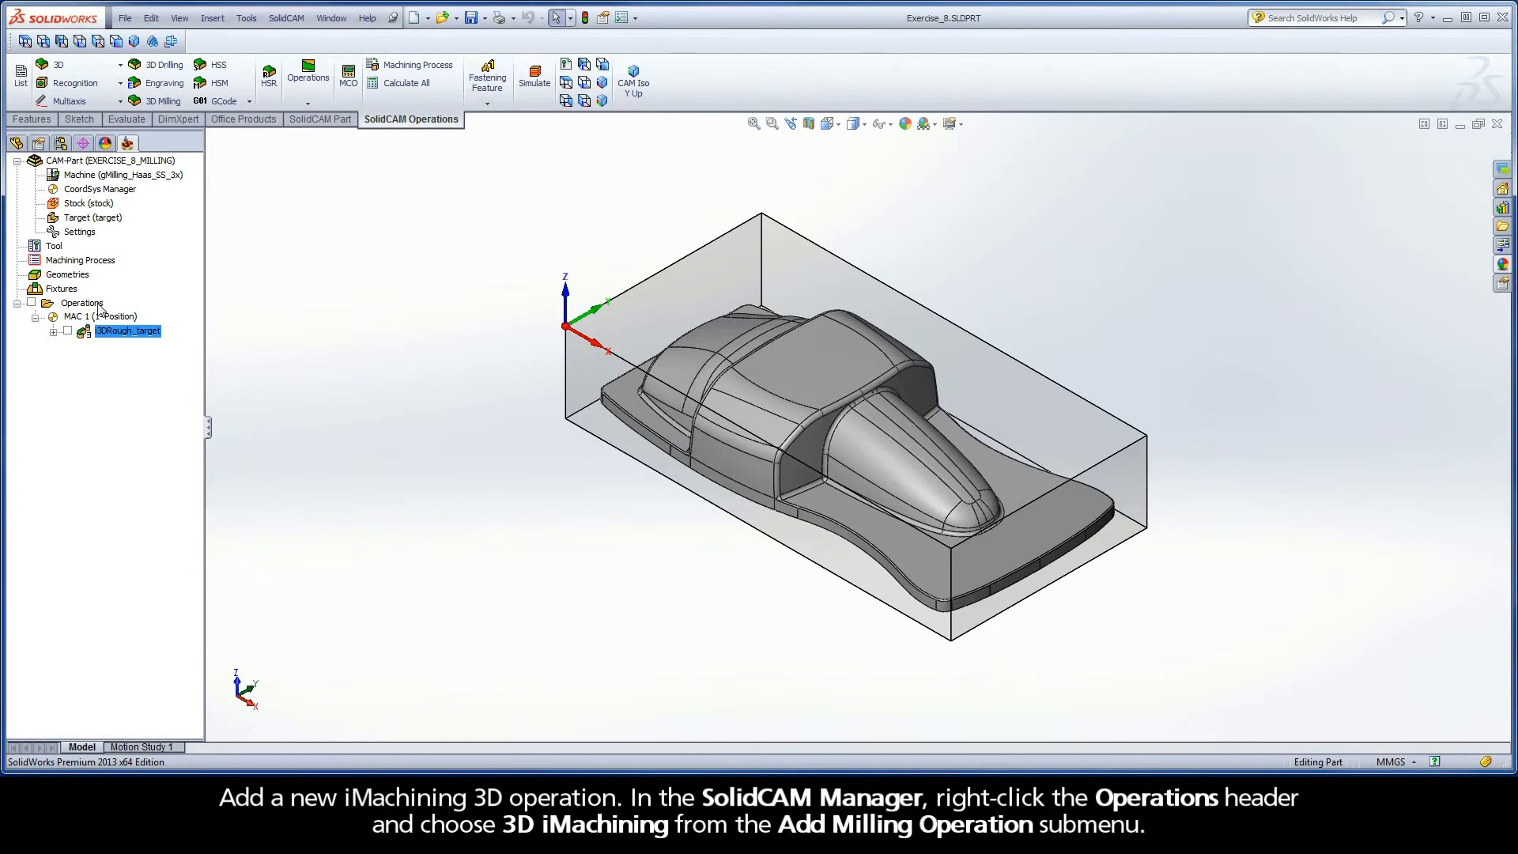
# Add a new 3D iMachining milling operation from the Operations header.
pyautogui.rightClick(82, 303)
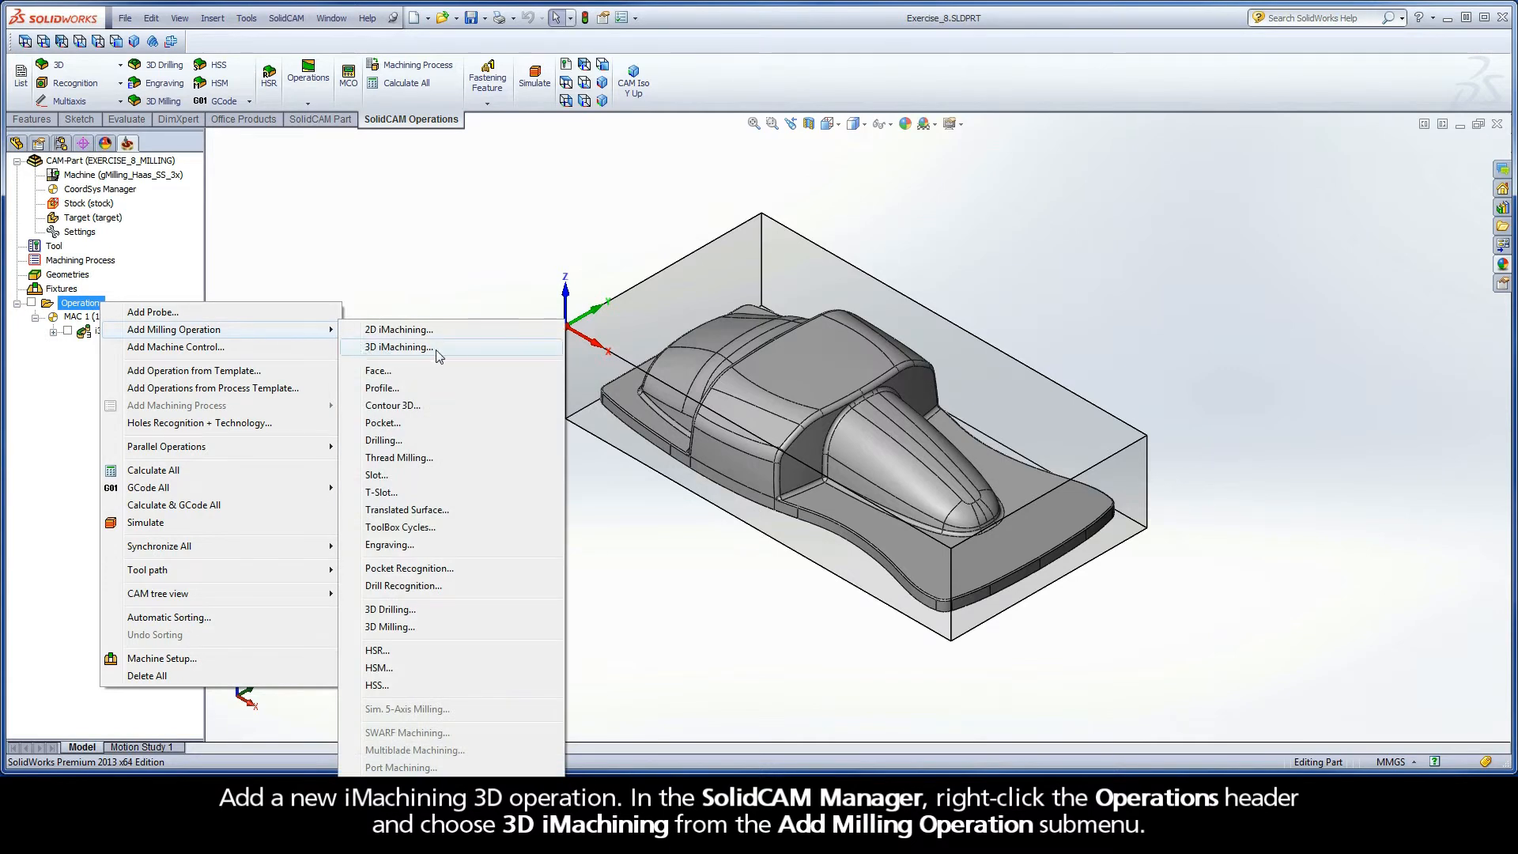
pyautogui.click(398, 347)
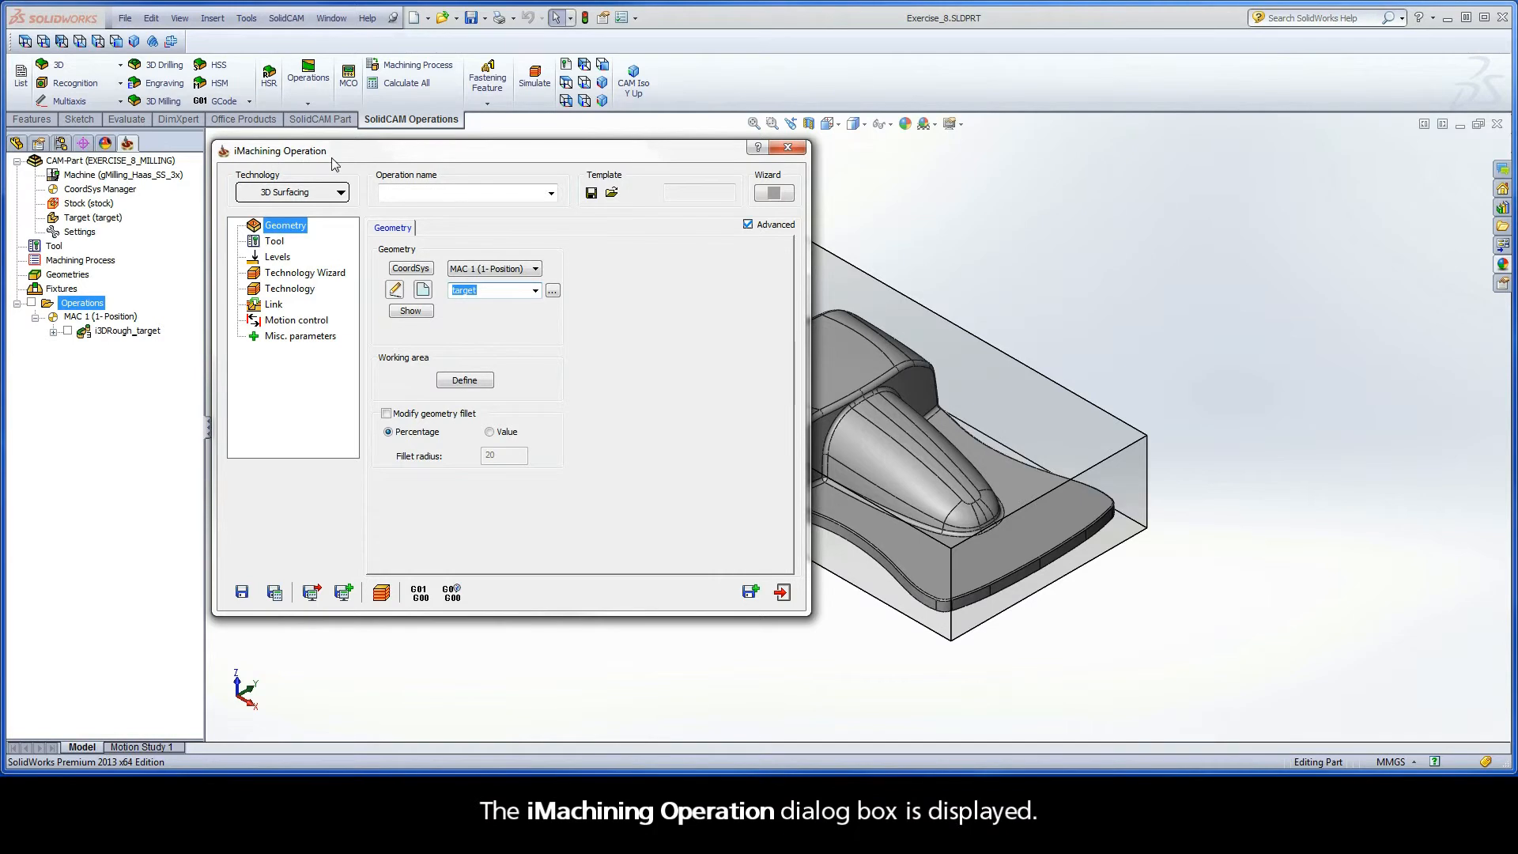
pyautogui.moveTo(282, 239)
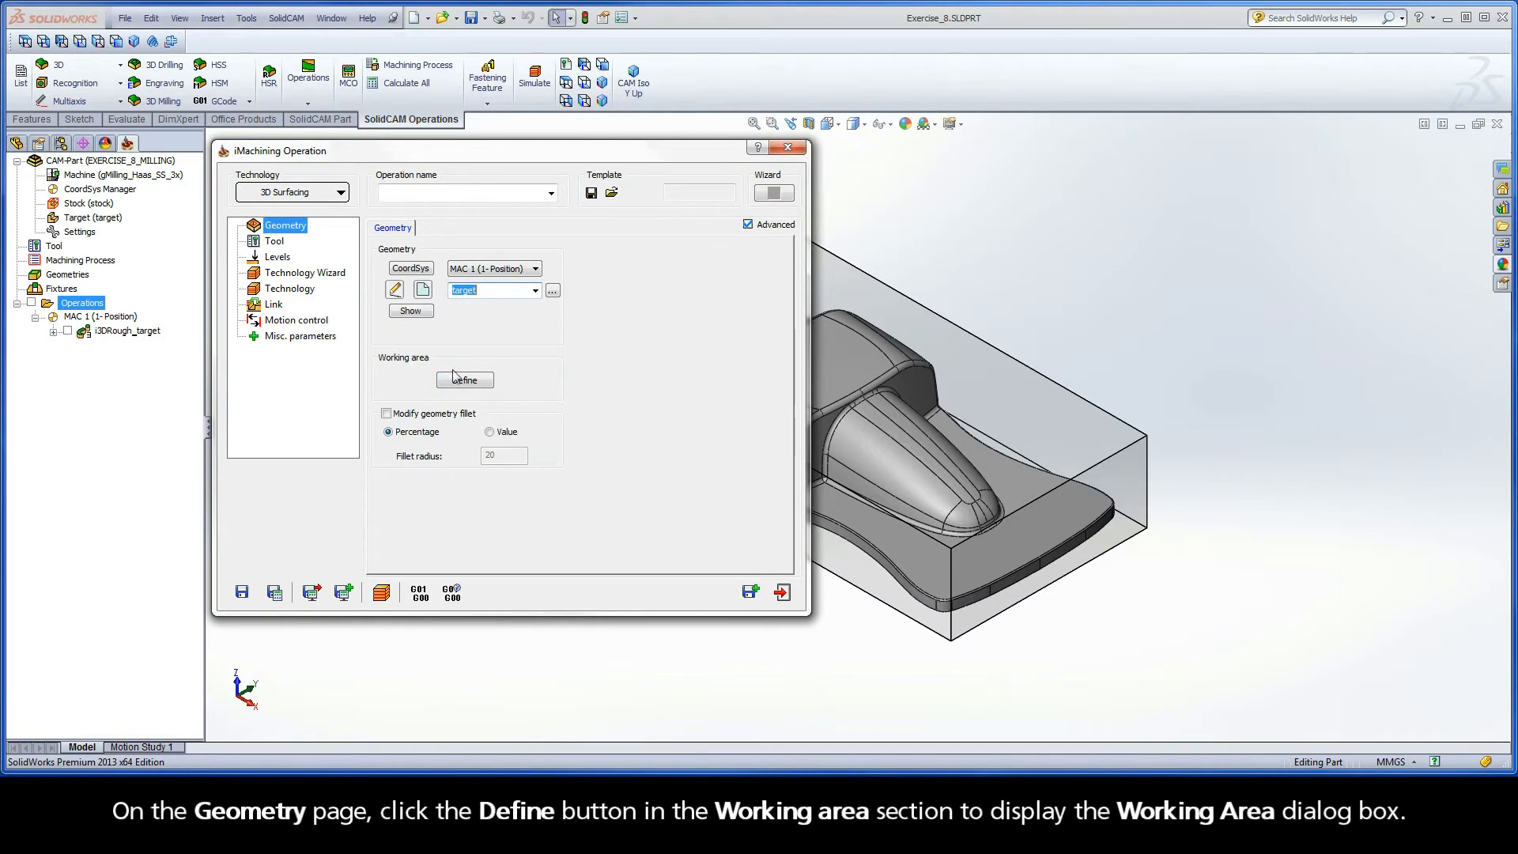
# Define the working area and request a 3D view of the current rest material.
pyautogui.click(464, 378)
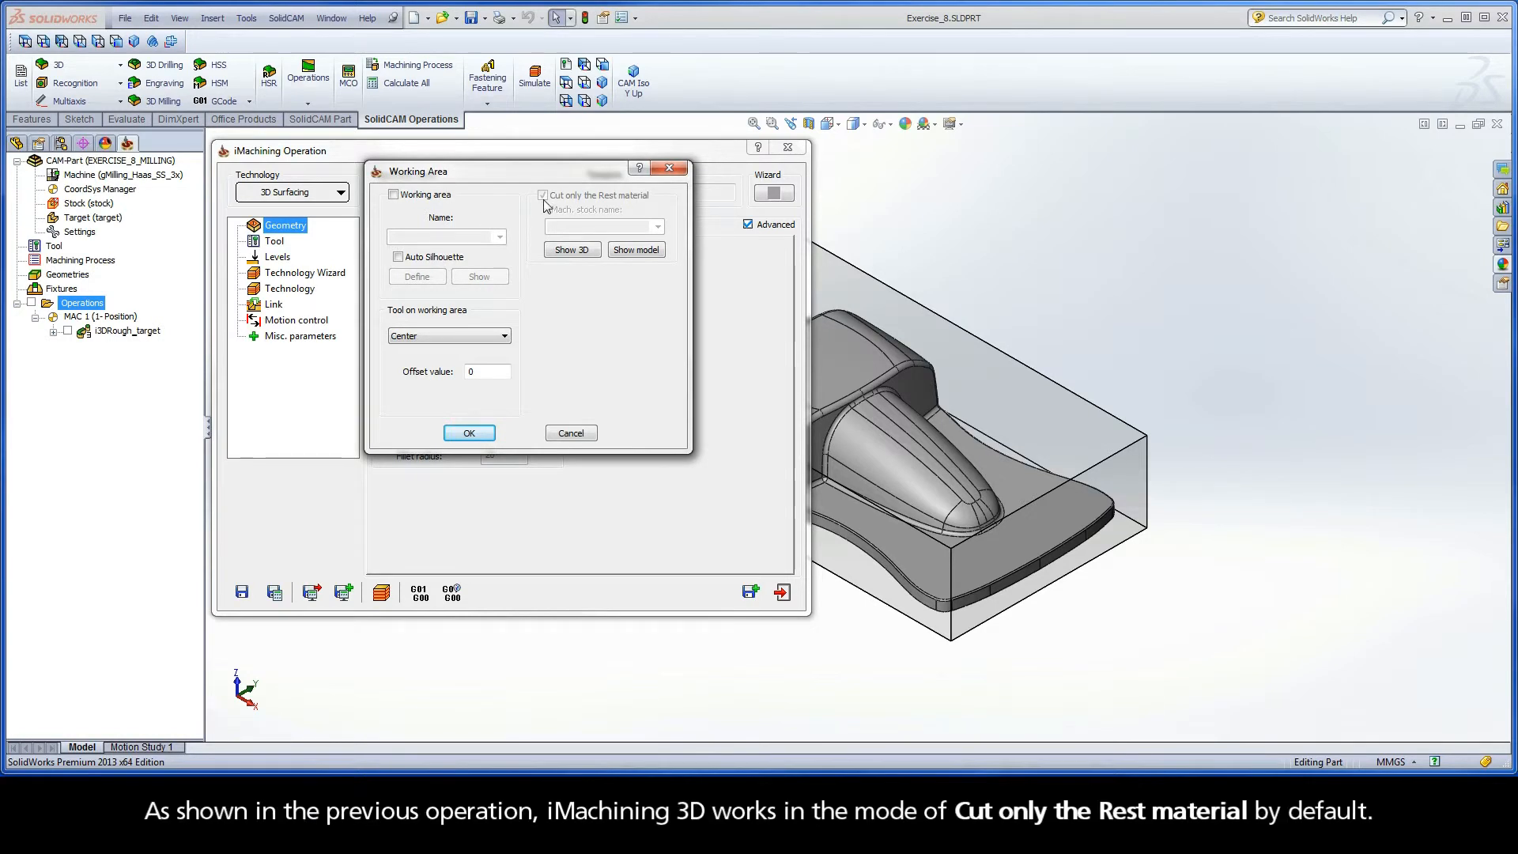
pyautogui.moveTo(652, 203)
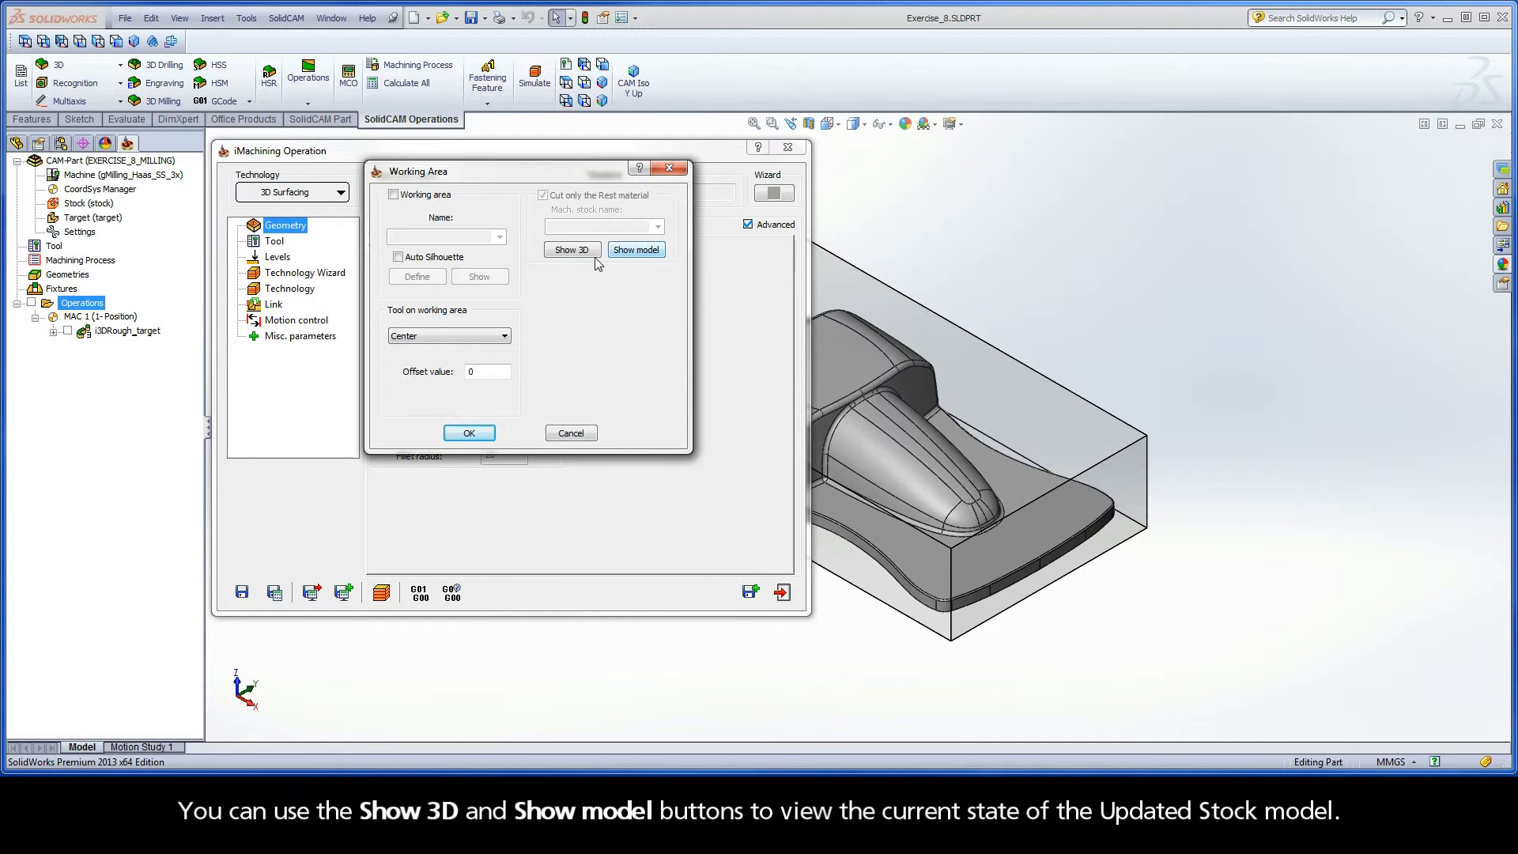
pyautogui.click(571, 250)
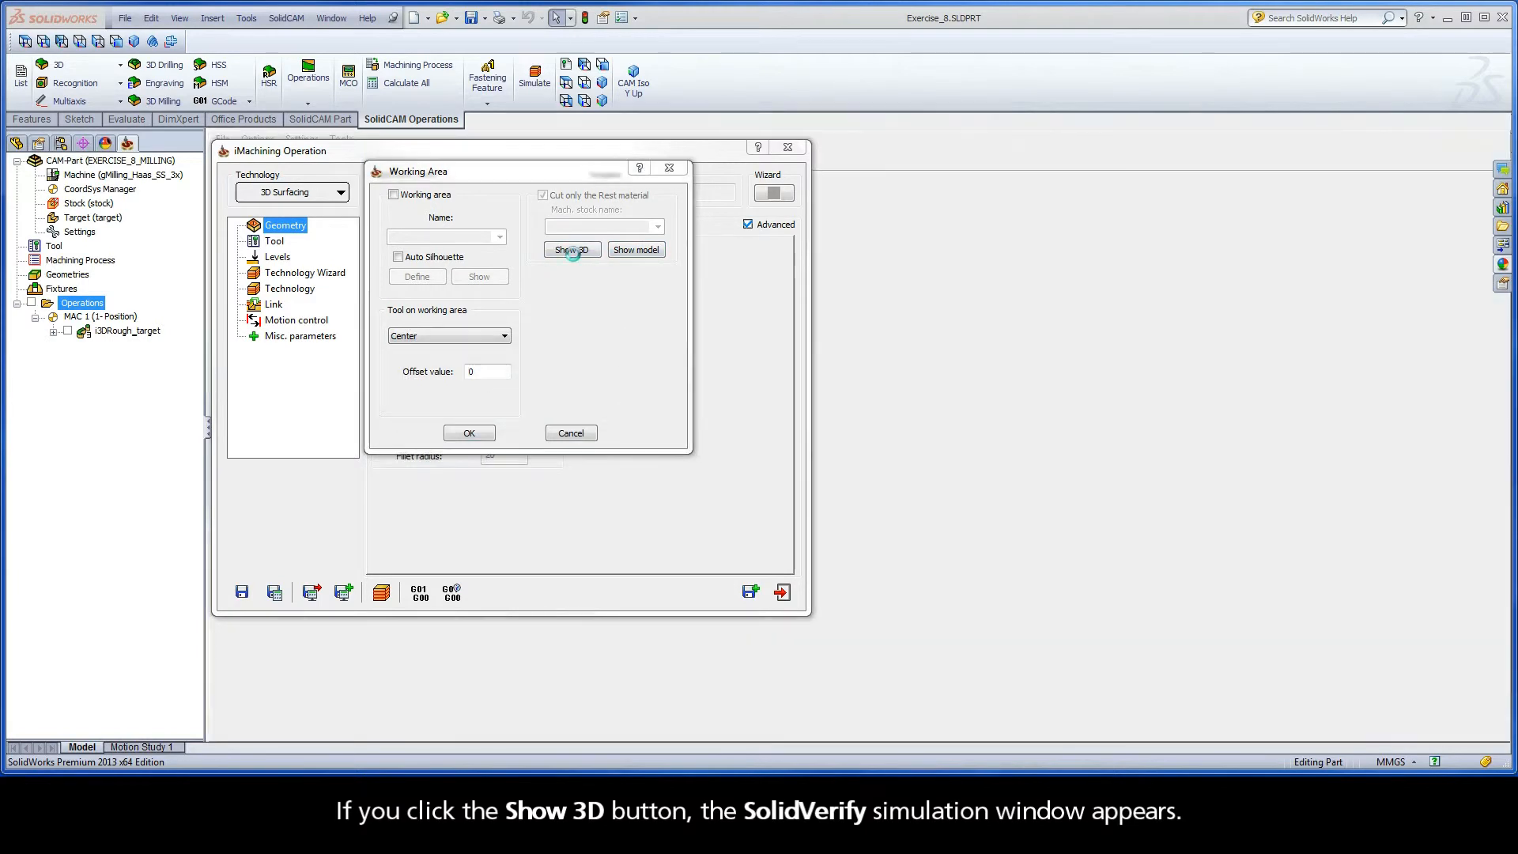
# Show the leftover material in SolidVerify, then hide the red rest material highlight.
pyautogui.click(571, 249)
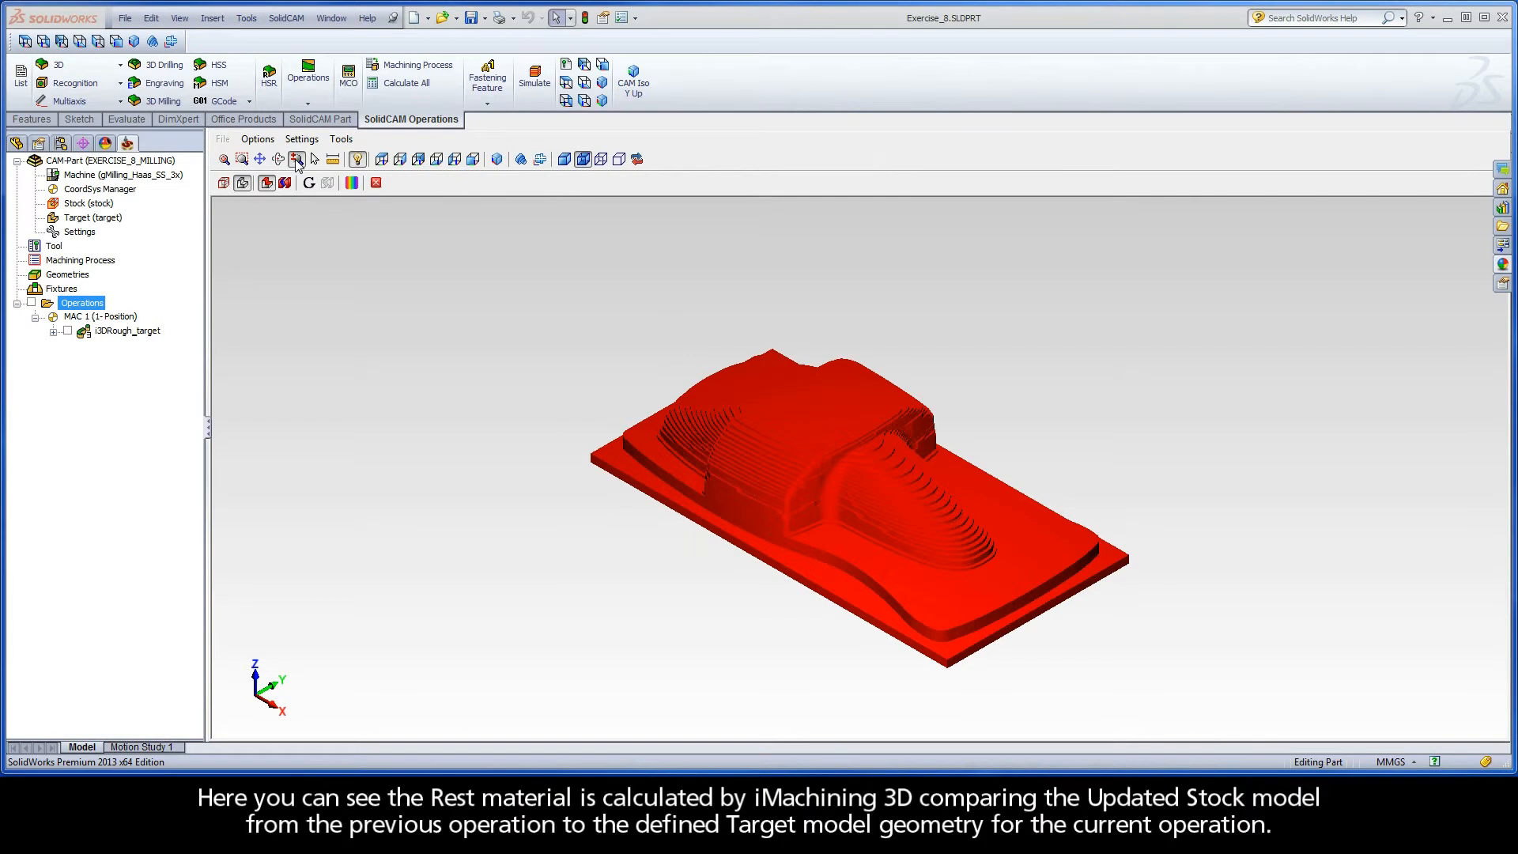
pyautogui.moveTo(827, 541)
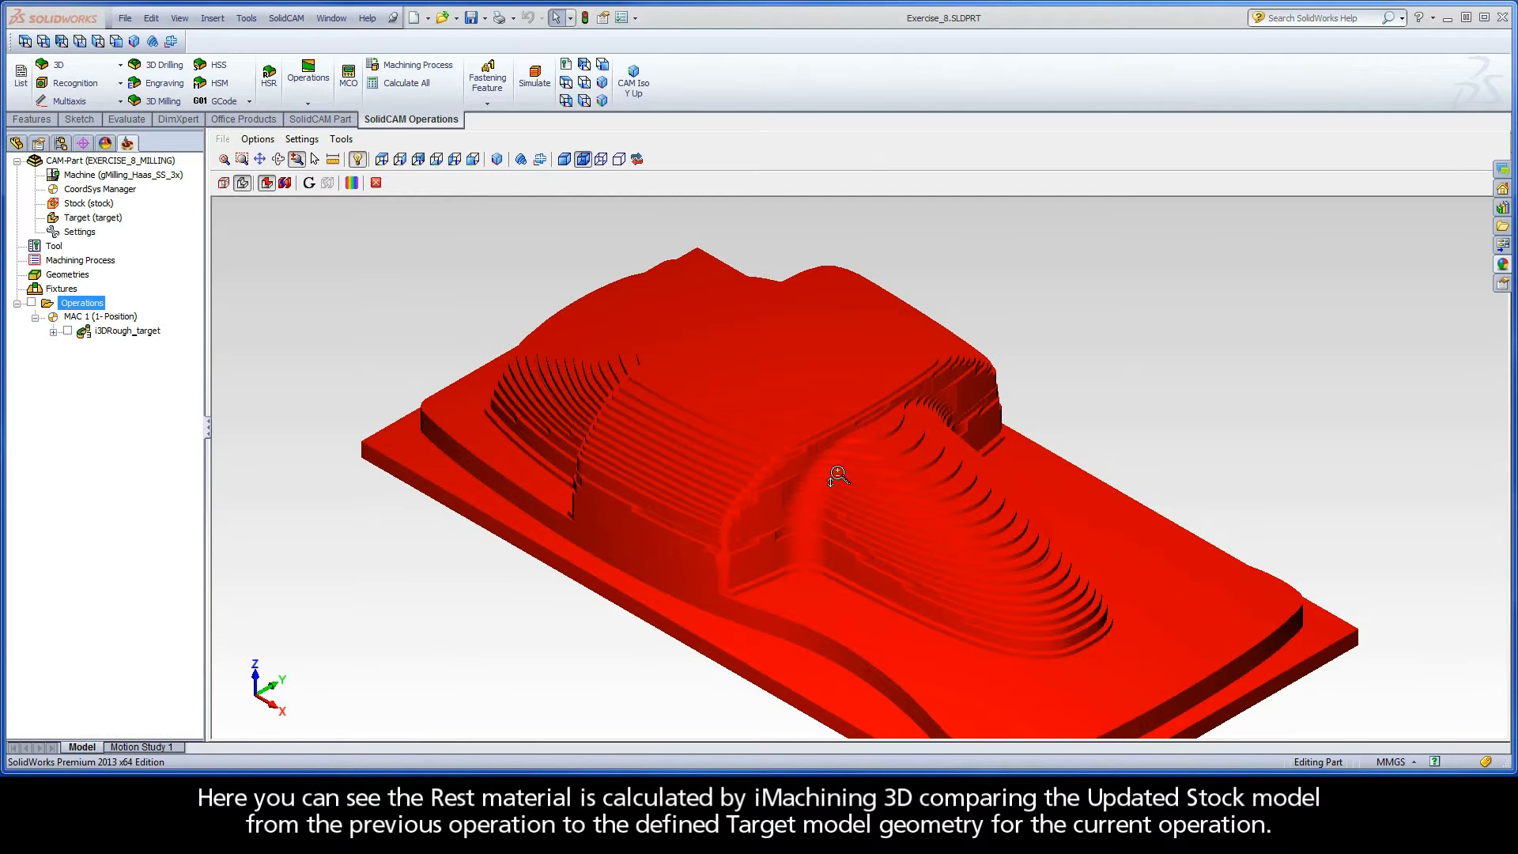
pyautogui.moveTo(442, 313)
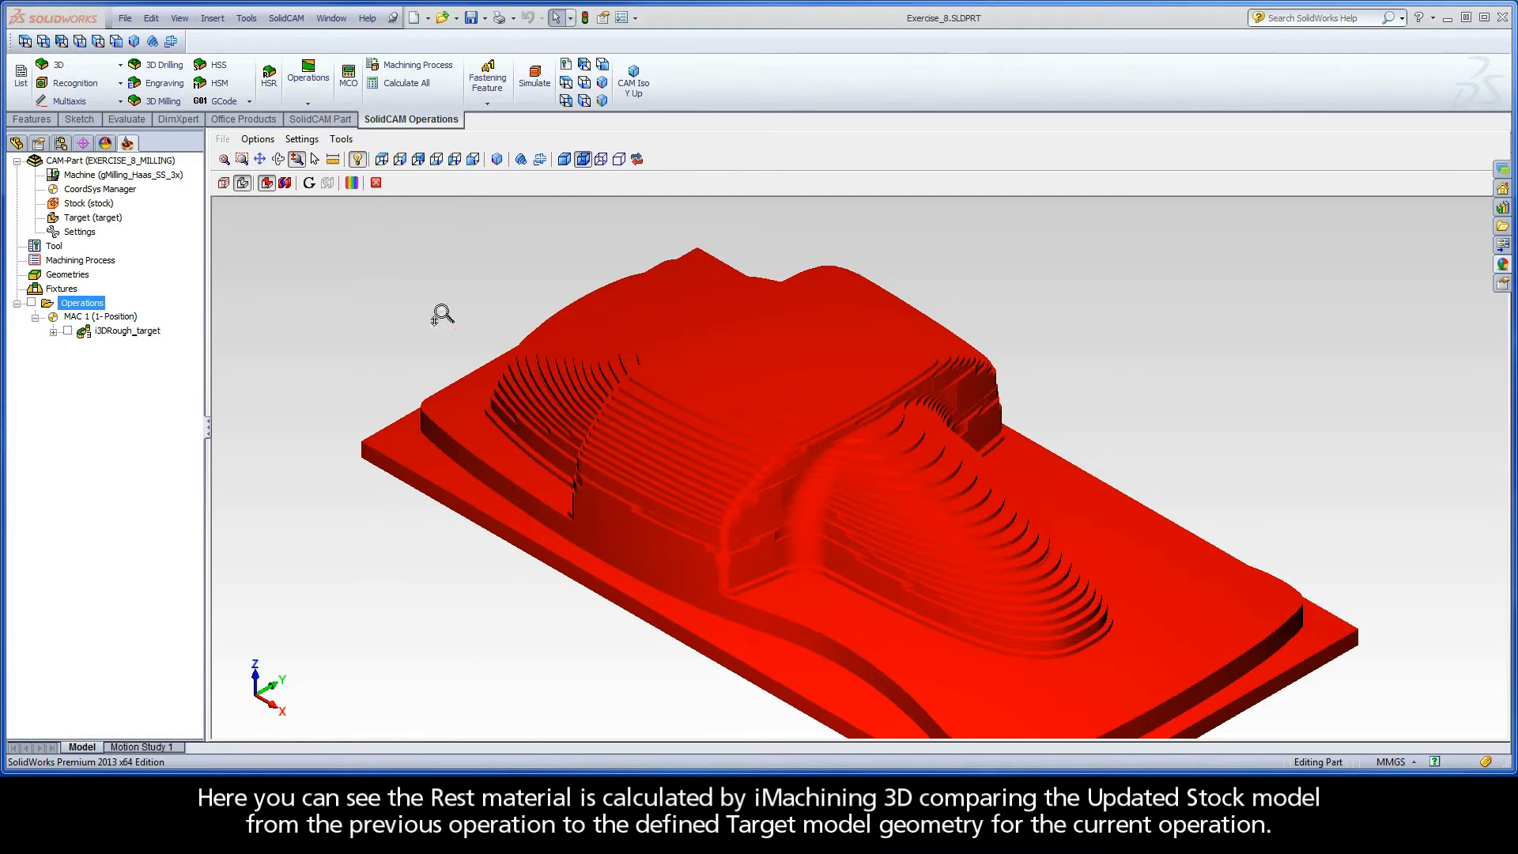
pyautogui.moveTo(267, 183)
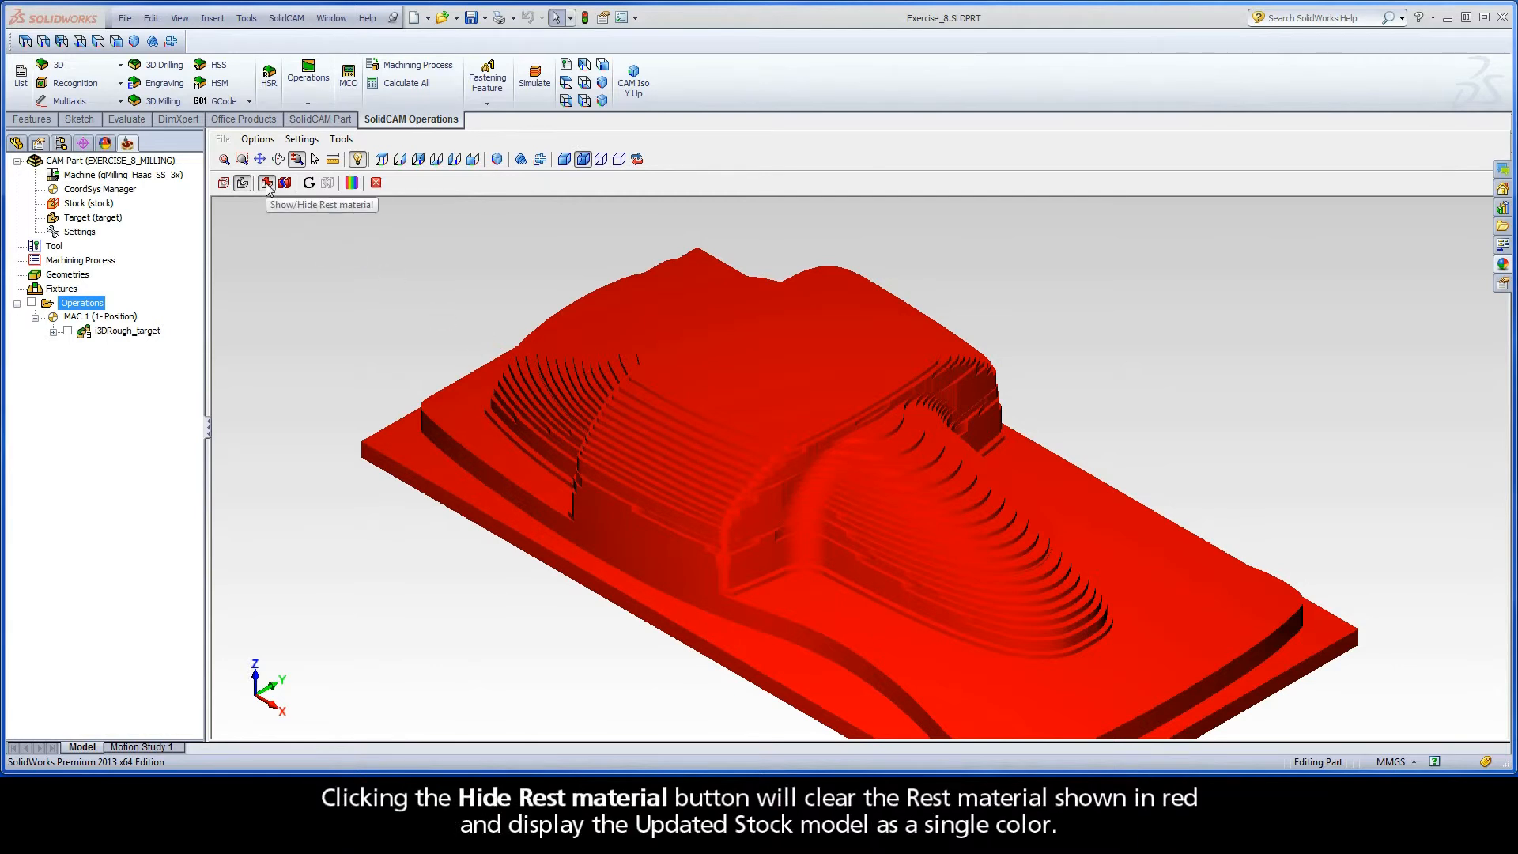
pyautogui.click(267, 182)
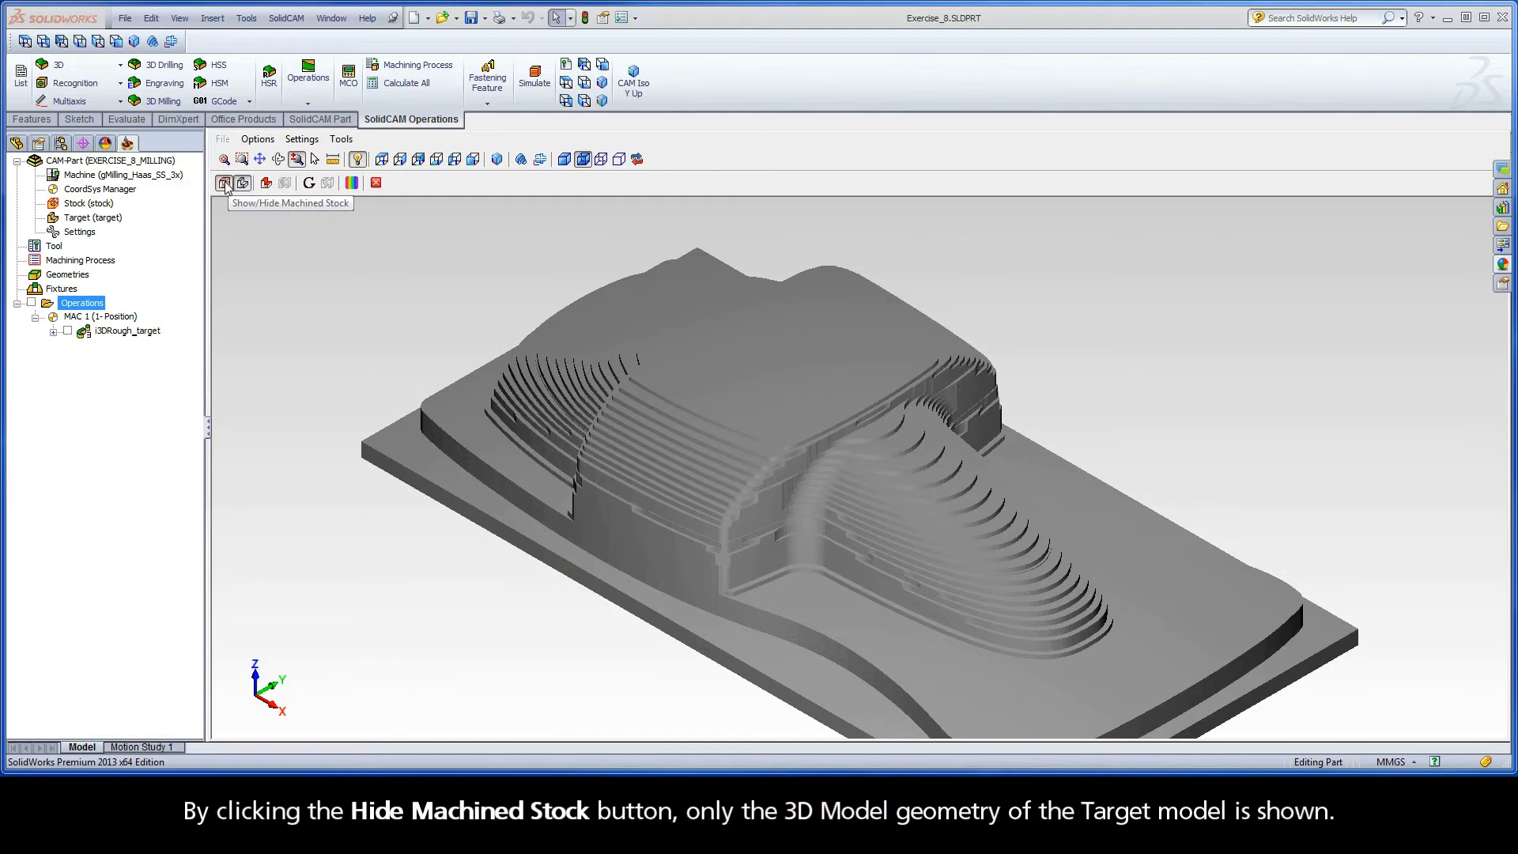
# Hide the machined stock to view only the target model, then exit SolidVerify.
pyautogui.click(223, 184)
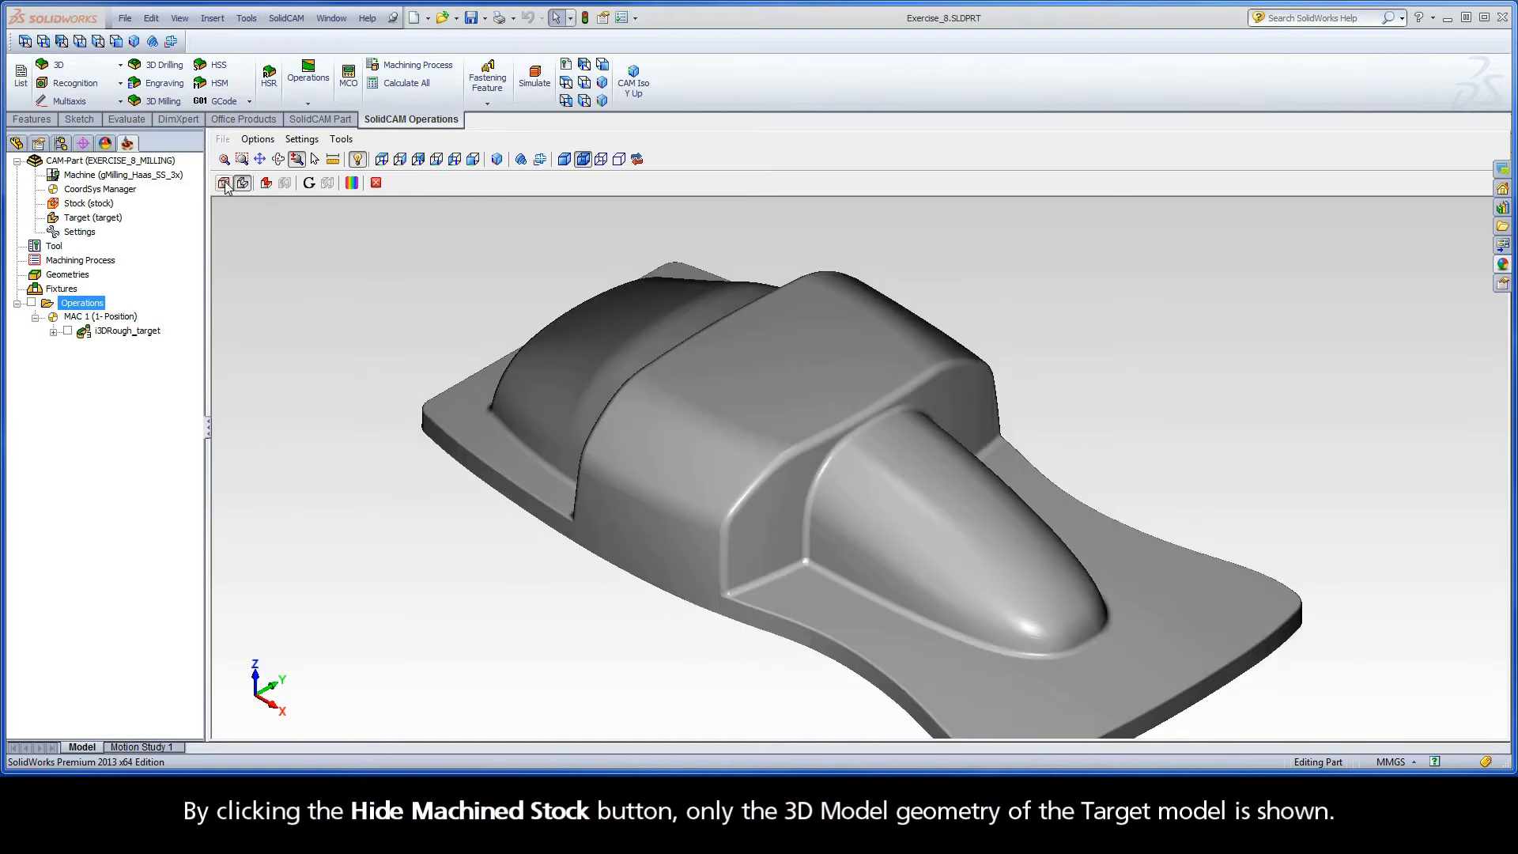
pyautogui.click(223, 183)
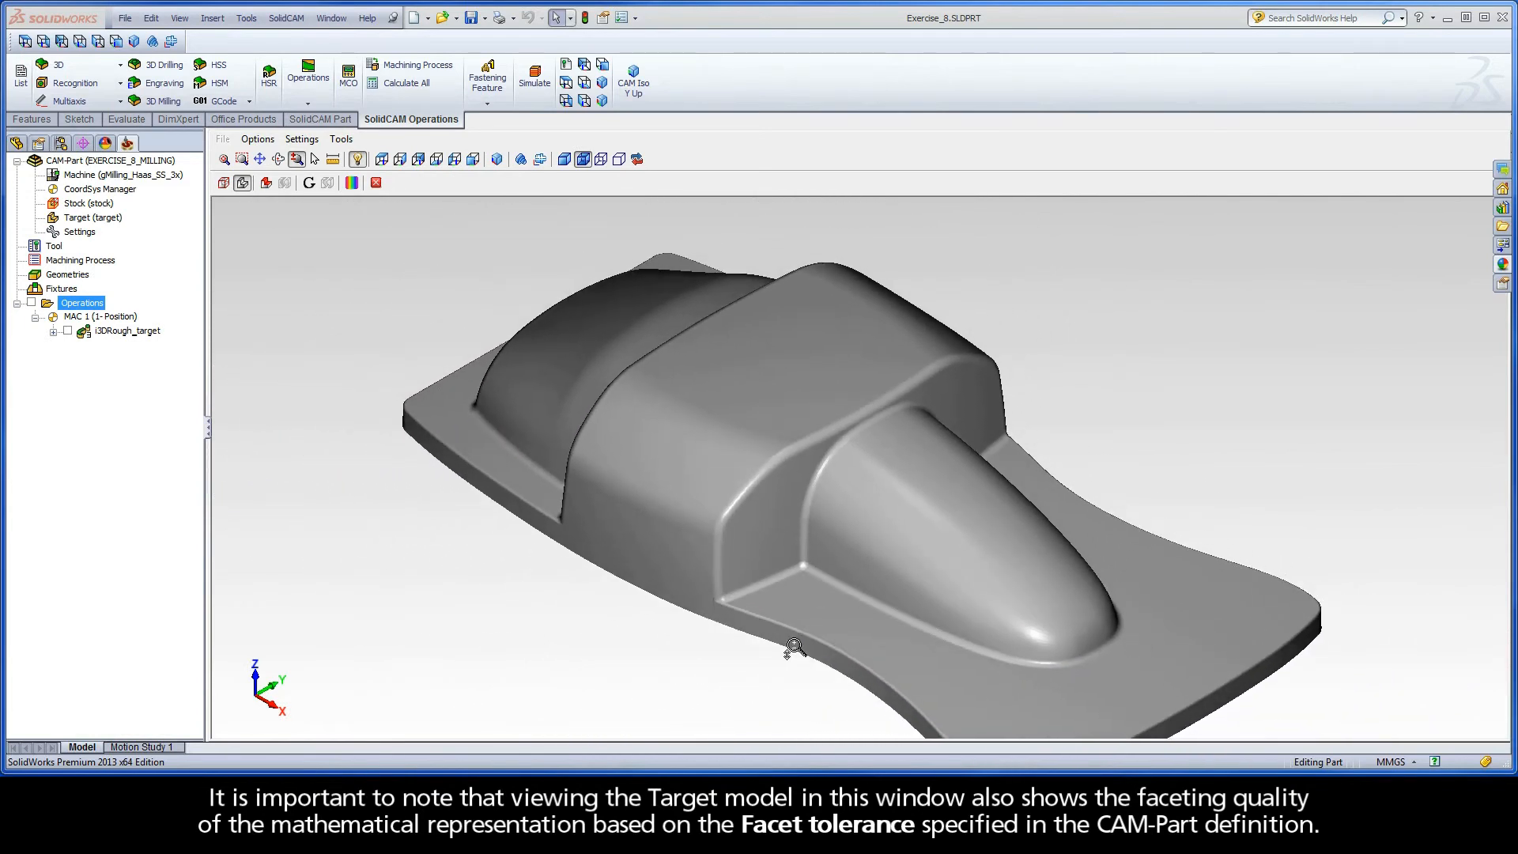
pyautogui.moveTo(448, 273)
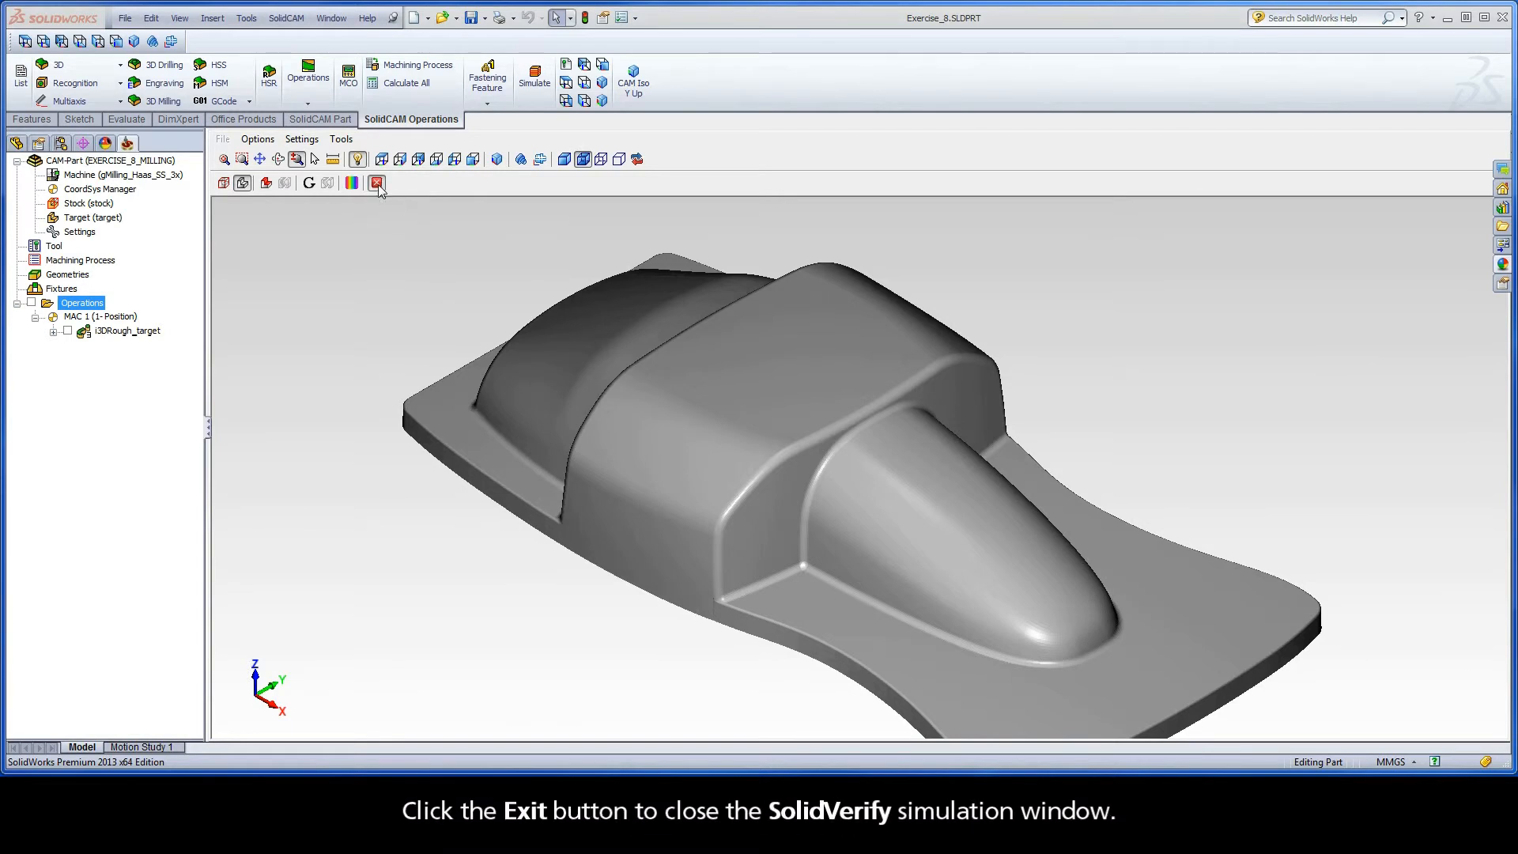
pyautogui.click(378, 184)
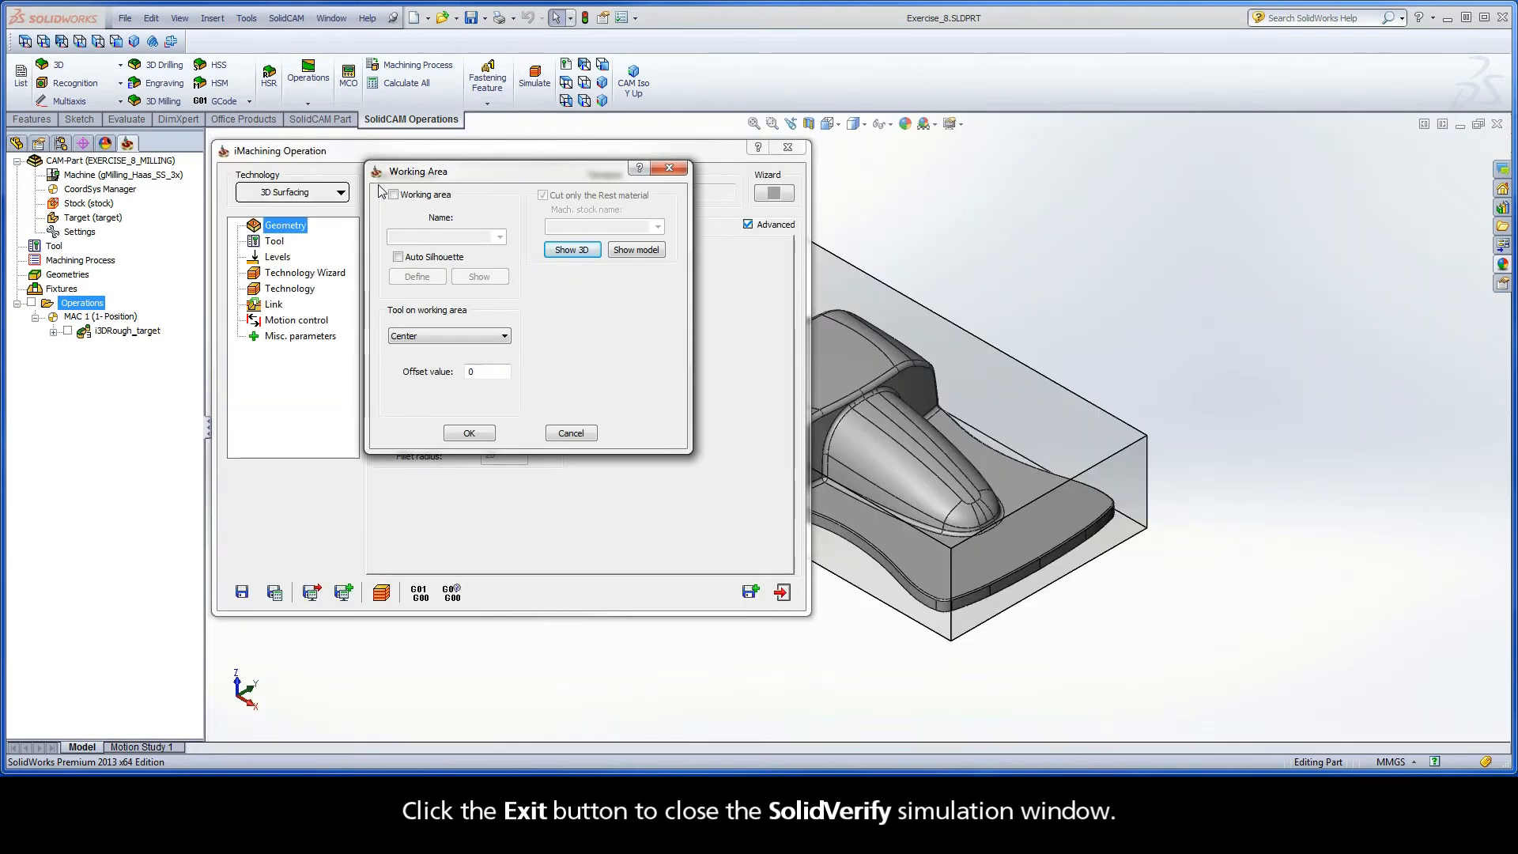
# Show the updated stock model, cancel the Working Area settings and go to the Tool page.
pyautogui.click(636, 250)
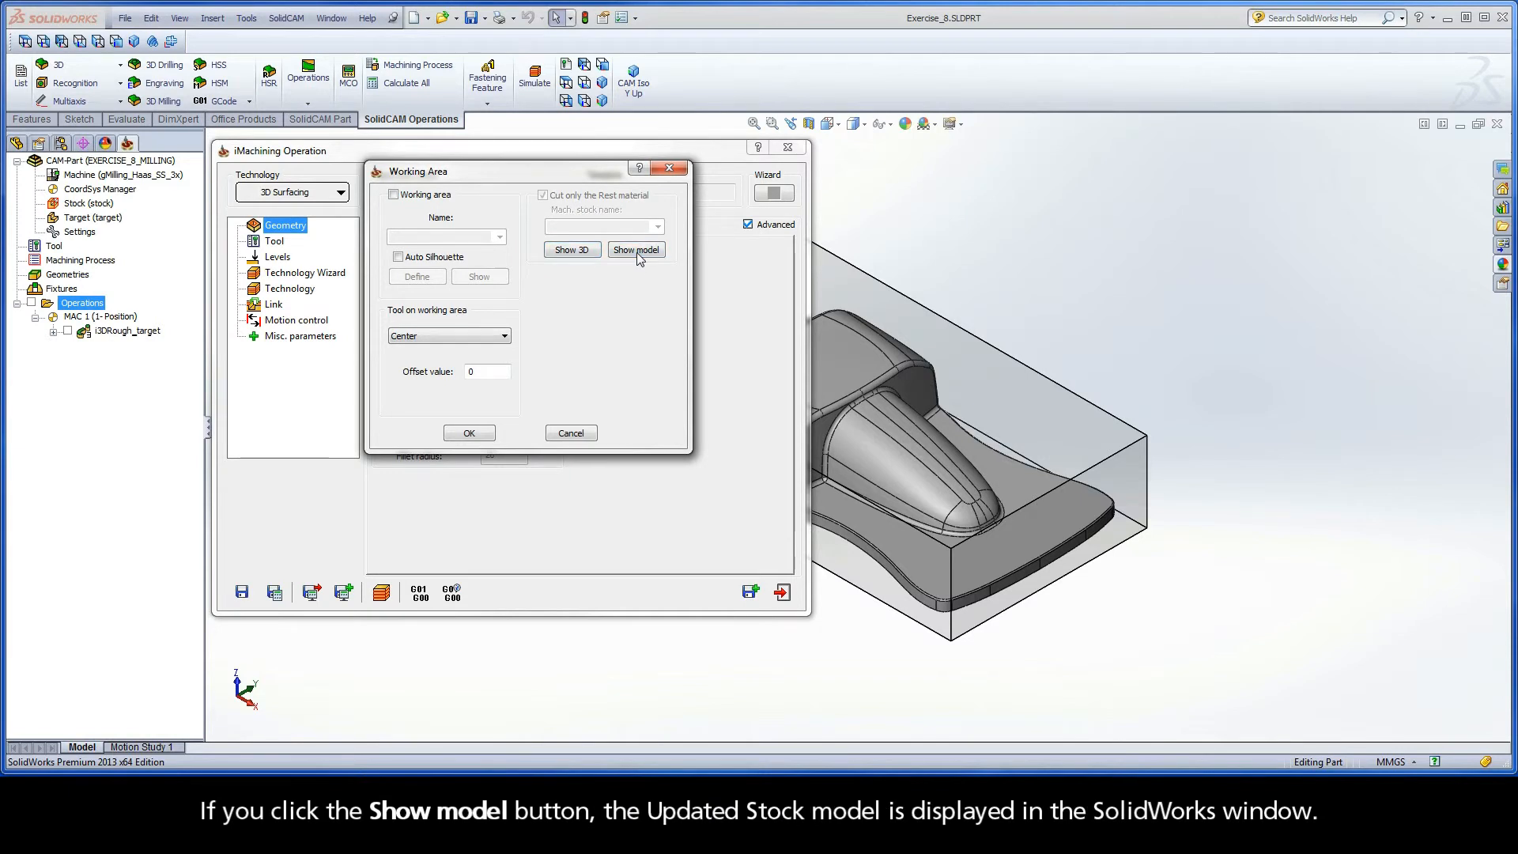
pyautogui.click(636, 248)
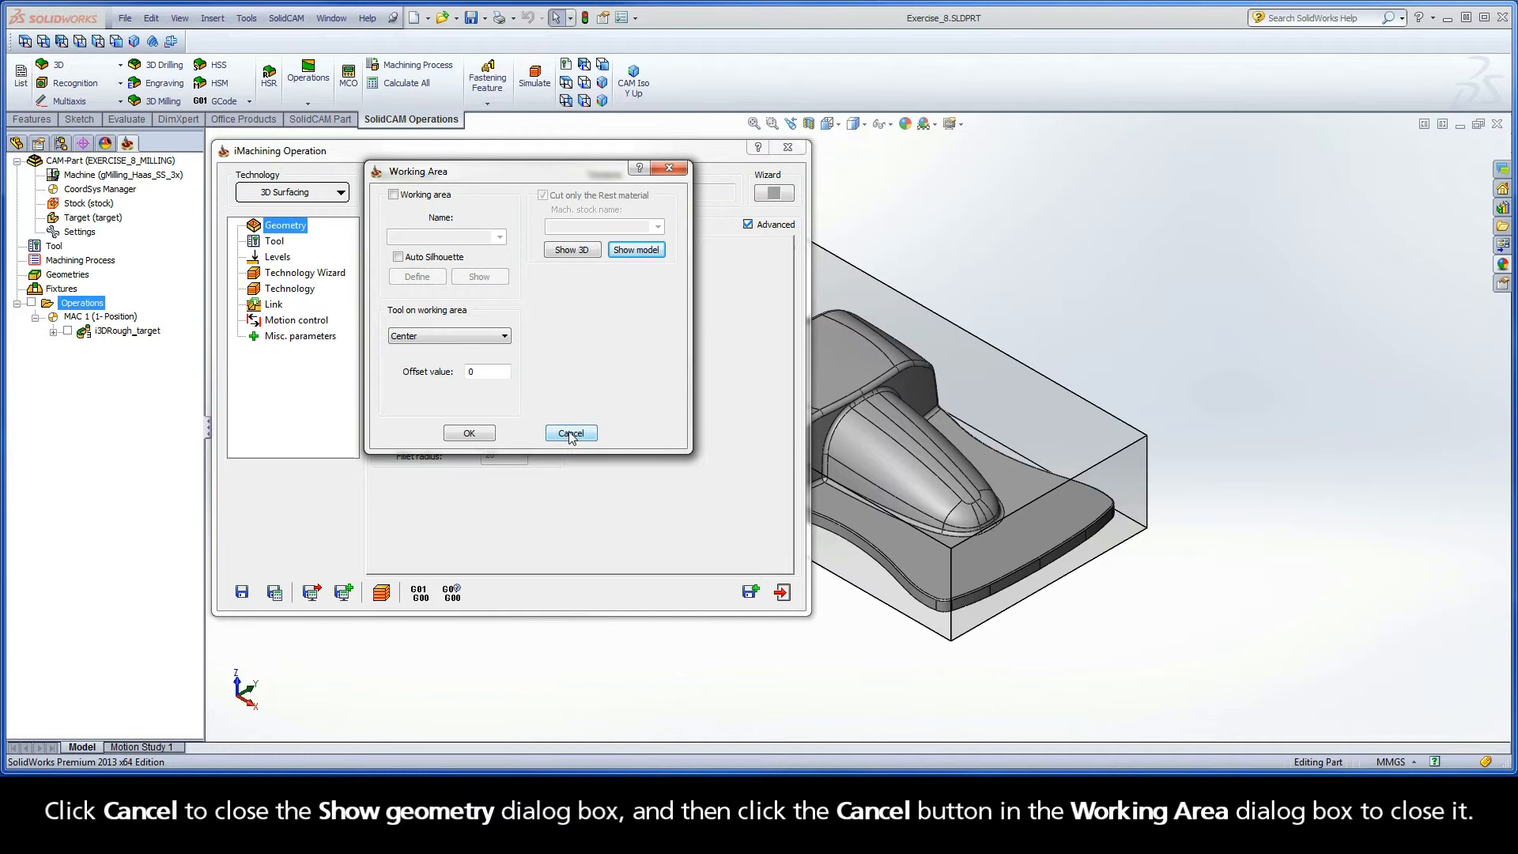
pyautogui.click(569, 433)
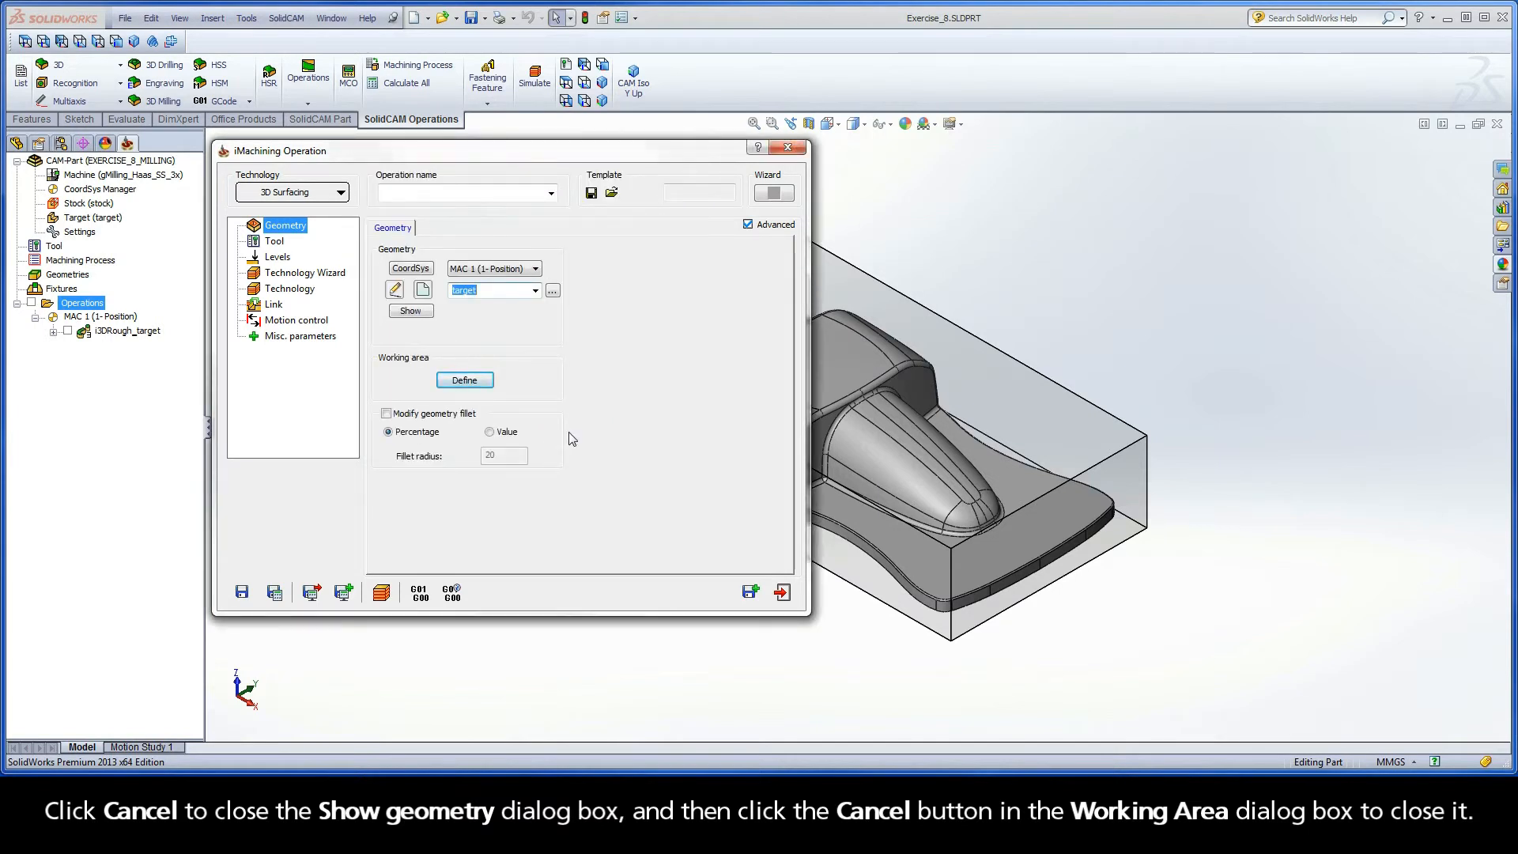
pyautogui.click(273, 240)
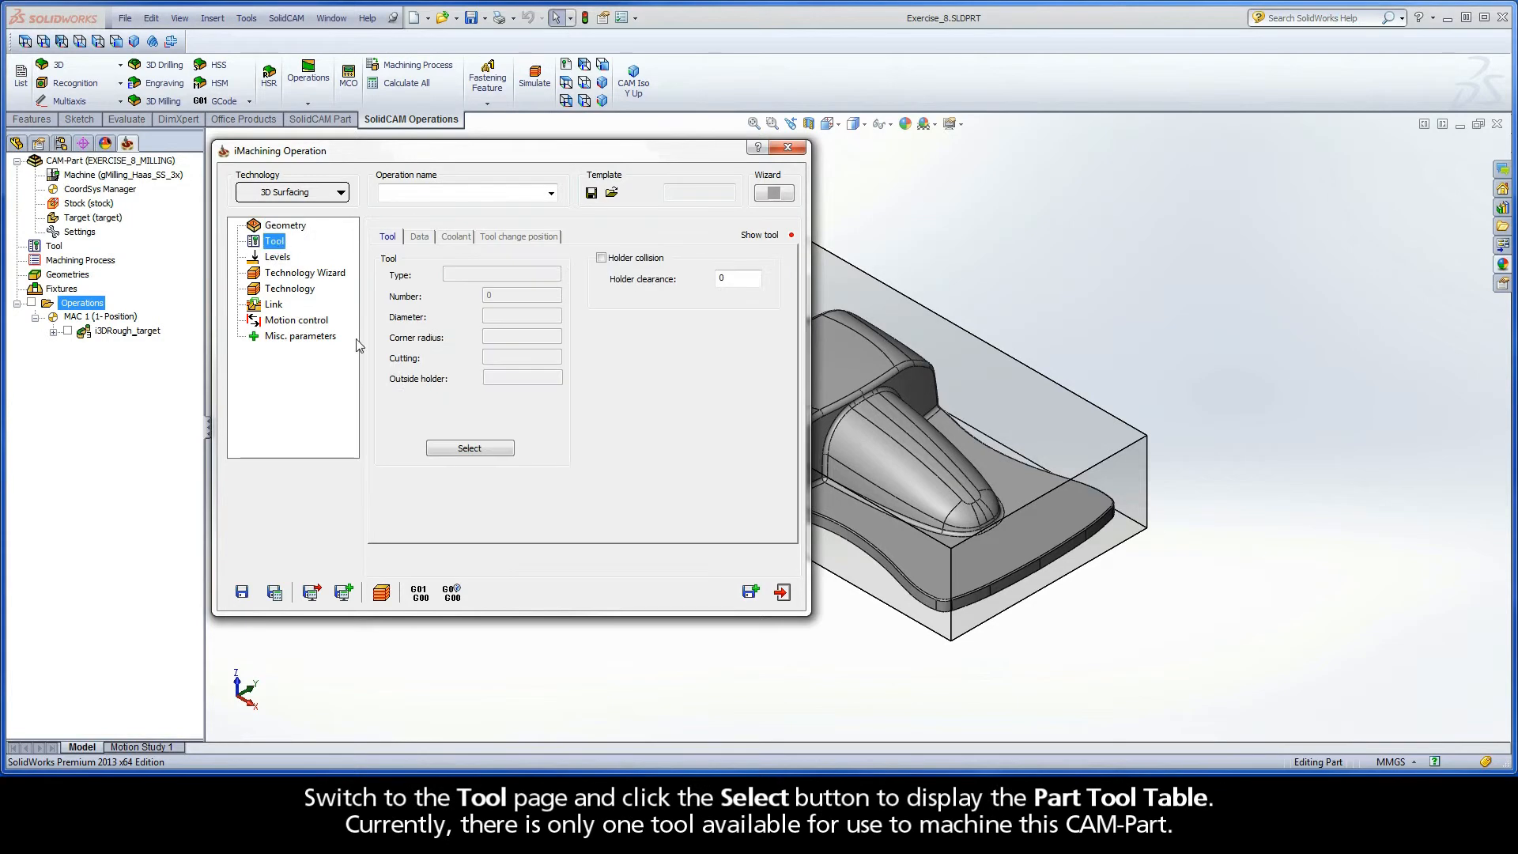
# Select a tool from the Part Tool Table and start adding a new milling tool.
pyautogui.click(469, 448)
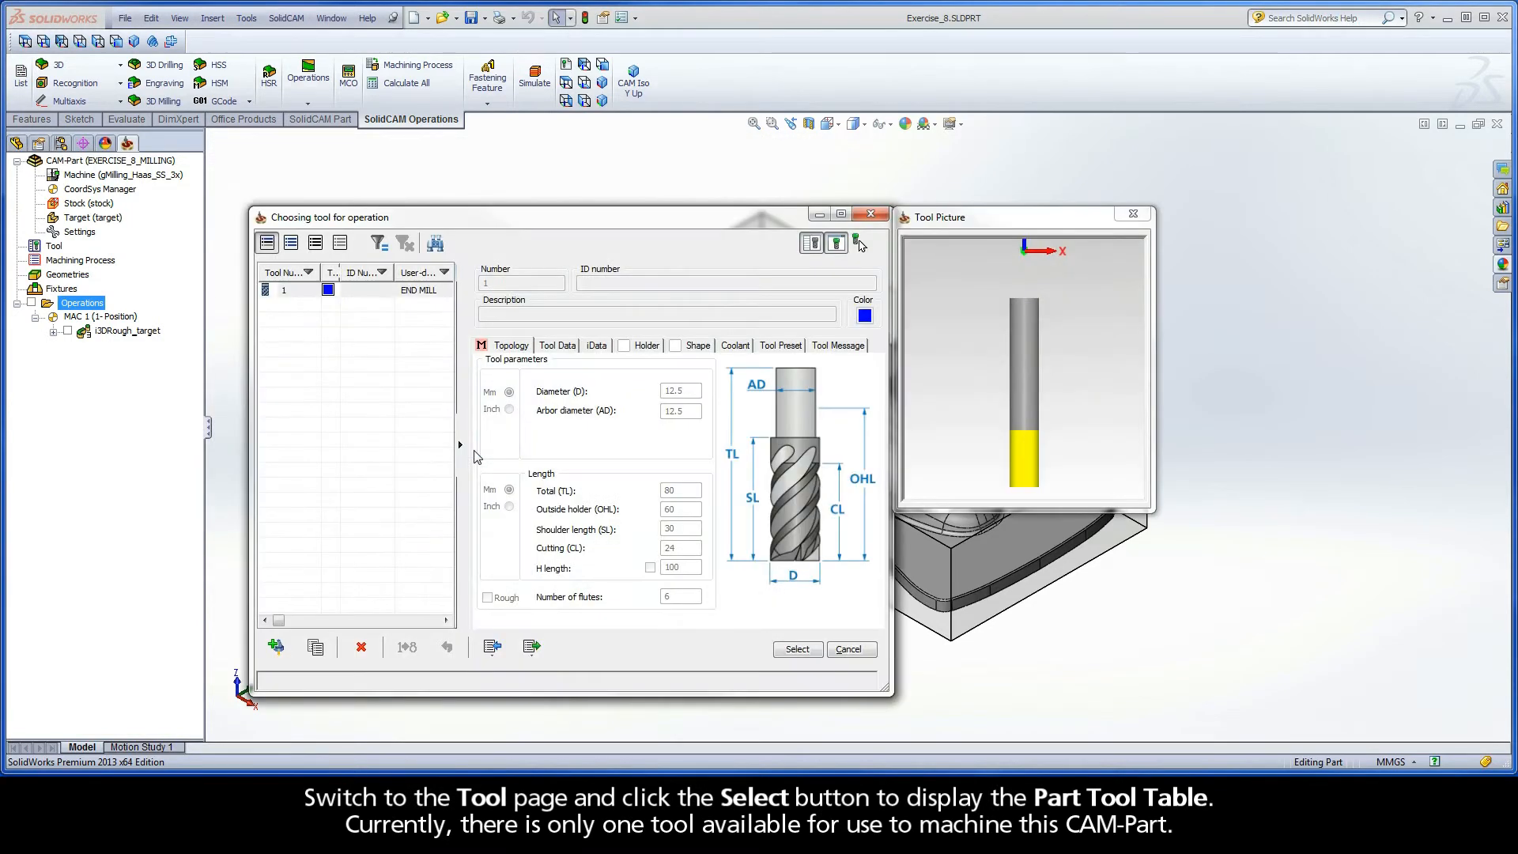
pyautogui.moveTo(302, 305)
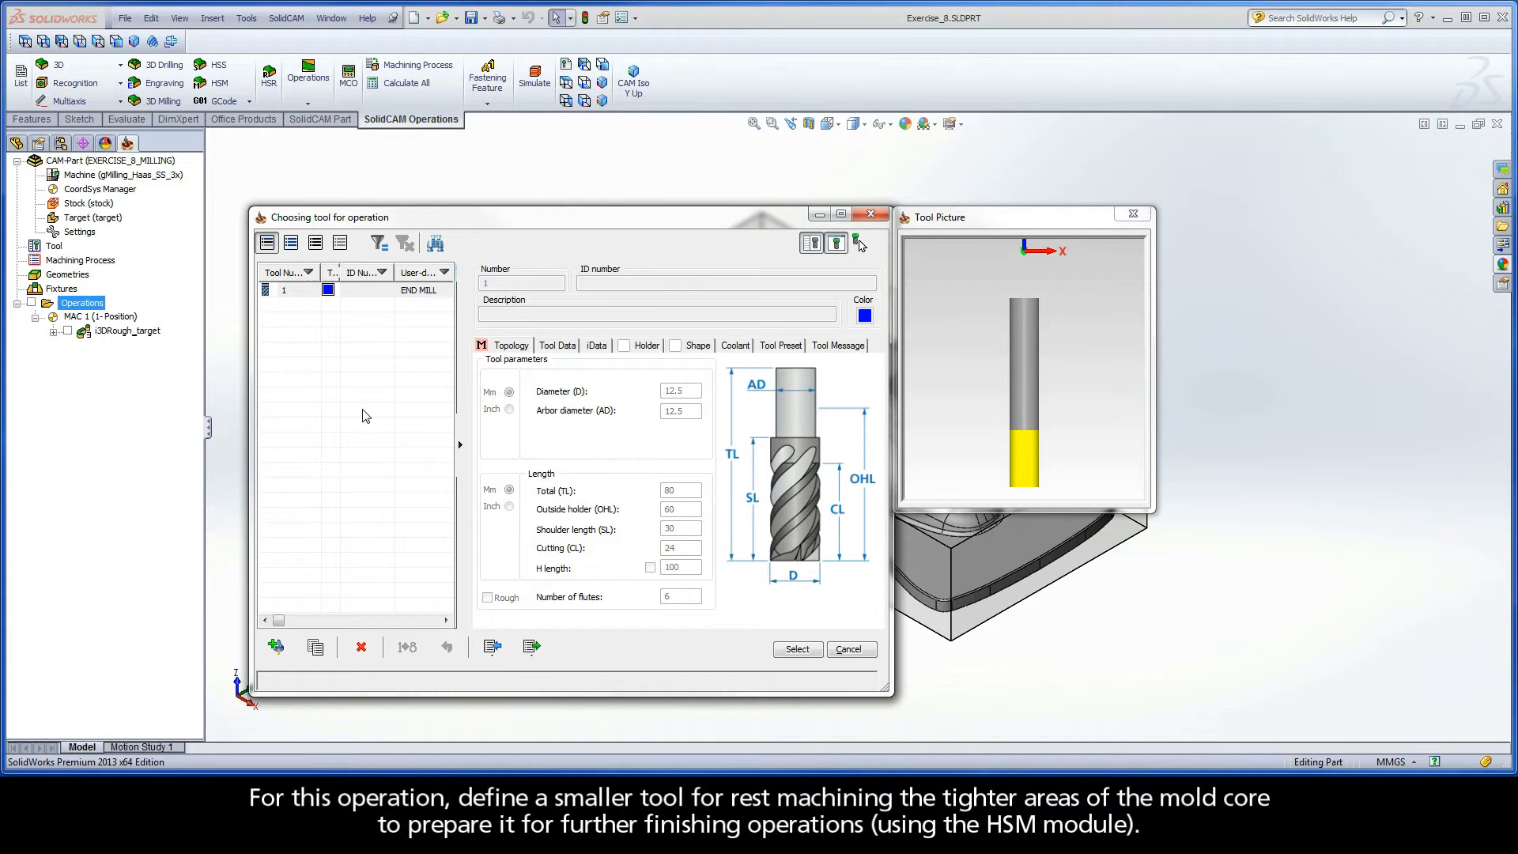
pyautogui.moveTo(276, 646)
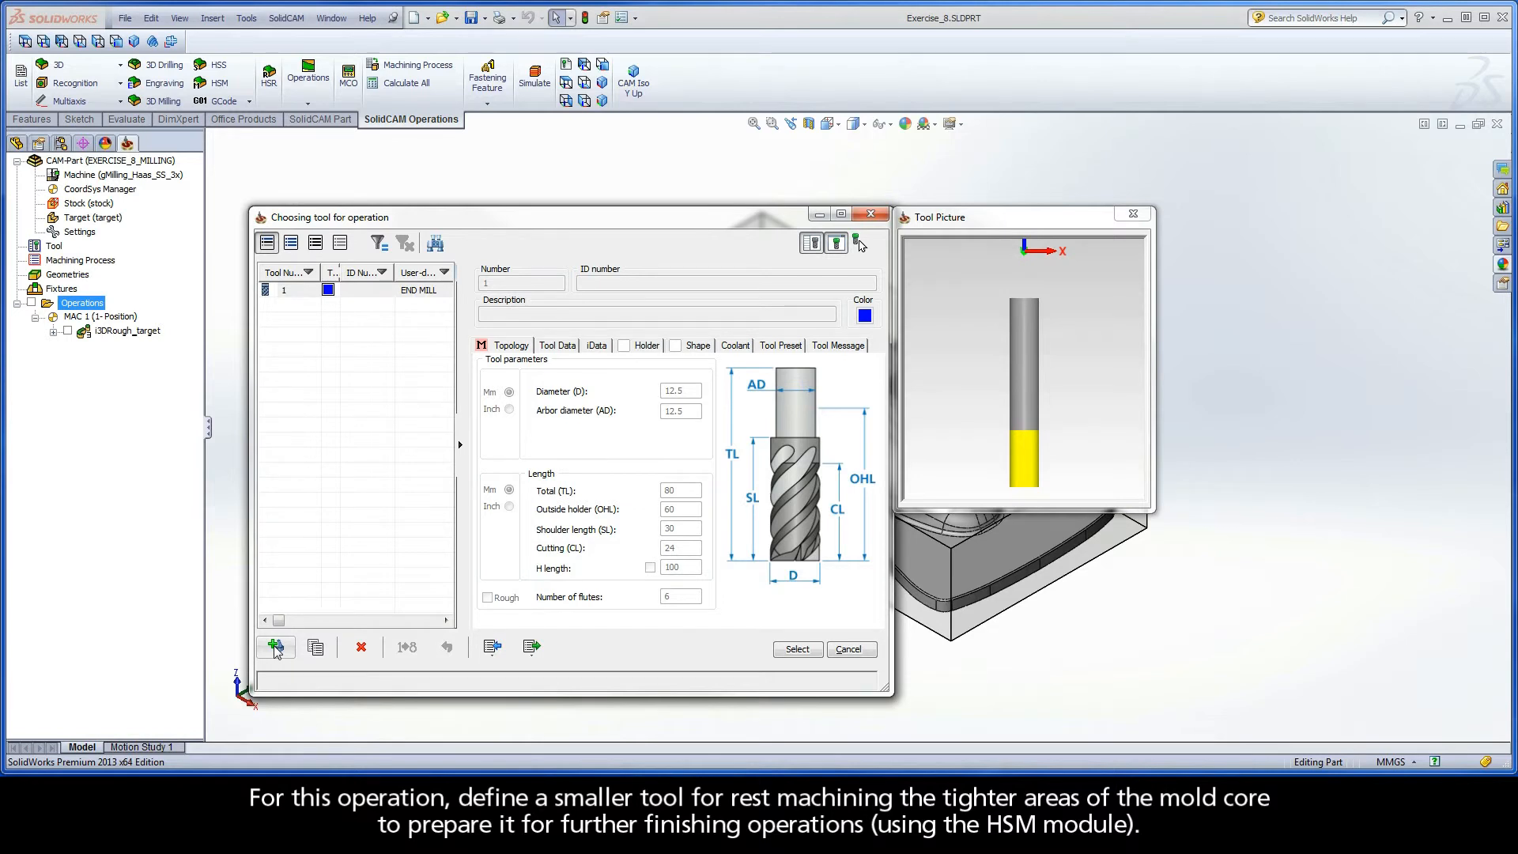
pyautogui.click(275, 647)
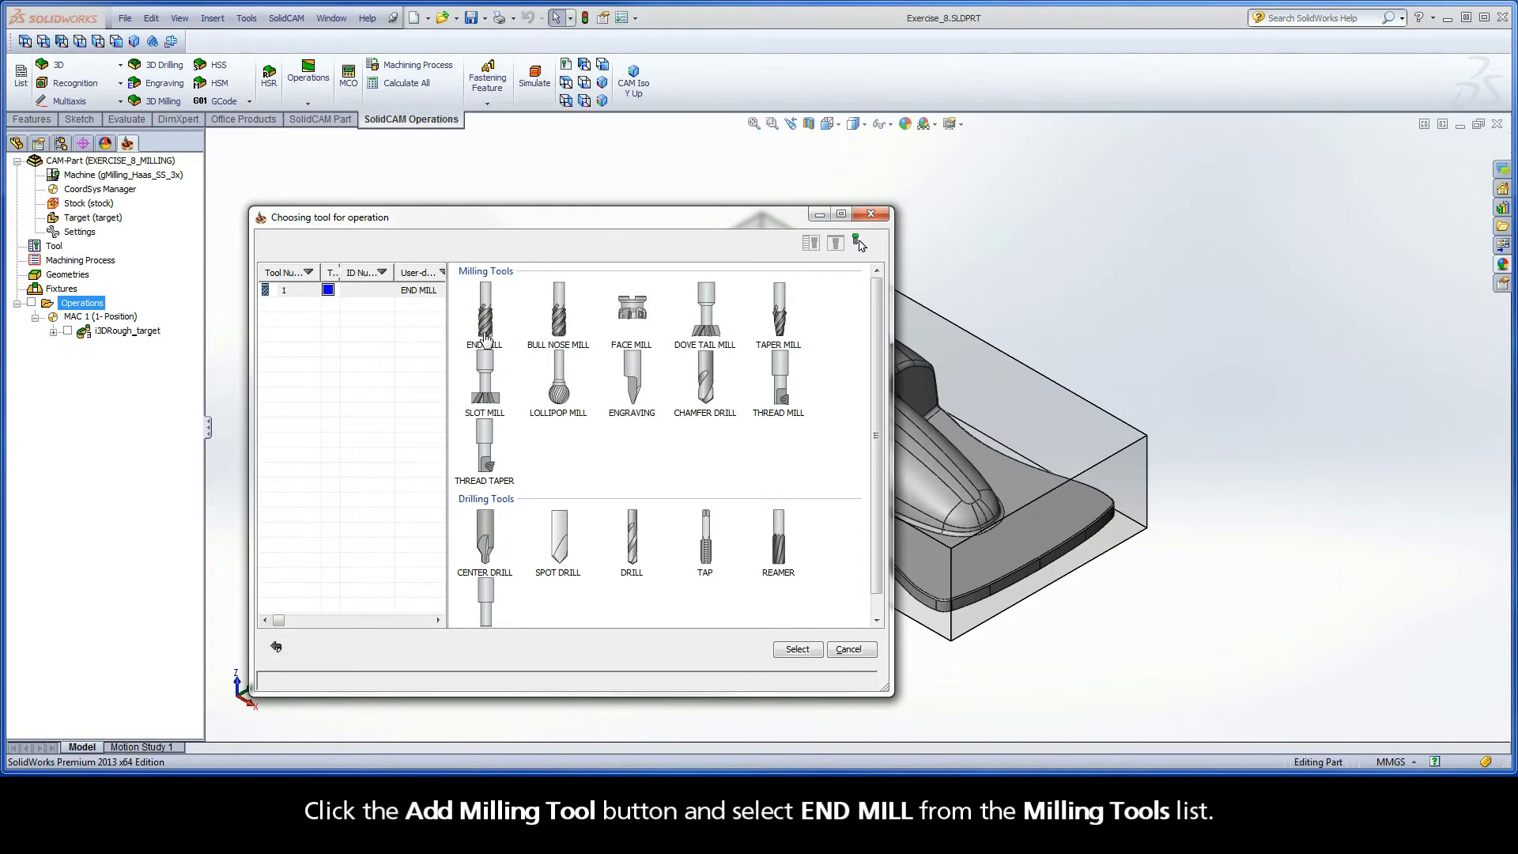
# Add an END MILL as tool 2 with 6.25 diameter and 4 flutes, and assign it to the operation.
pyautogui.doubleClick(484, 329)
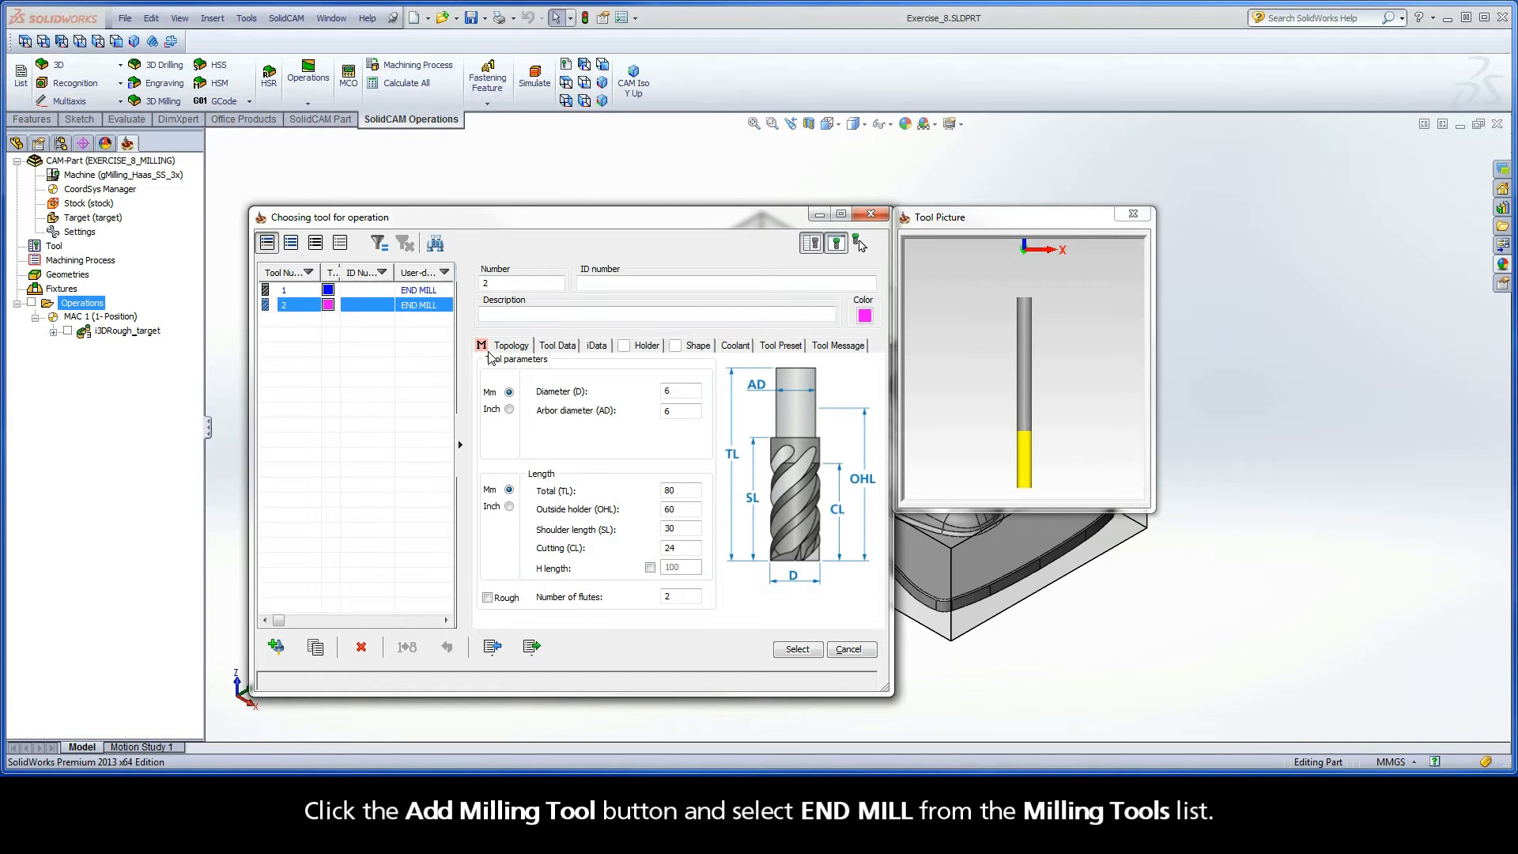
pyautogui.click(678, 391)
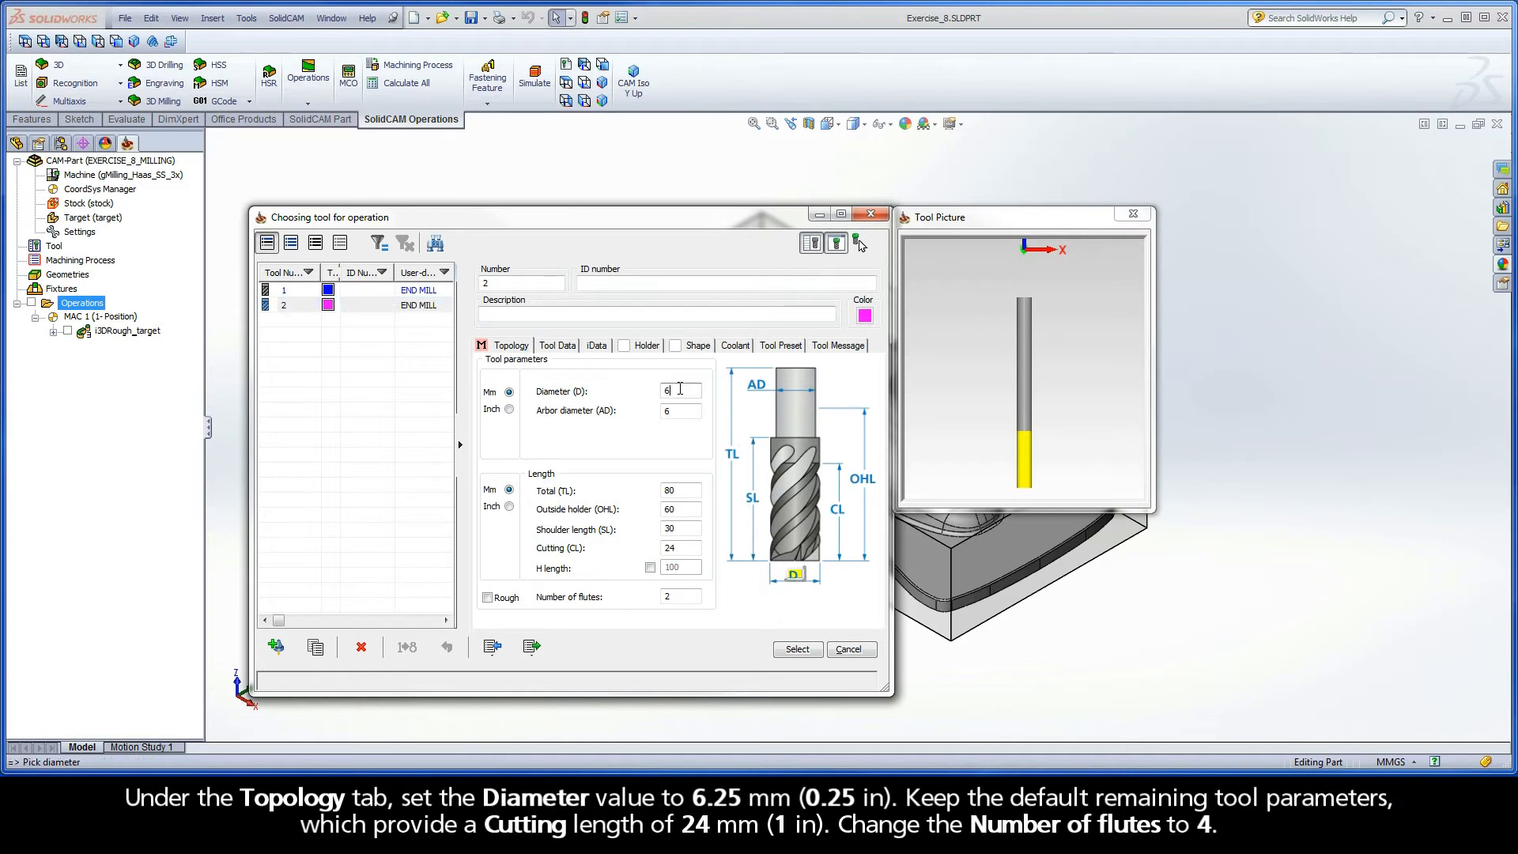
pyautogui.write('6.25')
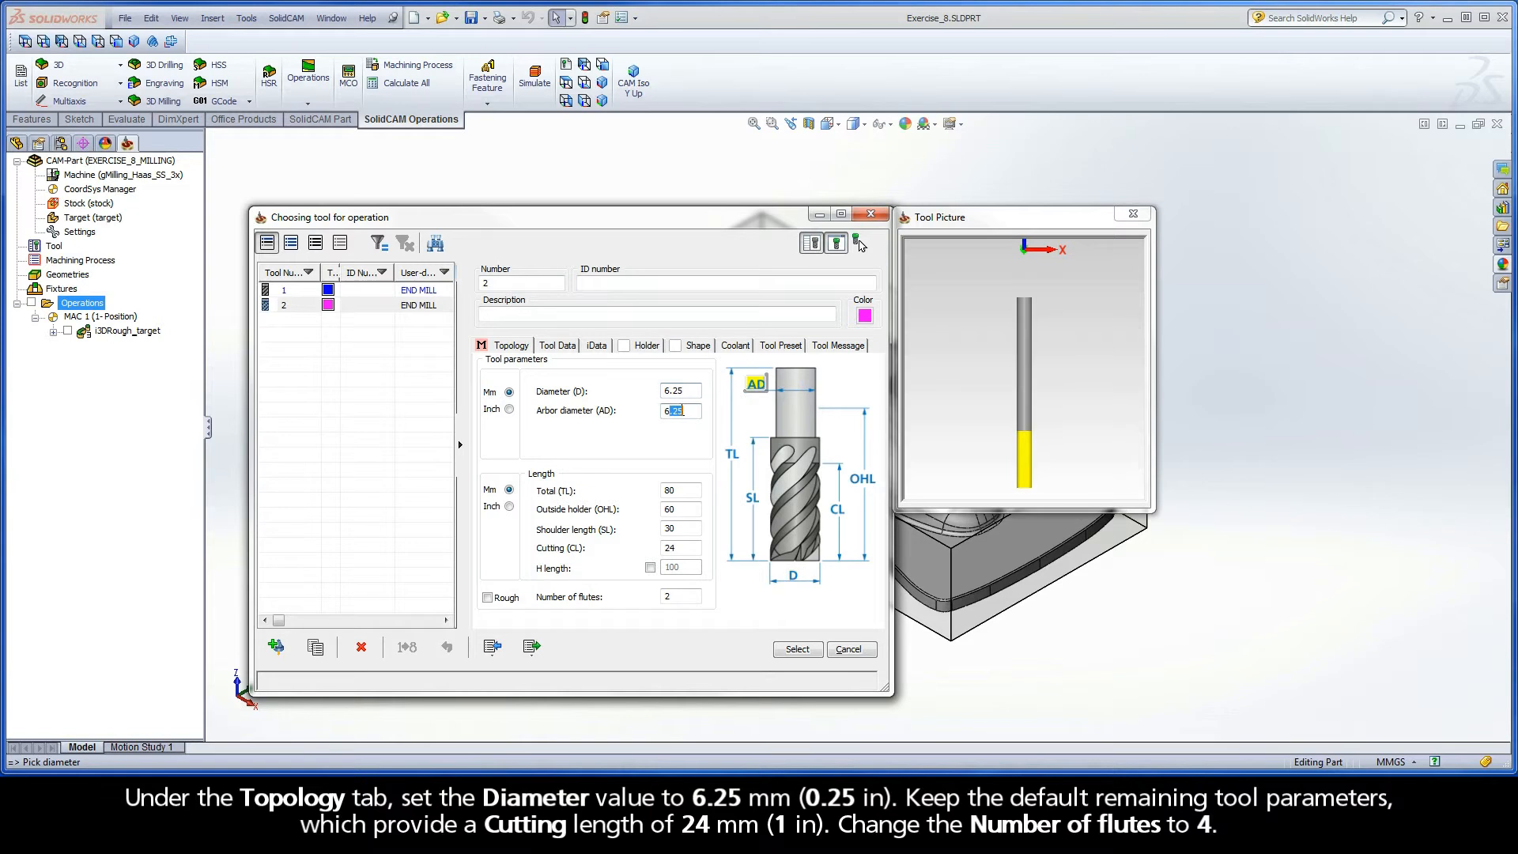
pyautogui.moveTo(681, 549)
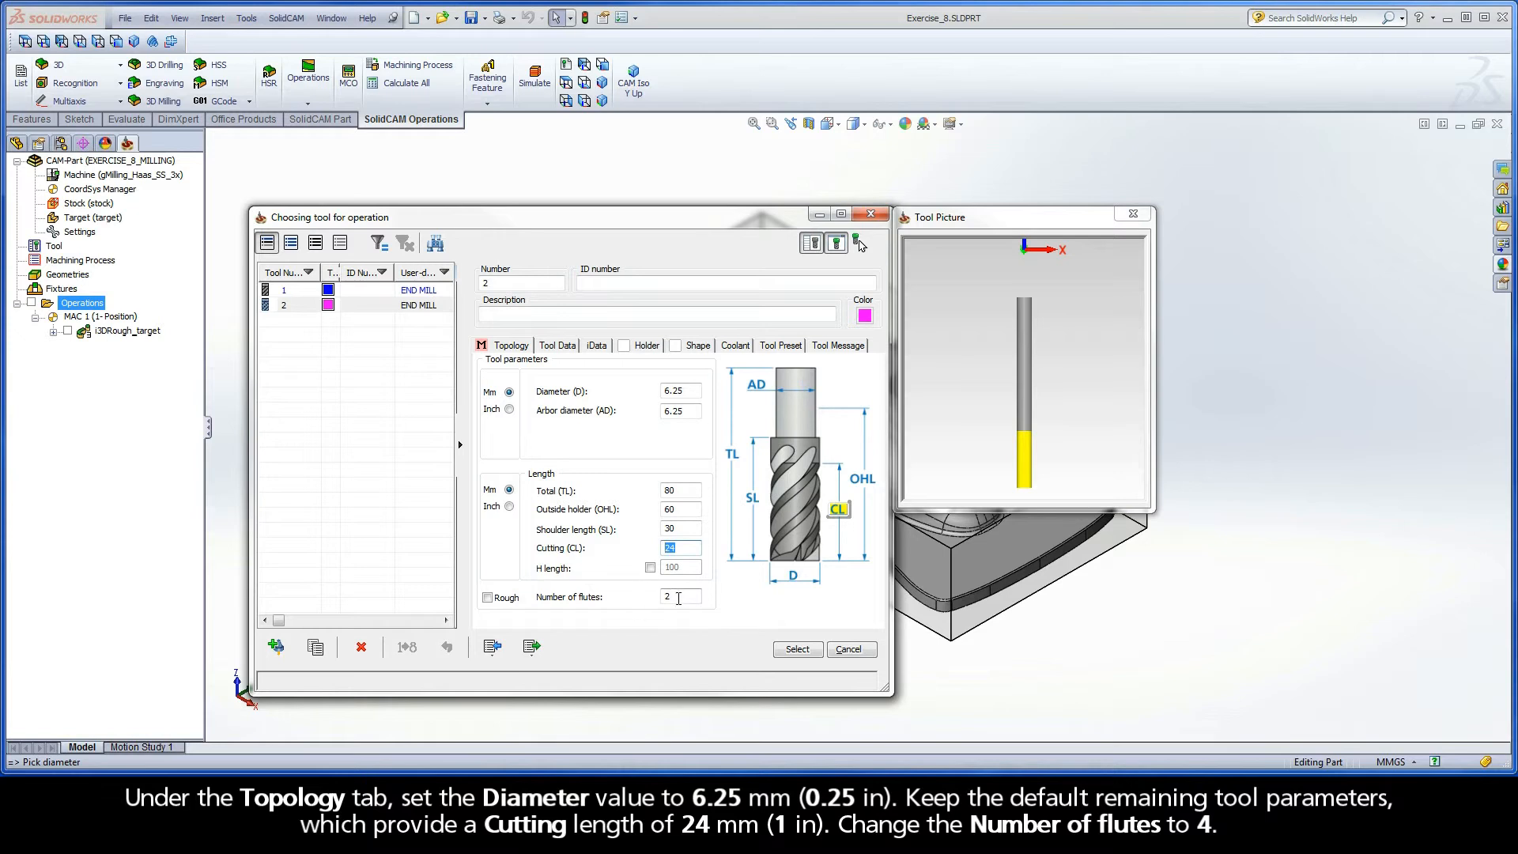
pyautogui.write('4')
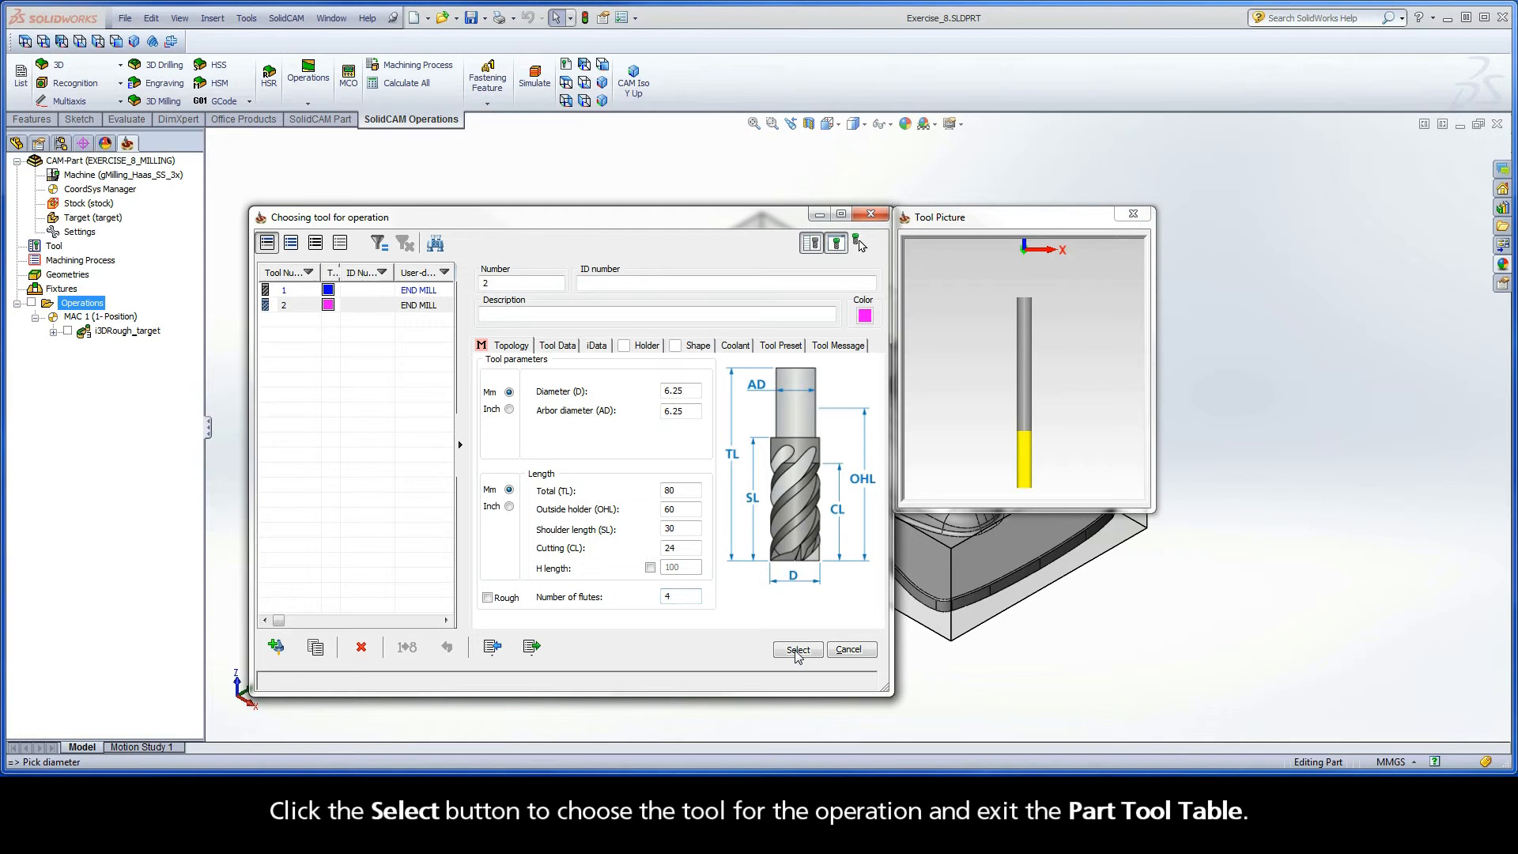
pyautogui.click(796, 650)
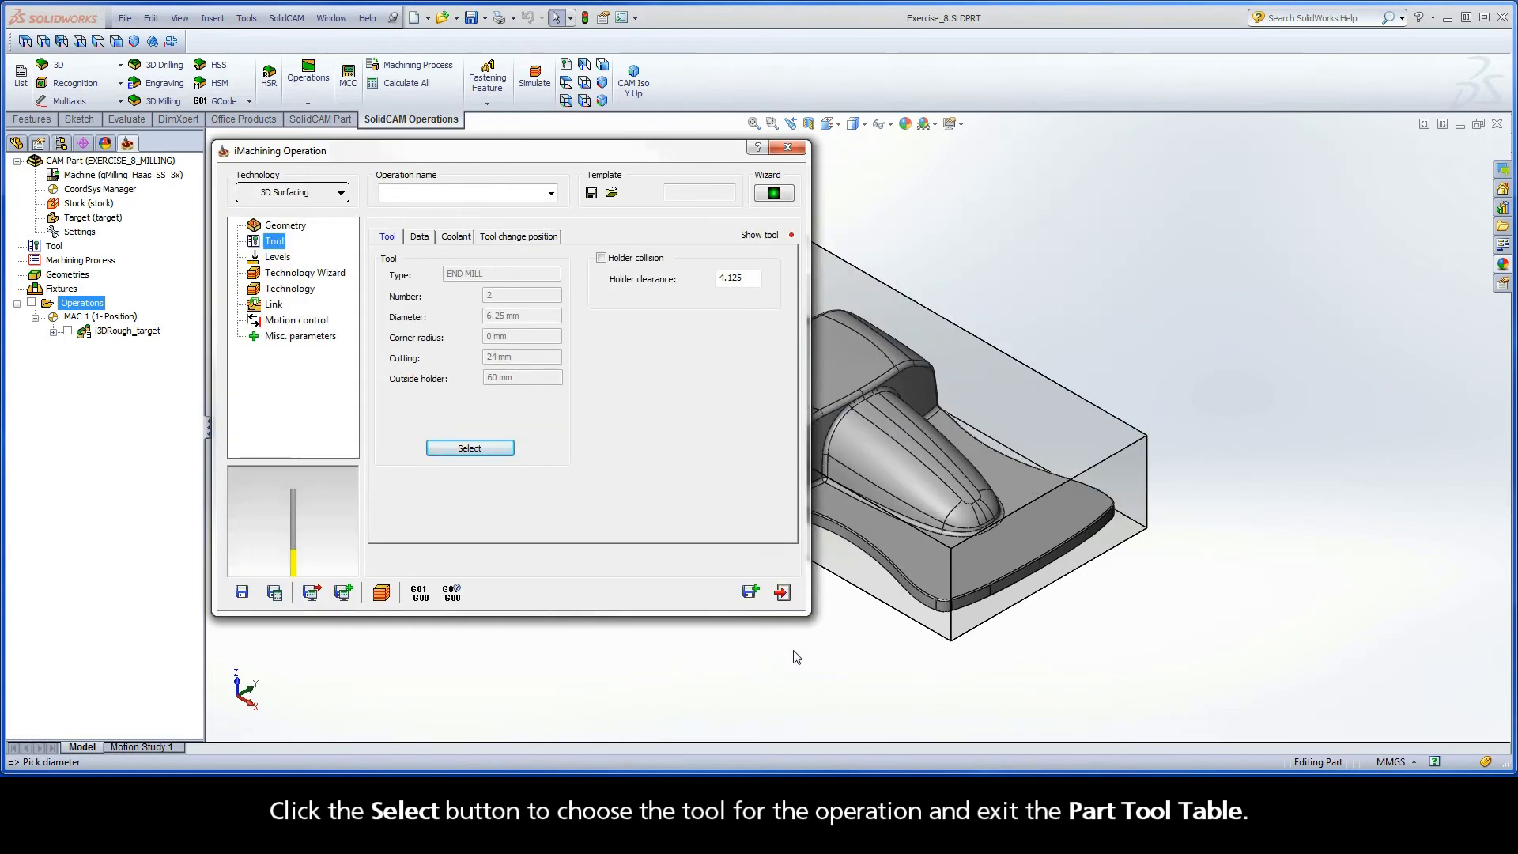
pyautogui.click(279, 256)
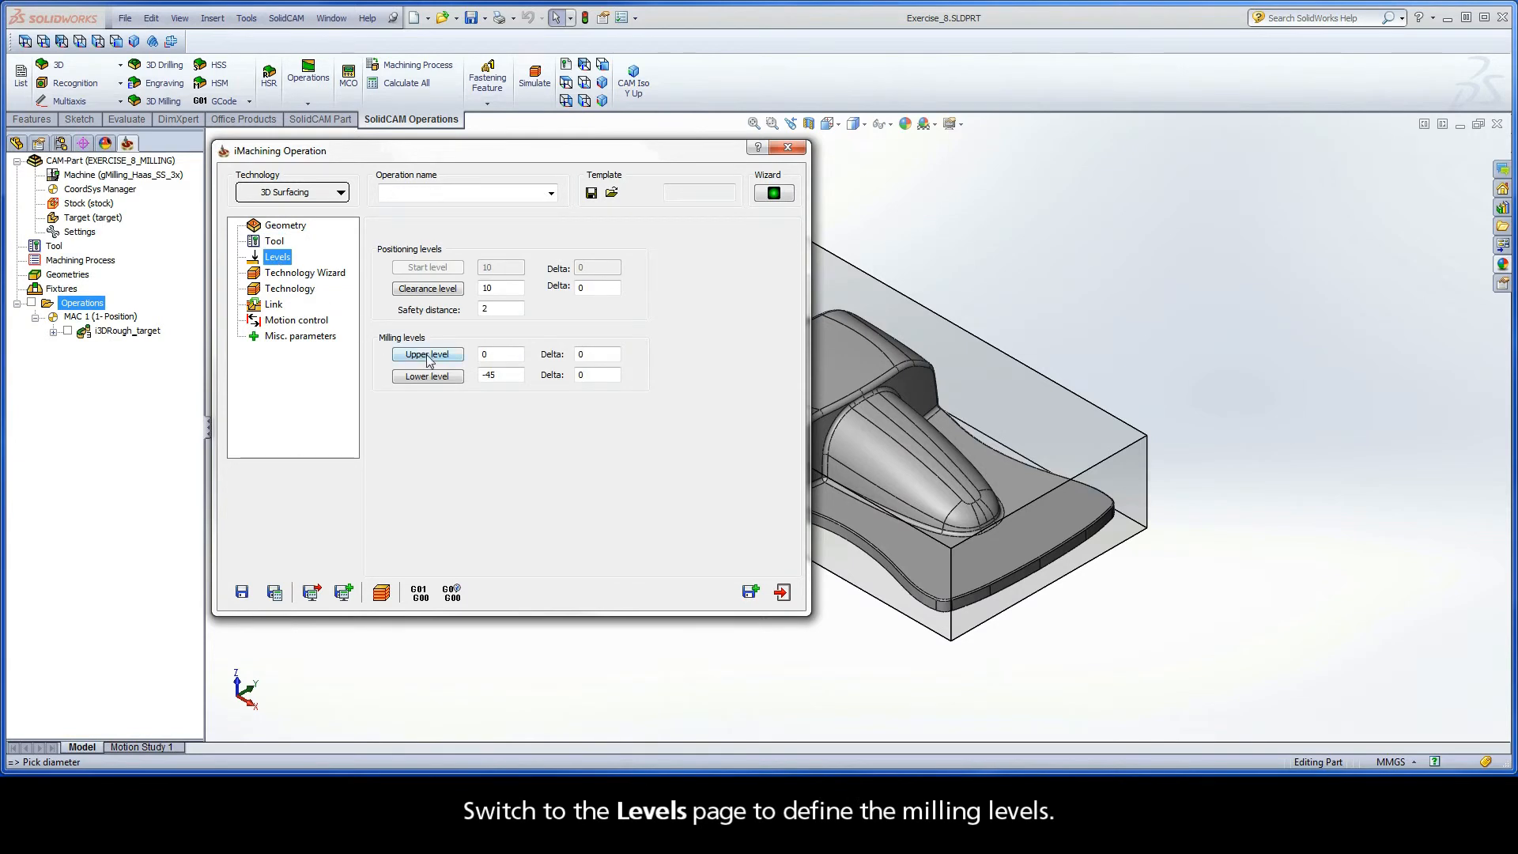
# Set the upper milling level at -3.238 from the core's top vertex.
pyautogui.click(427, 353)
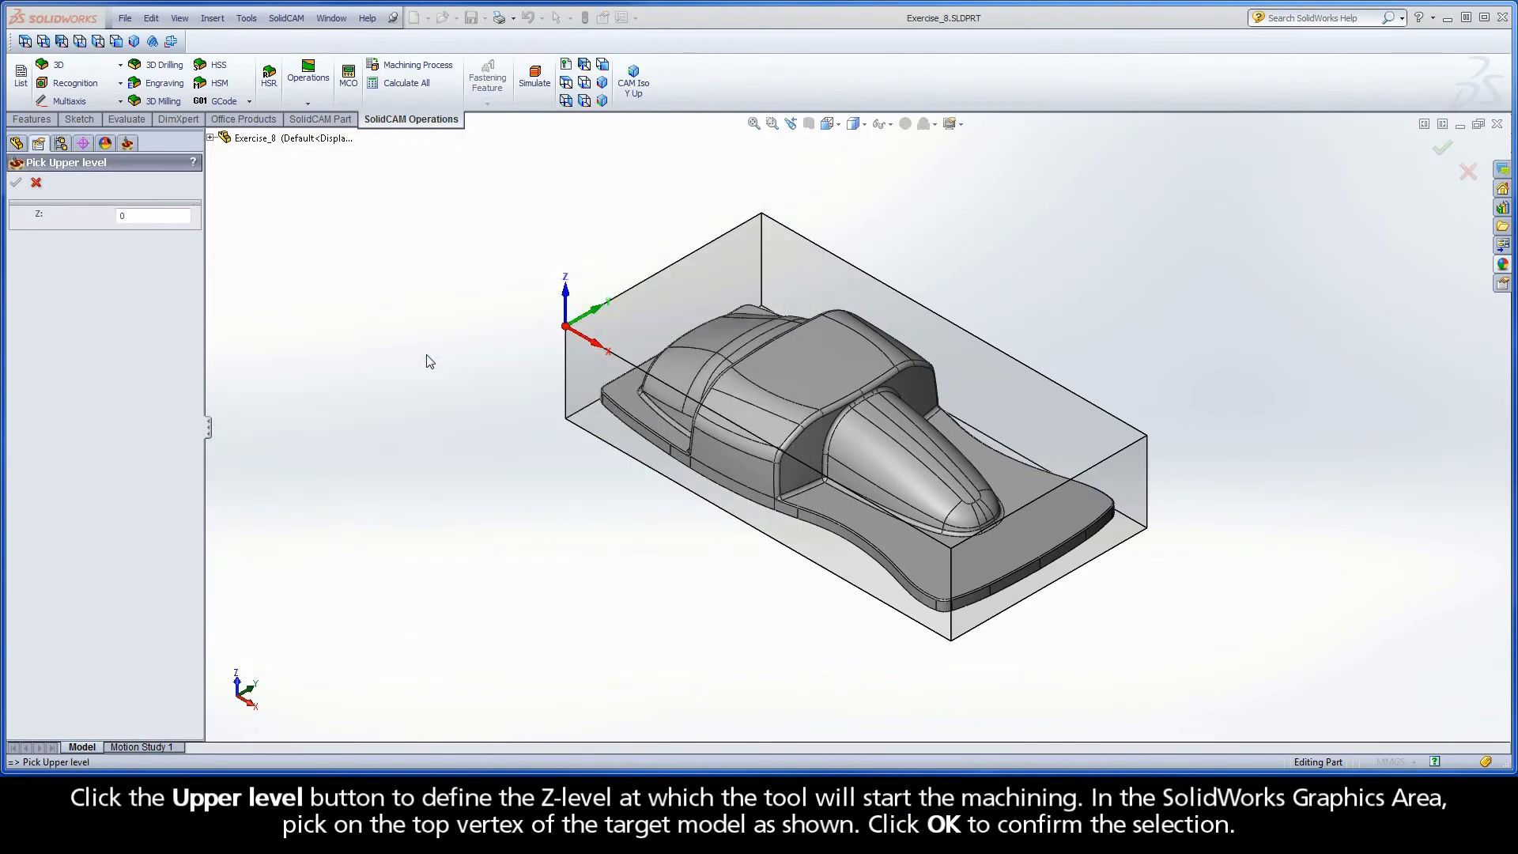
pyautogui.moveTo(593, 412)
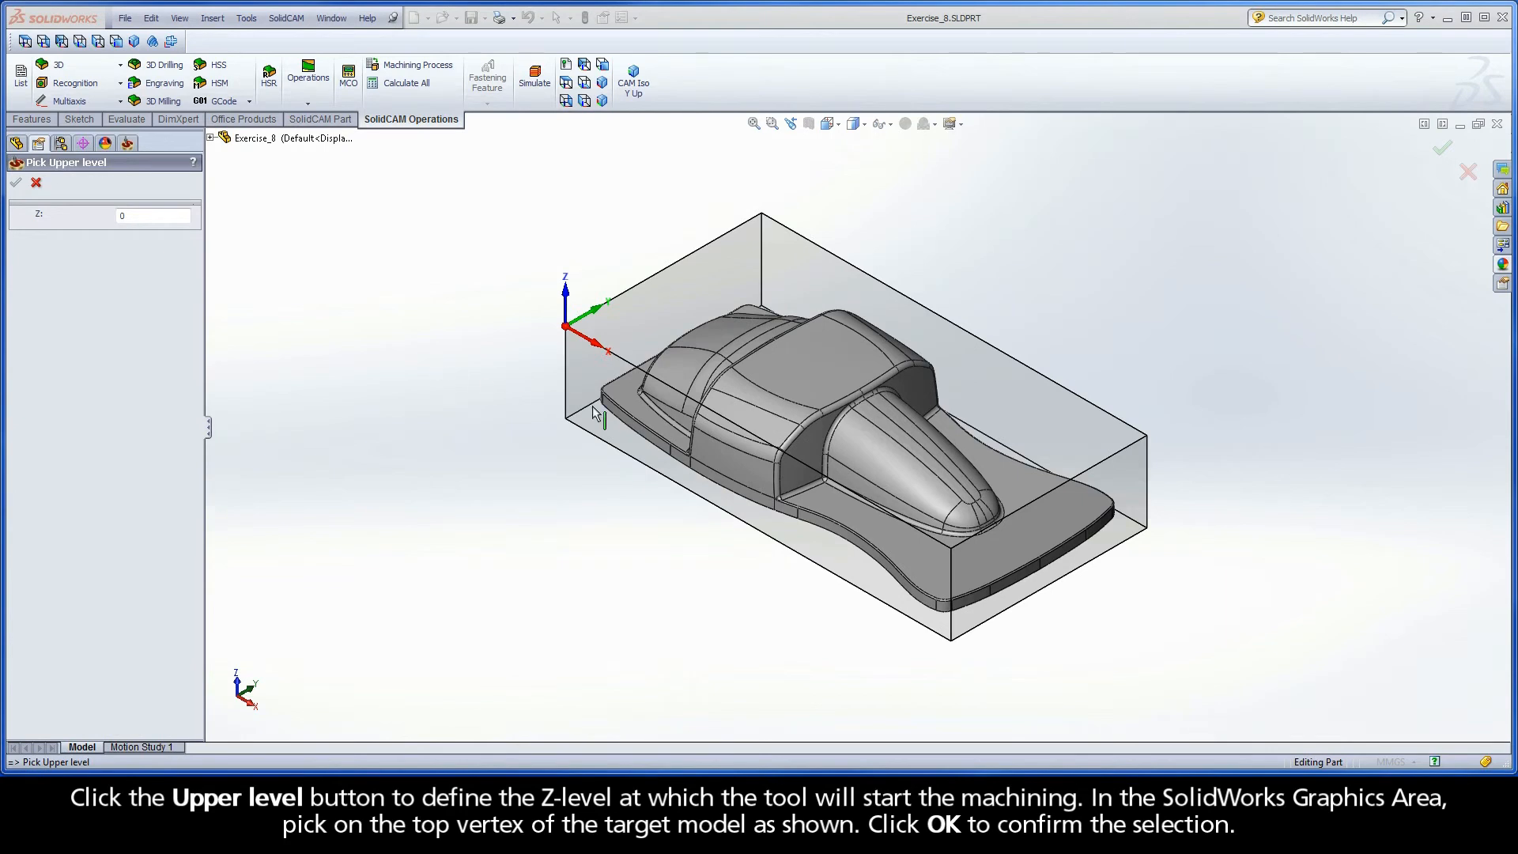
pyautogui.moveTo(860, 393)
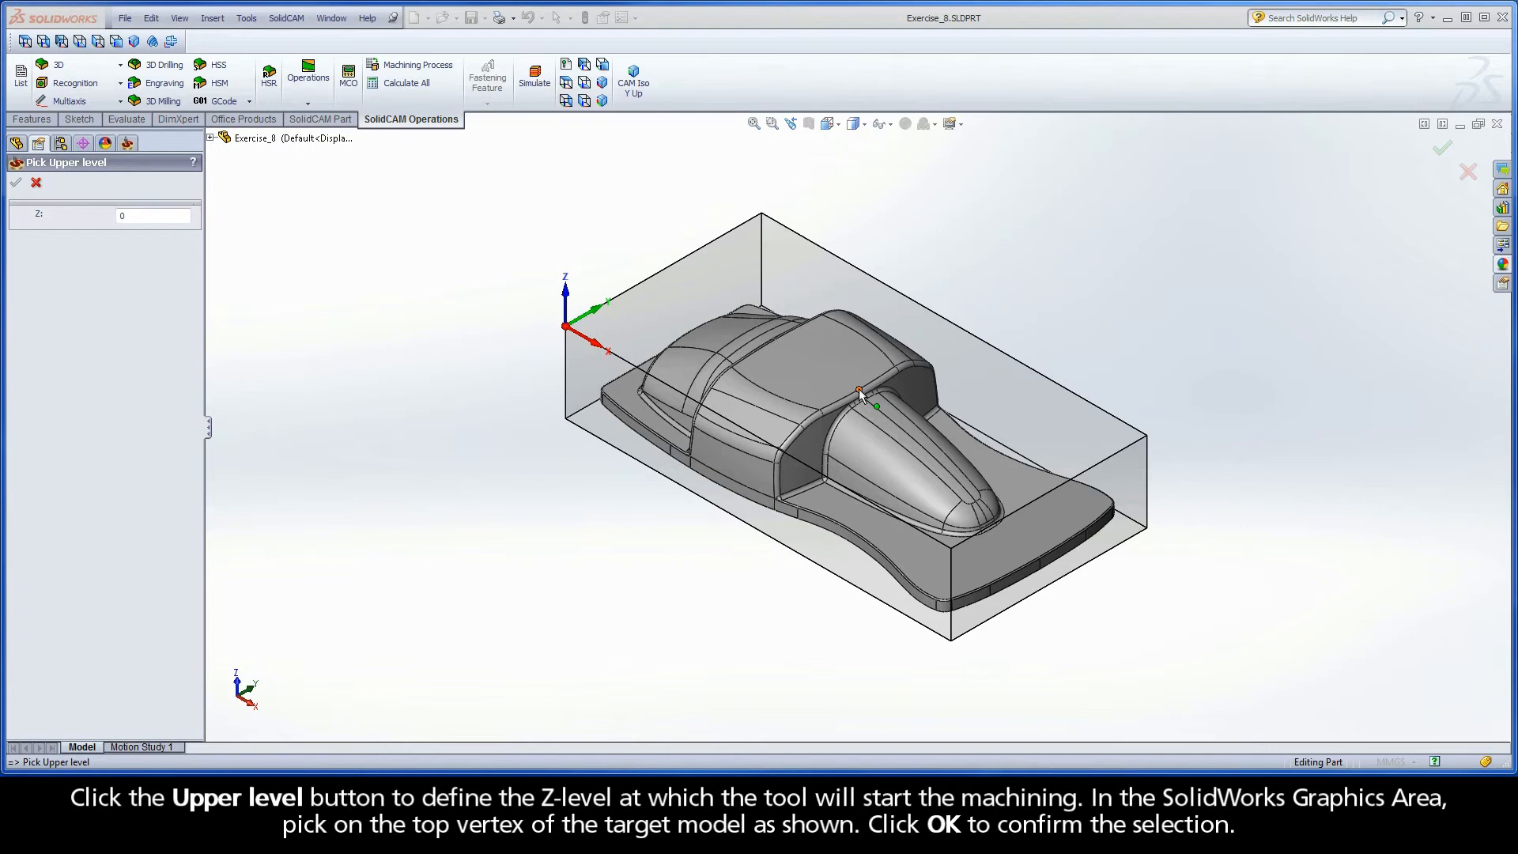
pyautogui.click(860, 390)
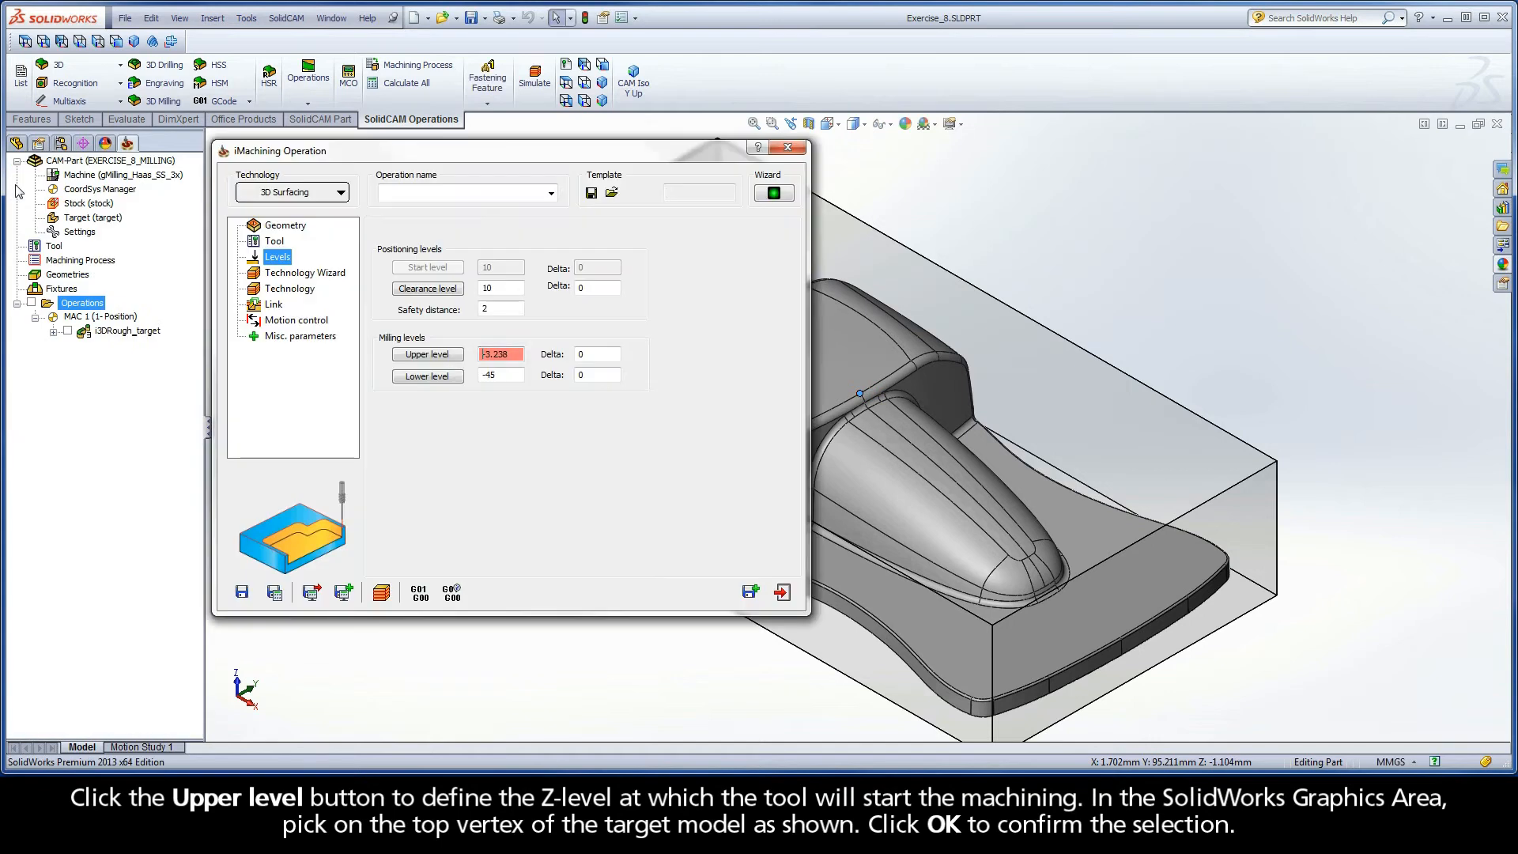
pyautogui.click(427, 376)
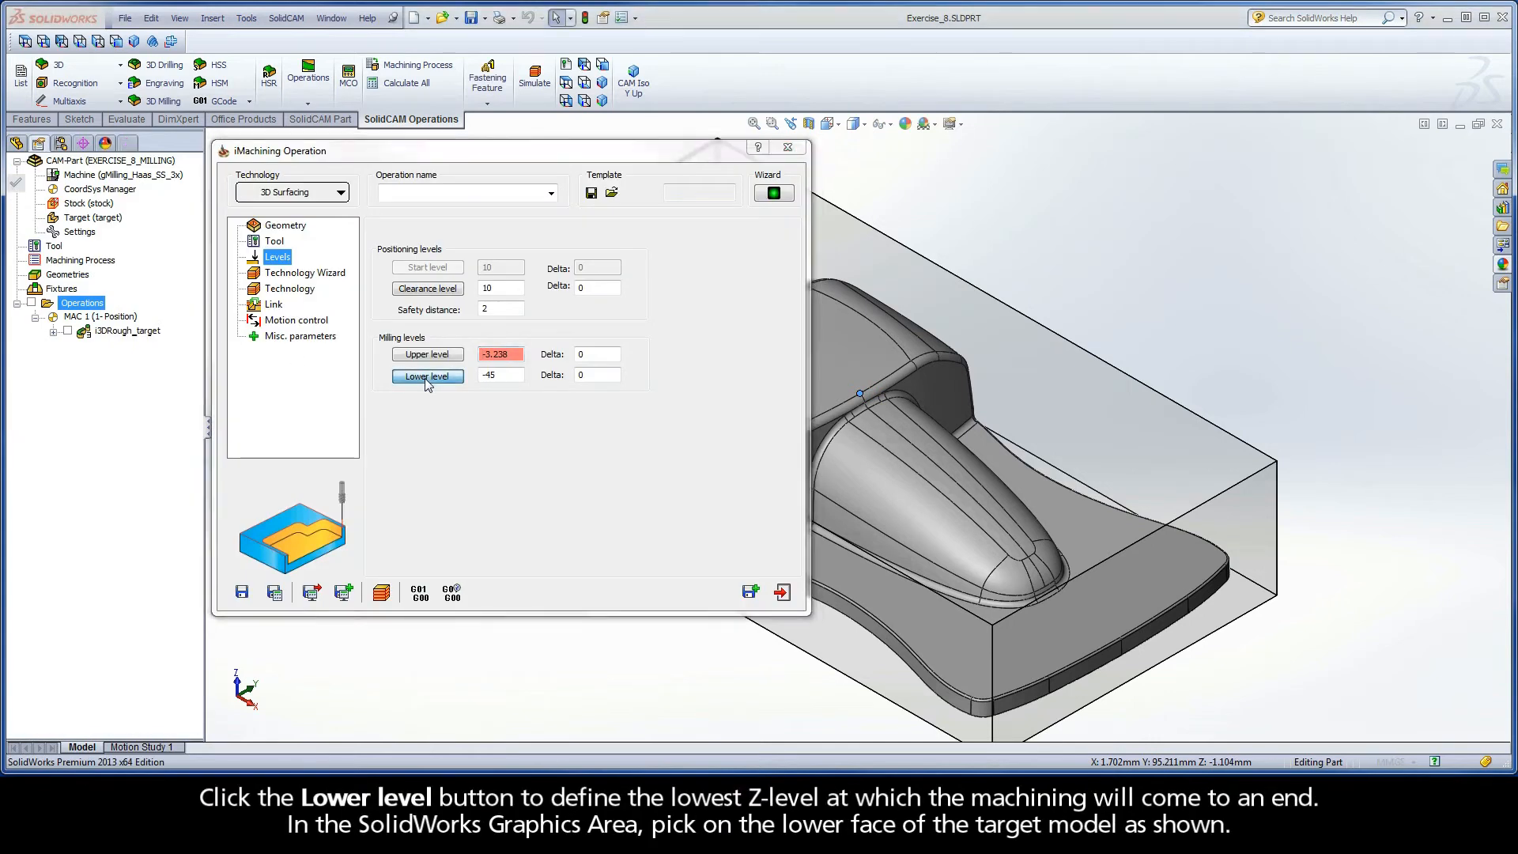
# Set the lower milling level at -34.4 from the cavity floor face.
pyautogui.click(427, 376)
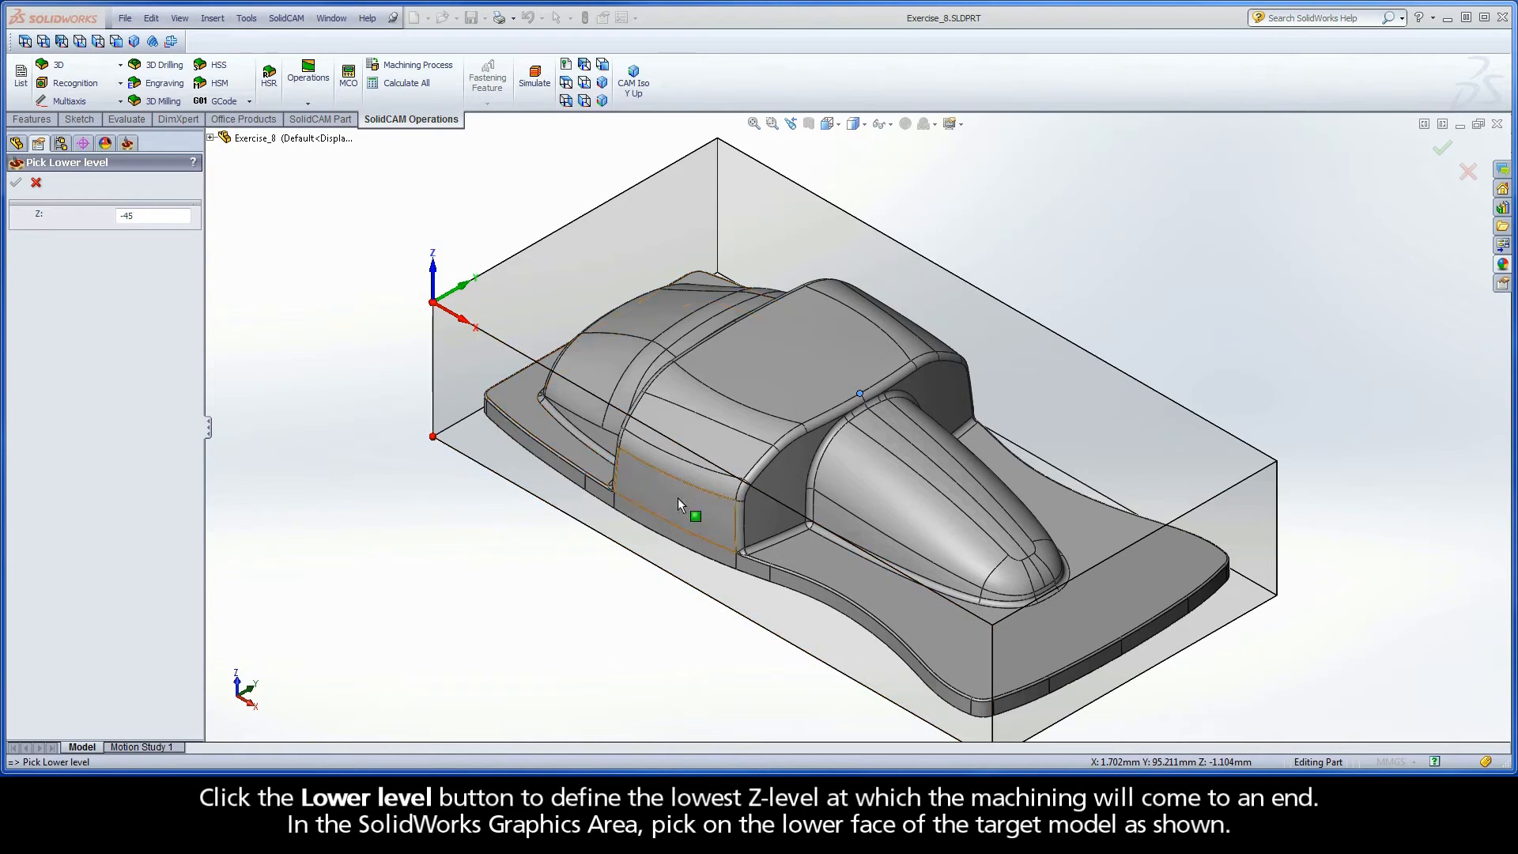
pyautogui.click(892, 602)
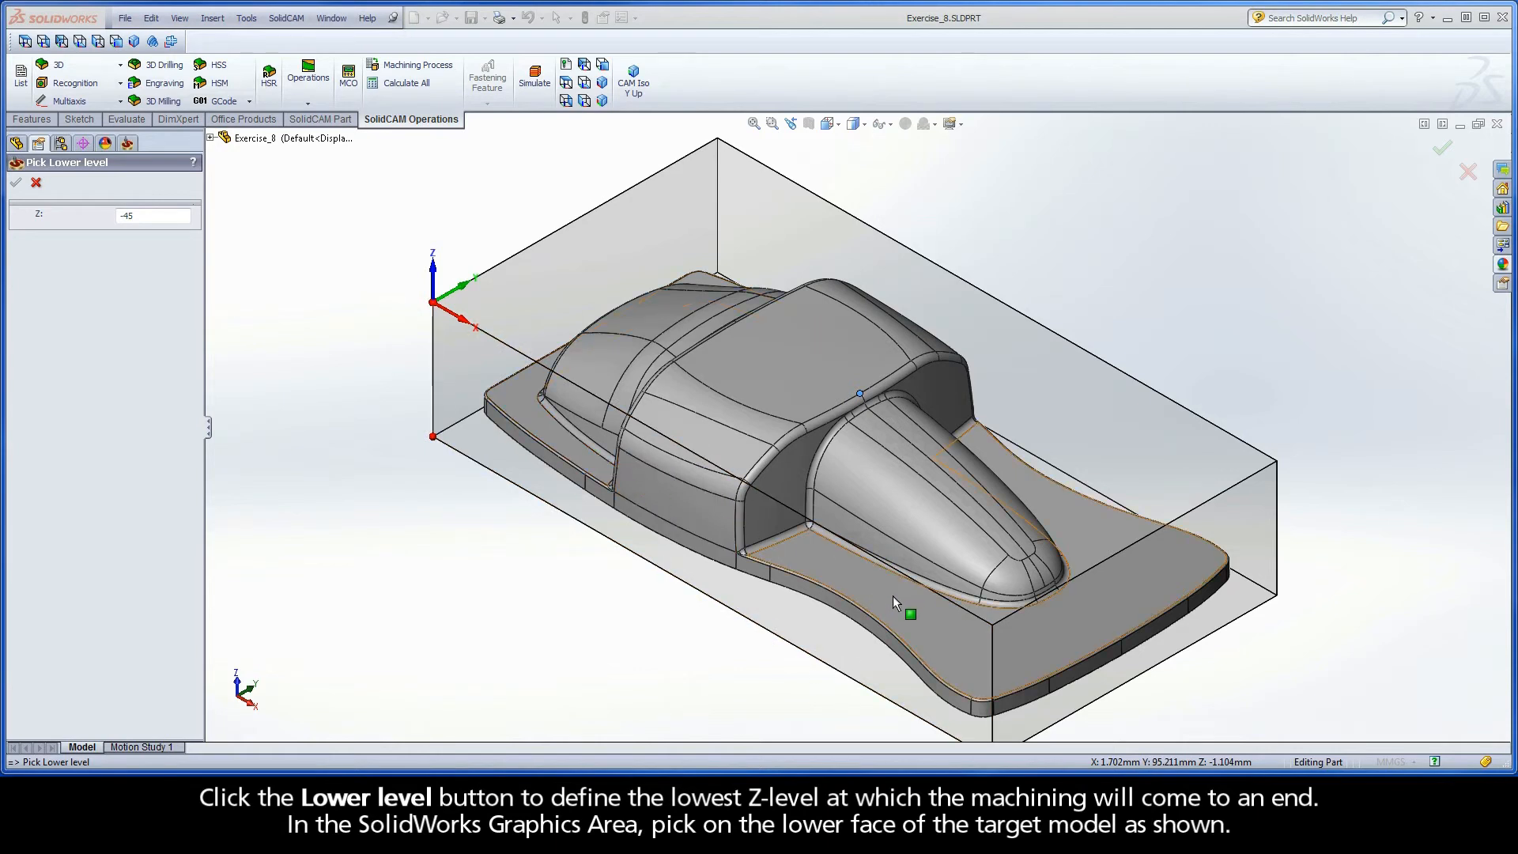
pyautogui.click(892, 598)
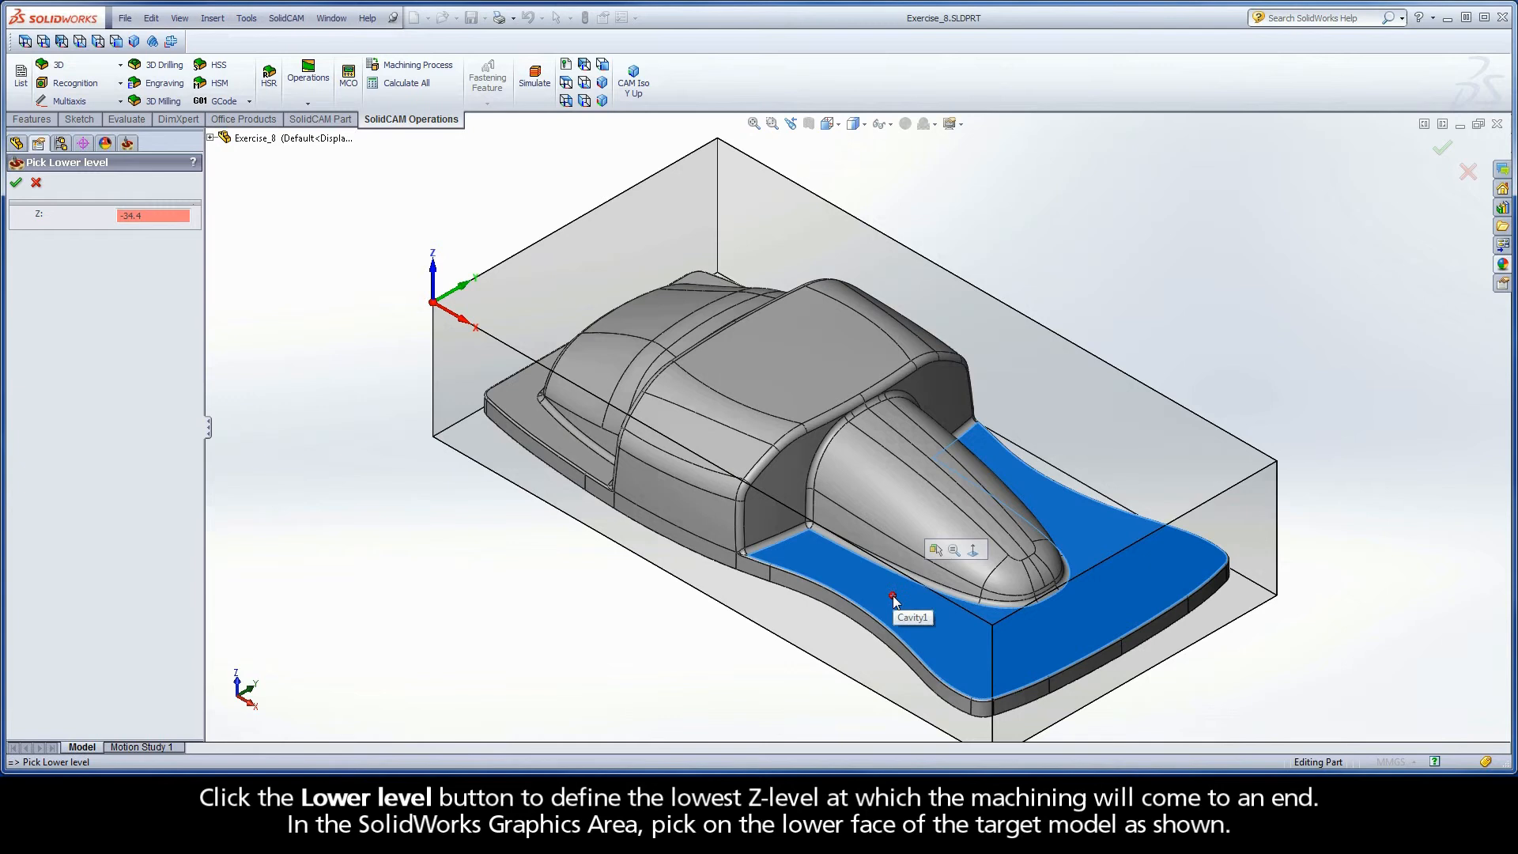
pyautogui.moveTo(60, 207)
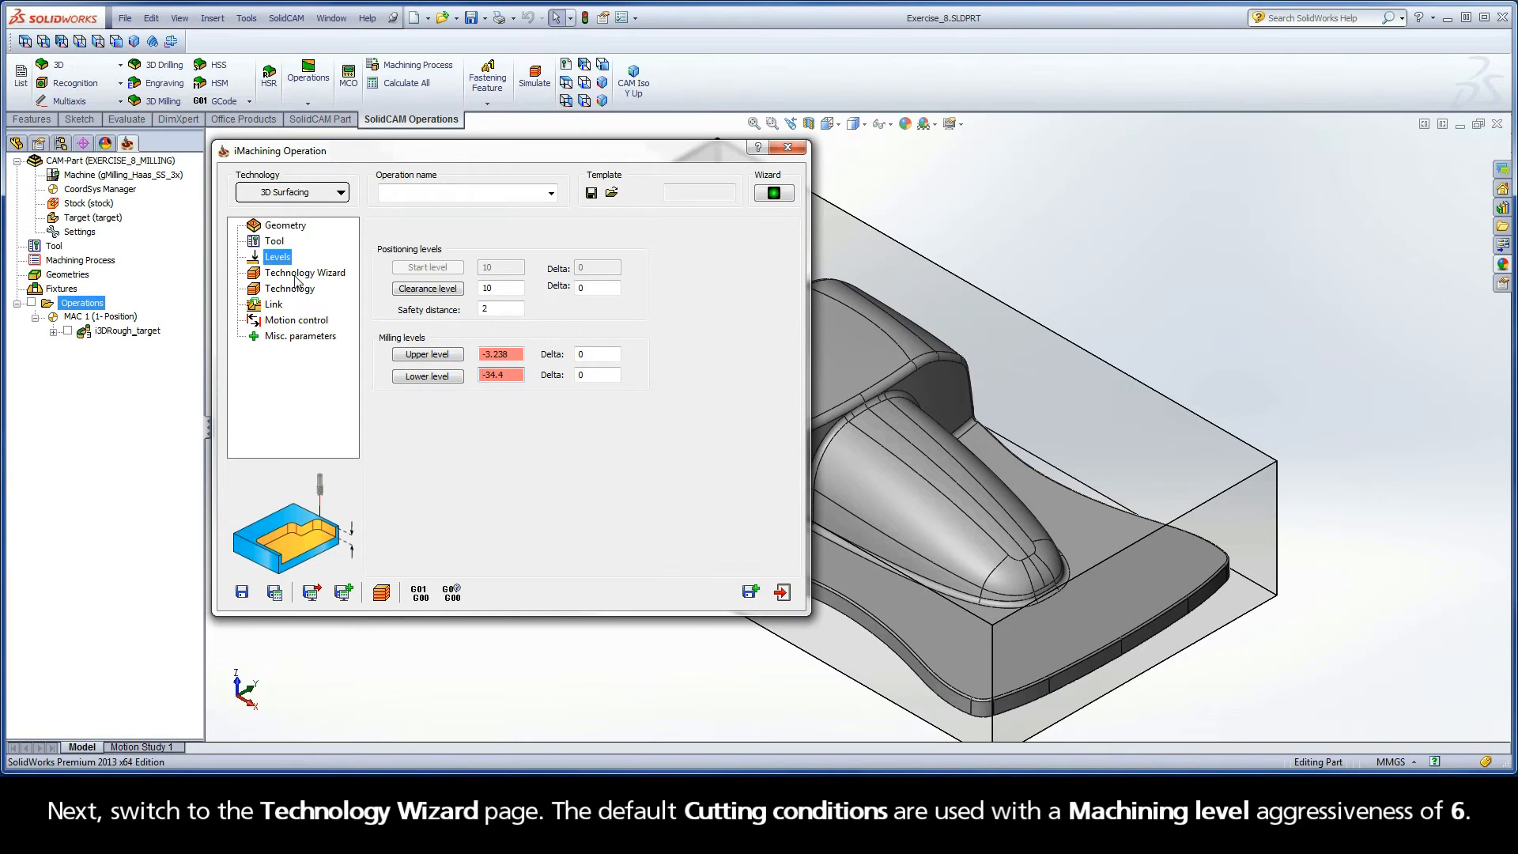
# Keep machining level 6 in the Technology Wizard and move to the Technology settings.
pyautogui.click(306, 272)
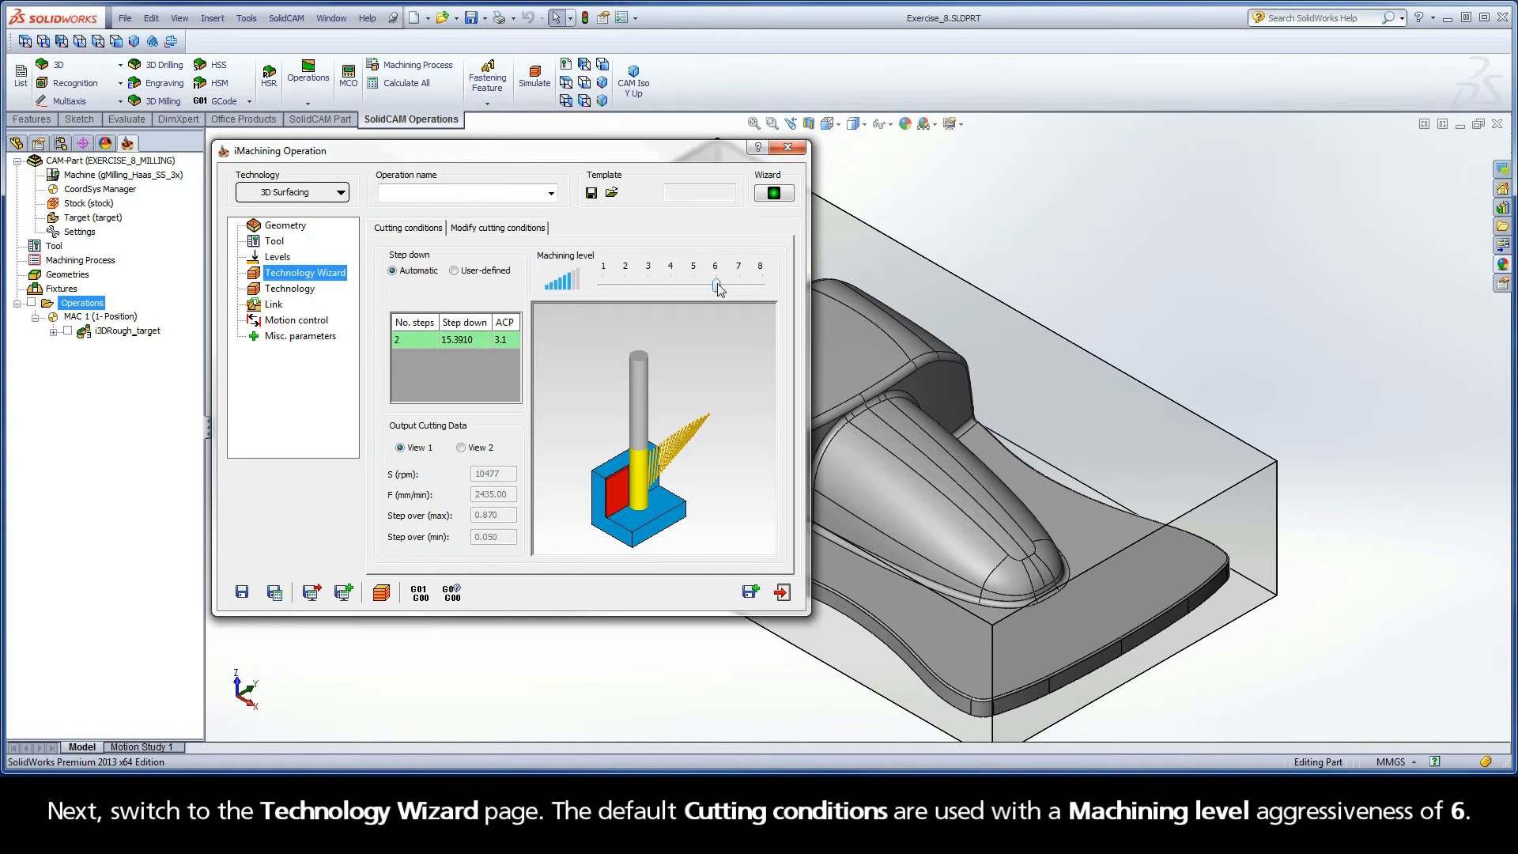
pyautogui.moveTo(603, 323)
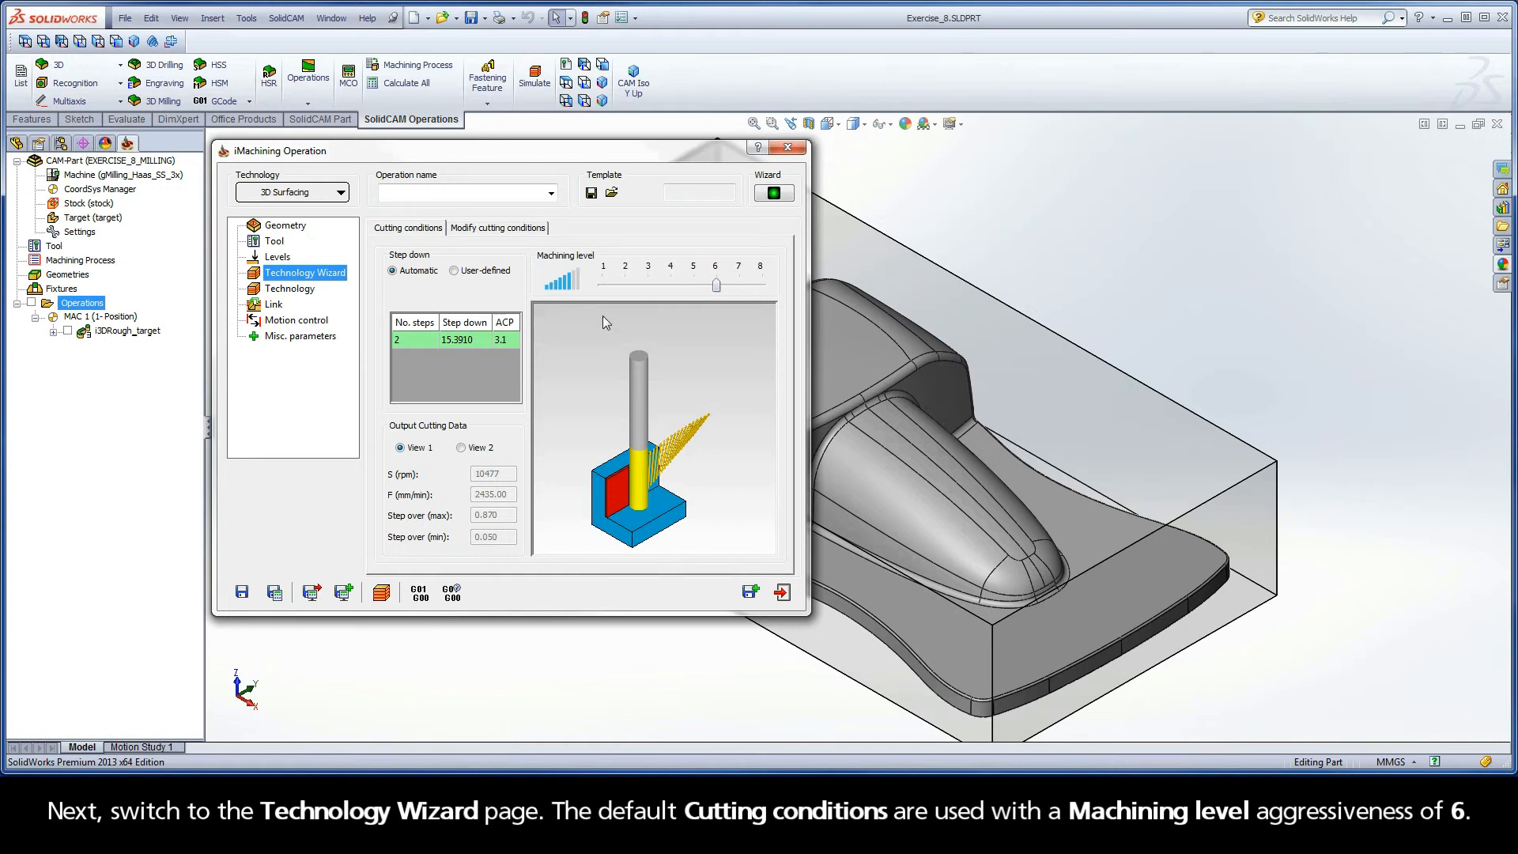
pyautogui.click(290, 281)
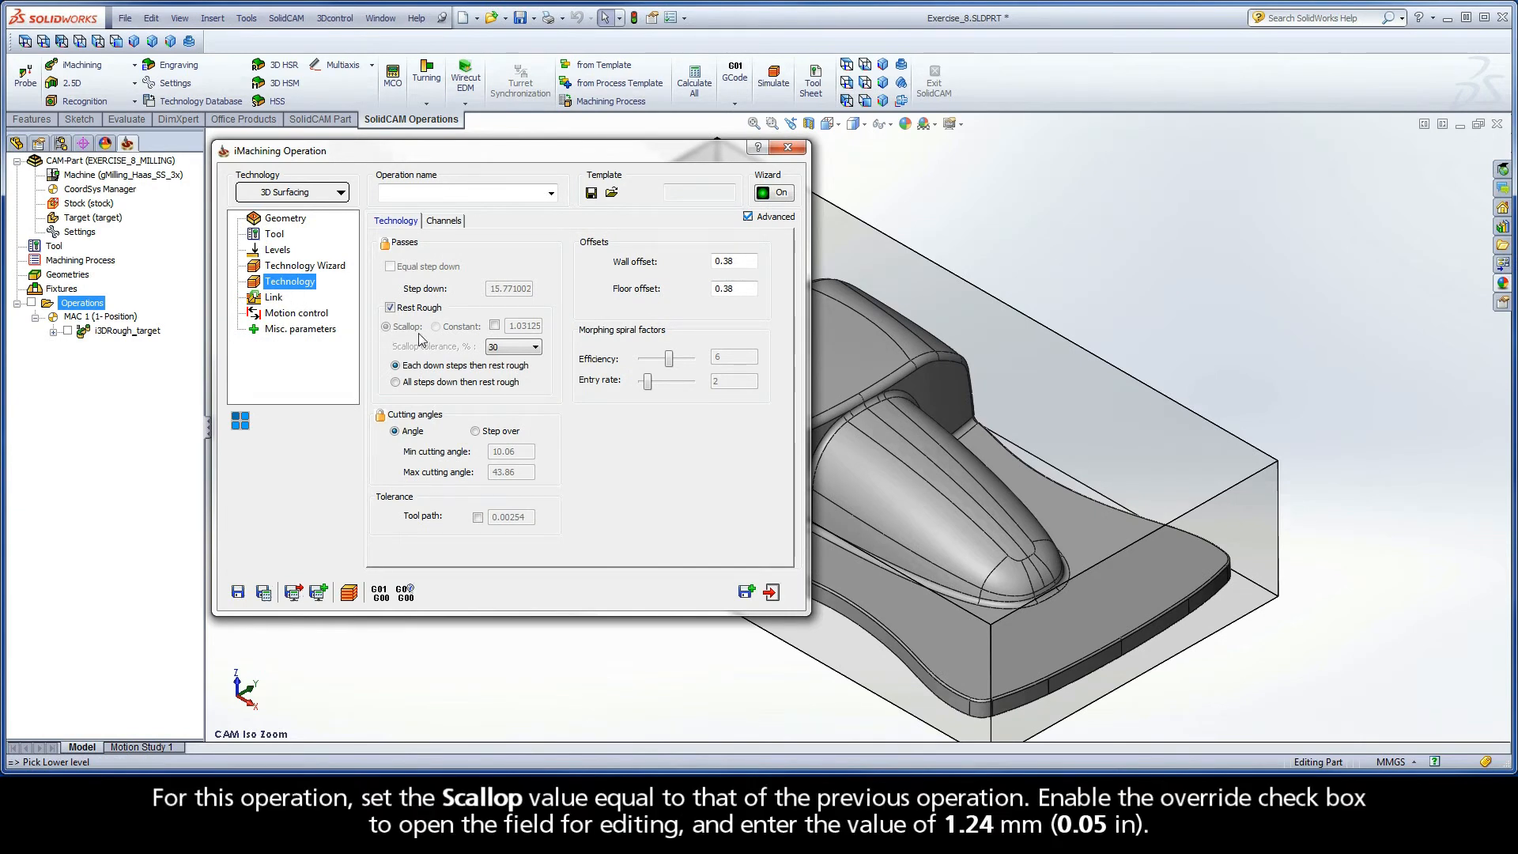
# Override the rest-rough scallop to a constant 1.24 and choose All steps down then rest rough.
pyautogui.click(493, 326)
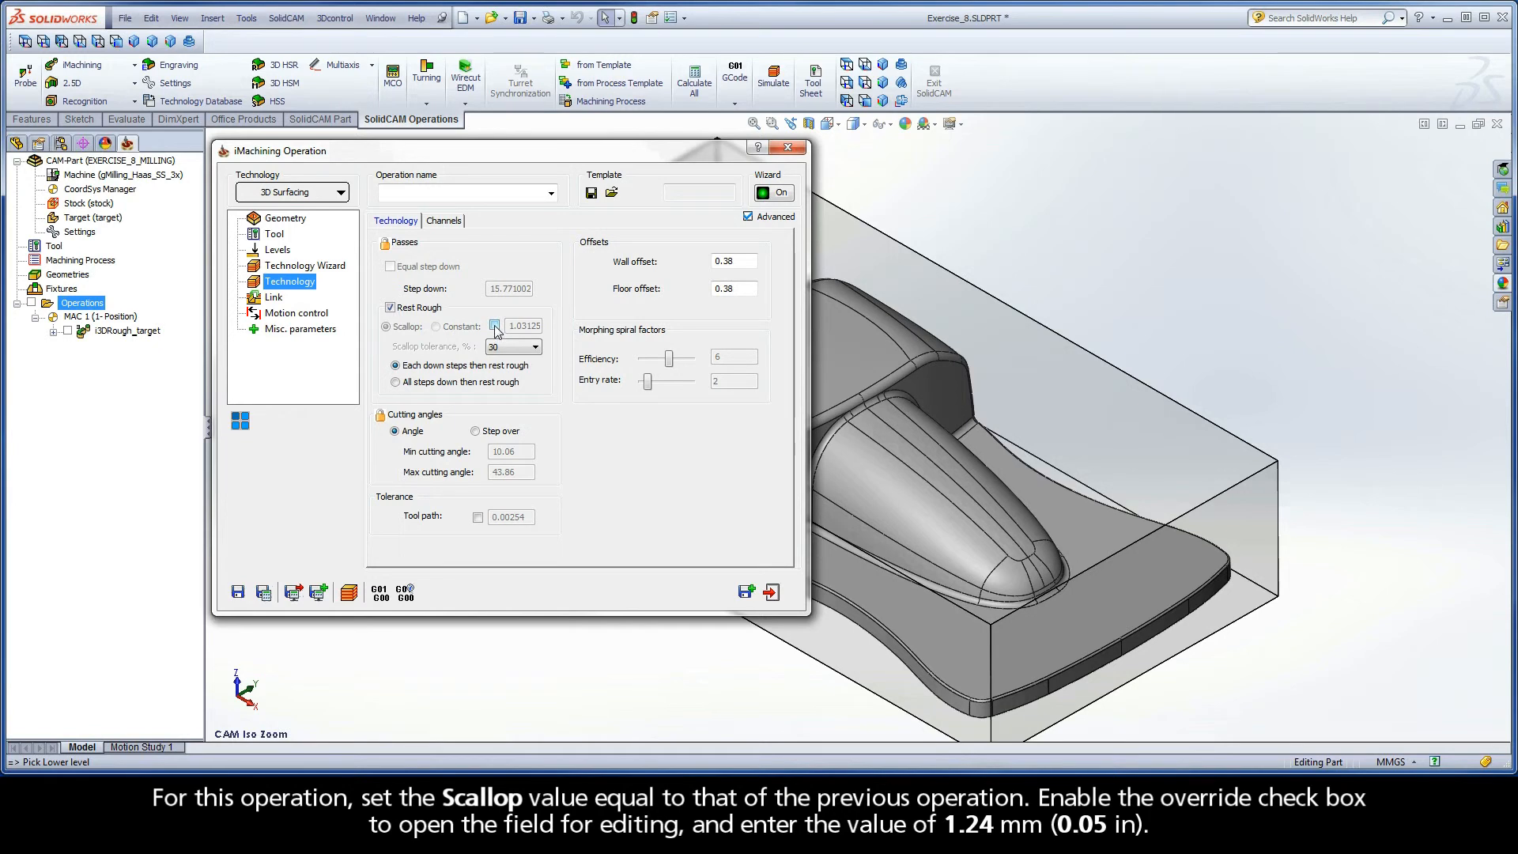
pyautogui.click(495, 326)
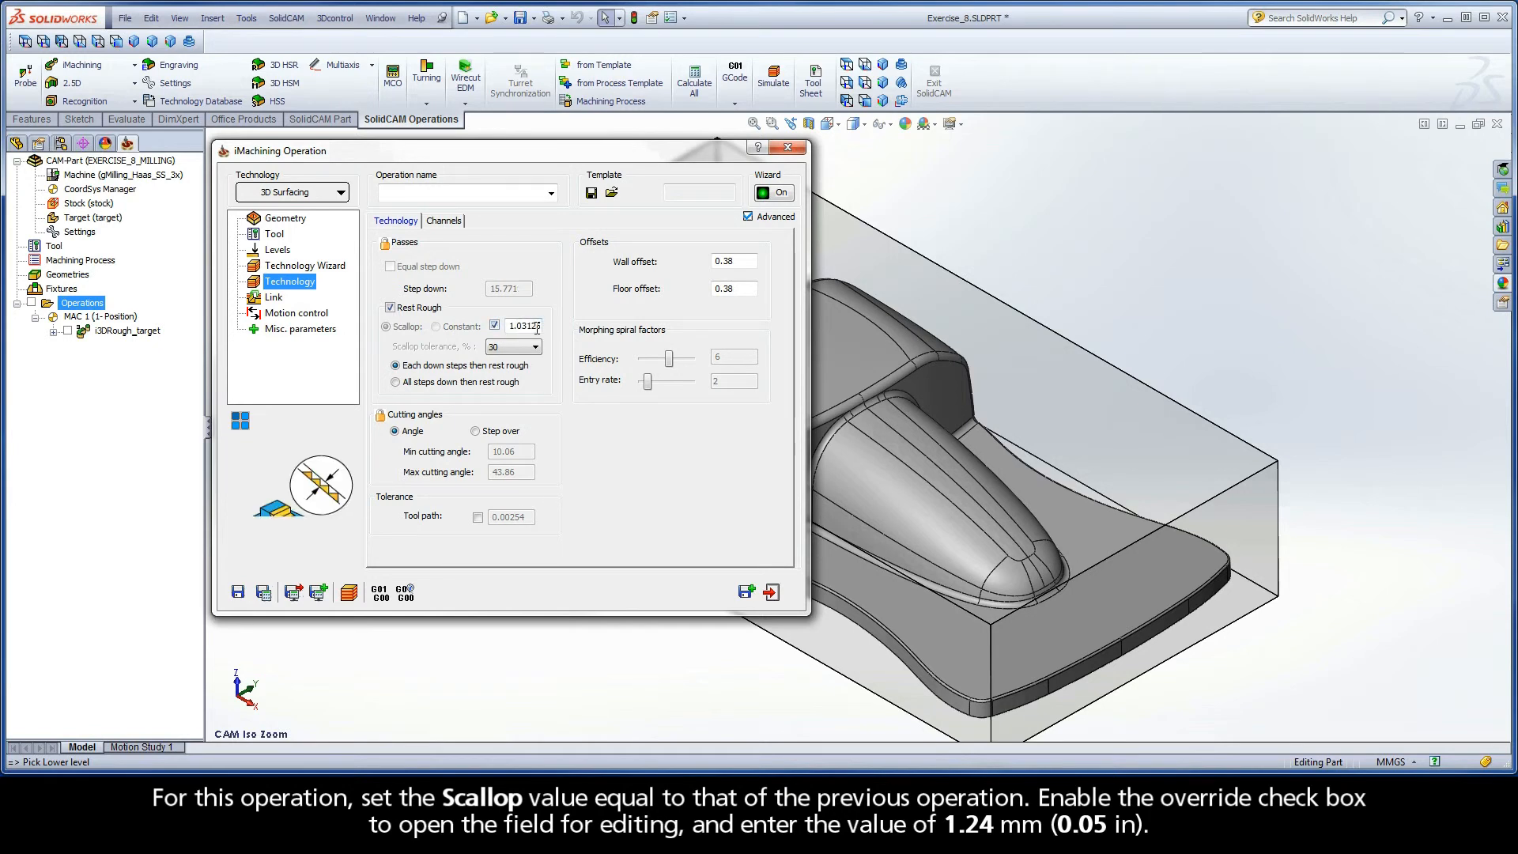
pyautogui.tripleClick(524, 326)
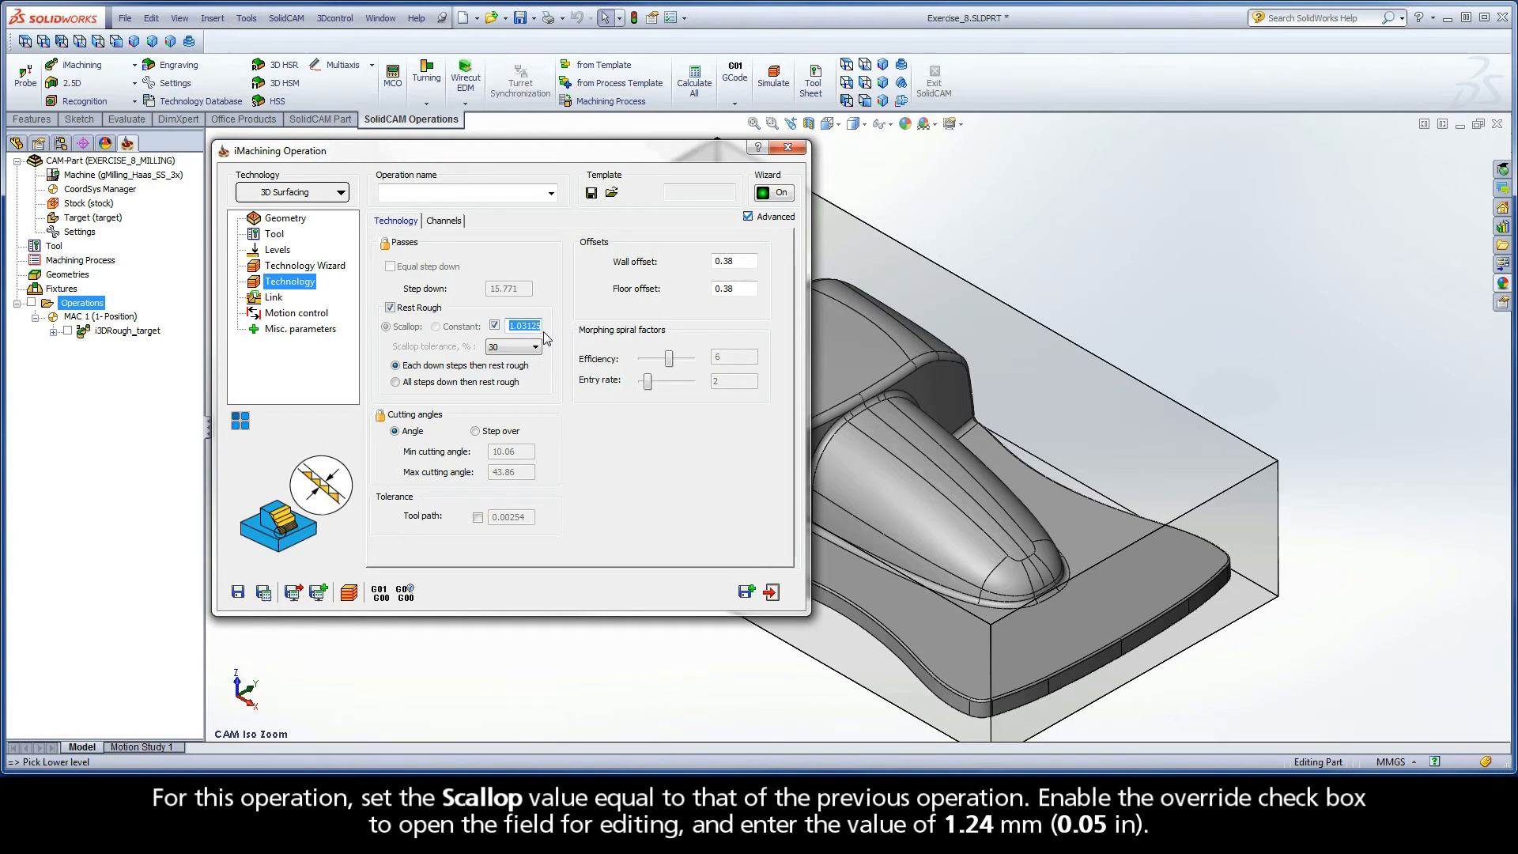
pyautogui.write('1.24')
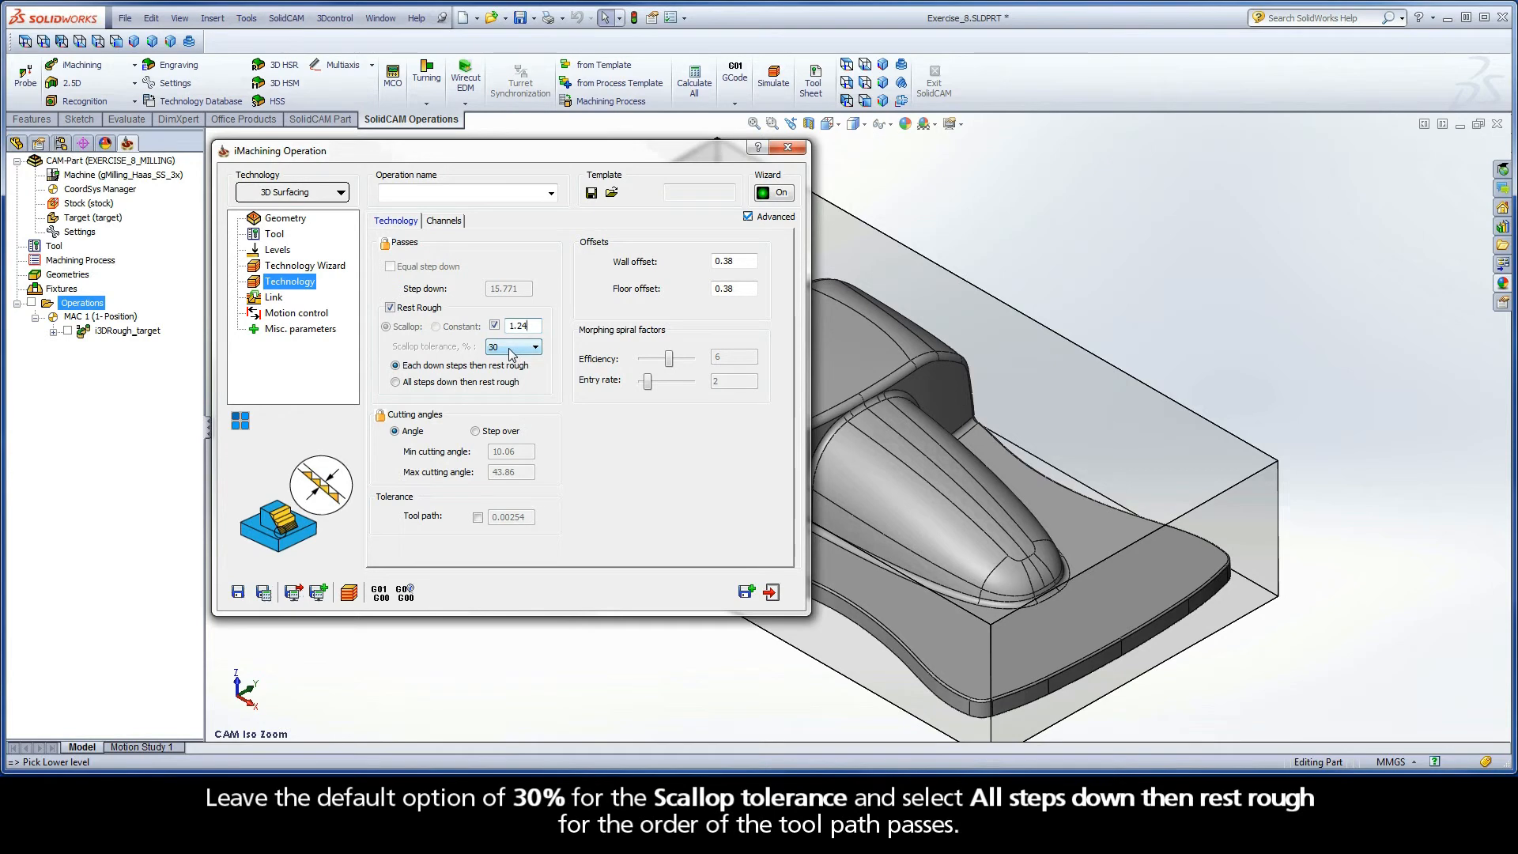
pyautogui.moveTo(496, 361)
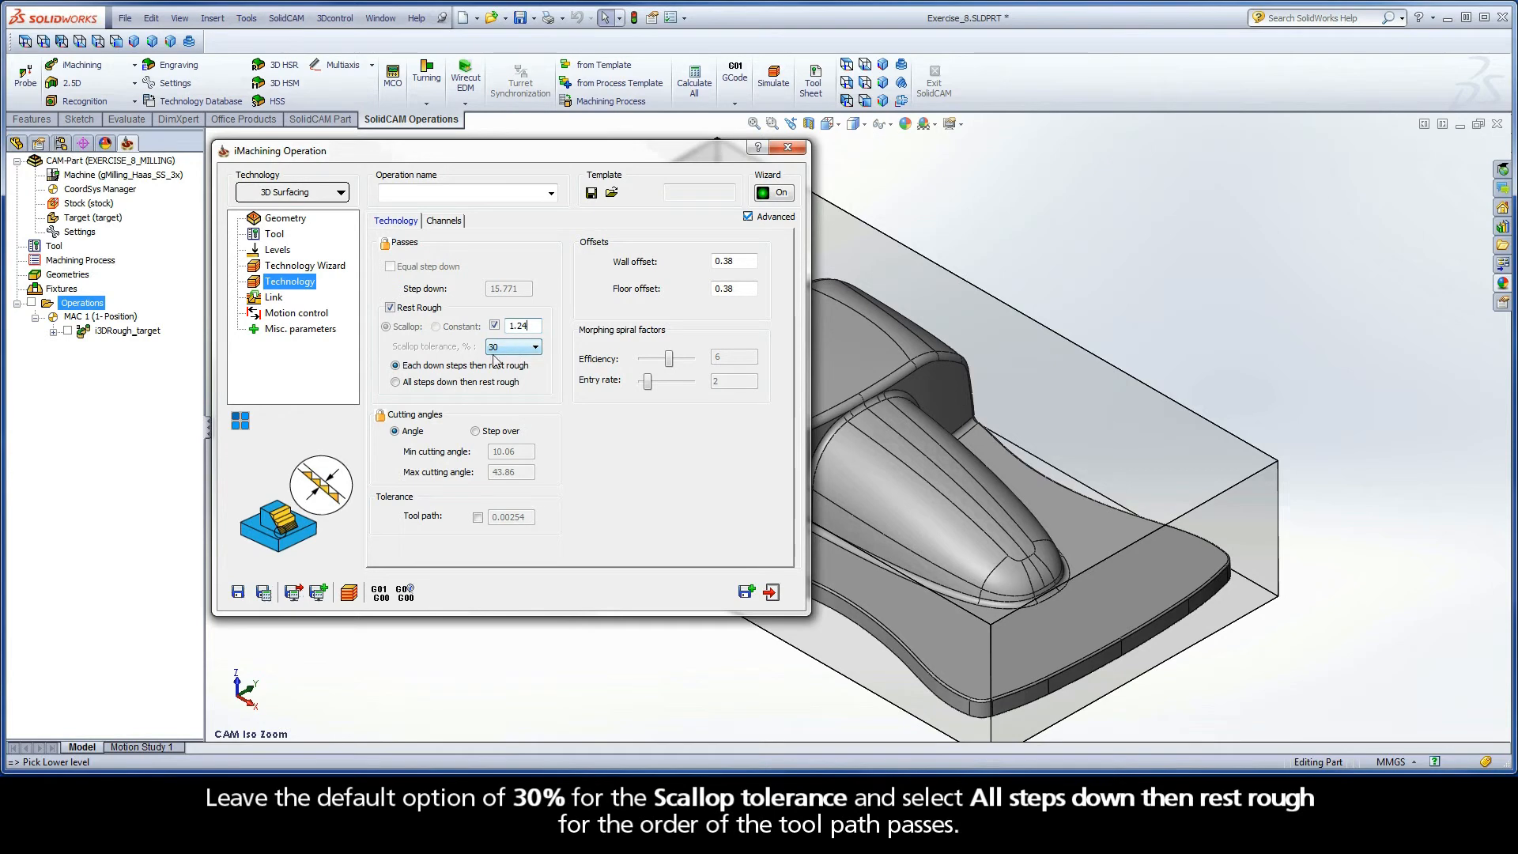
pyautogui.click(395, 382)
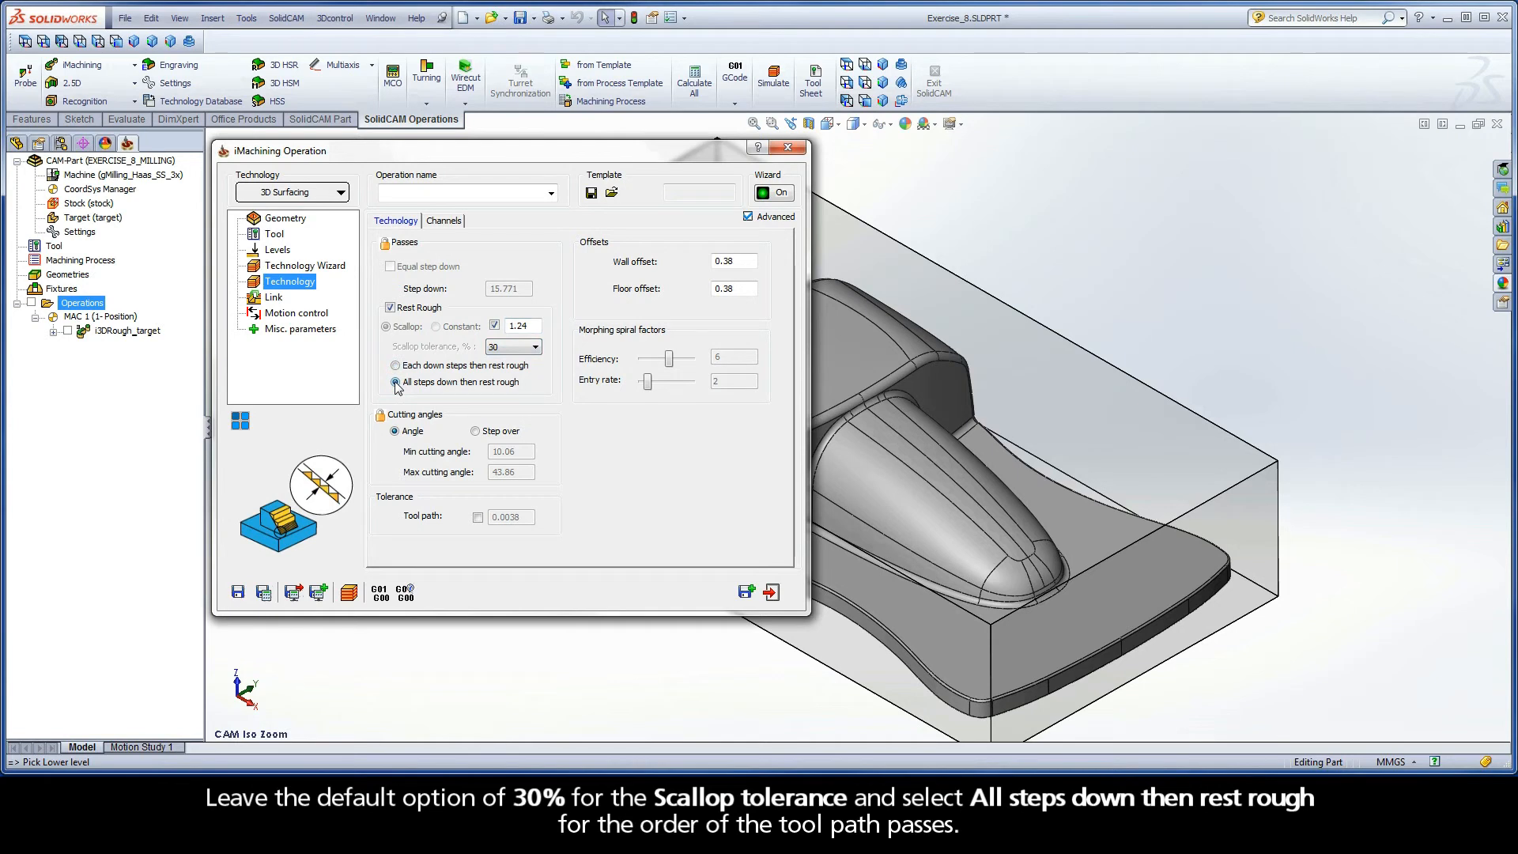
pyautogui.click(396, 381)
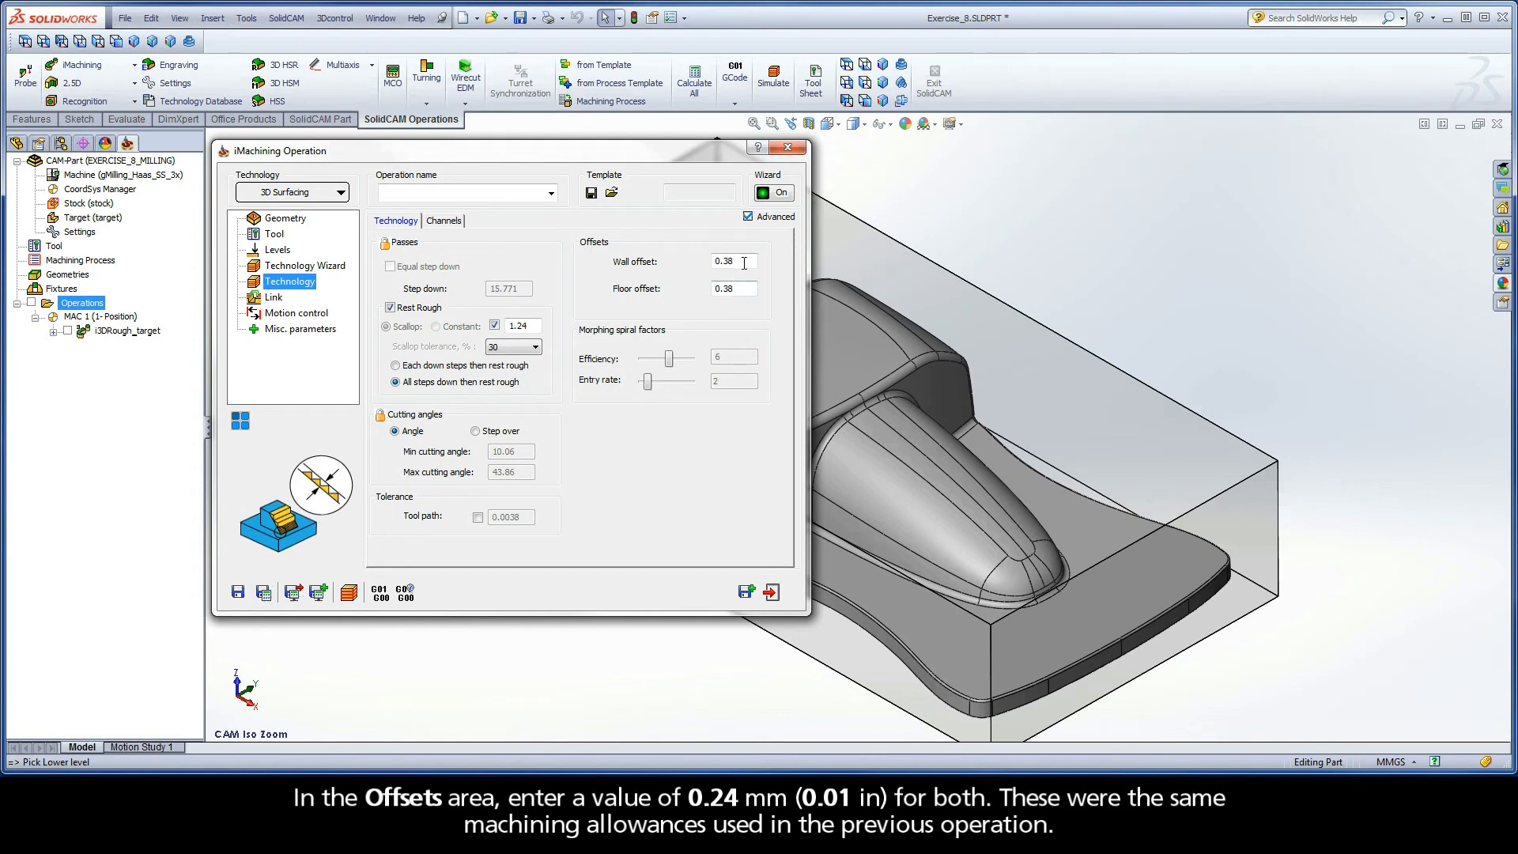
# Enter 0.24 as the wall offset so wall and floor offsets both read 0.24.
pyautogui.tripleClick(731, 261)
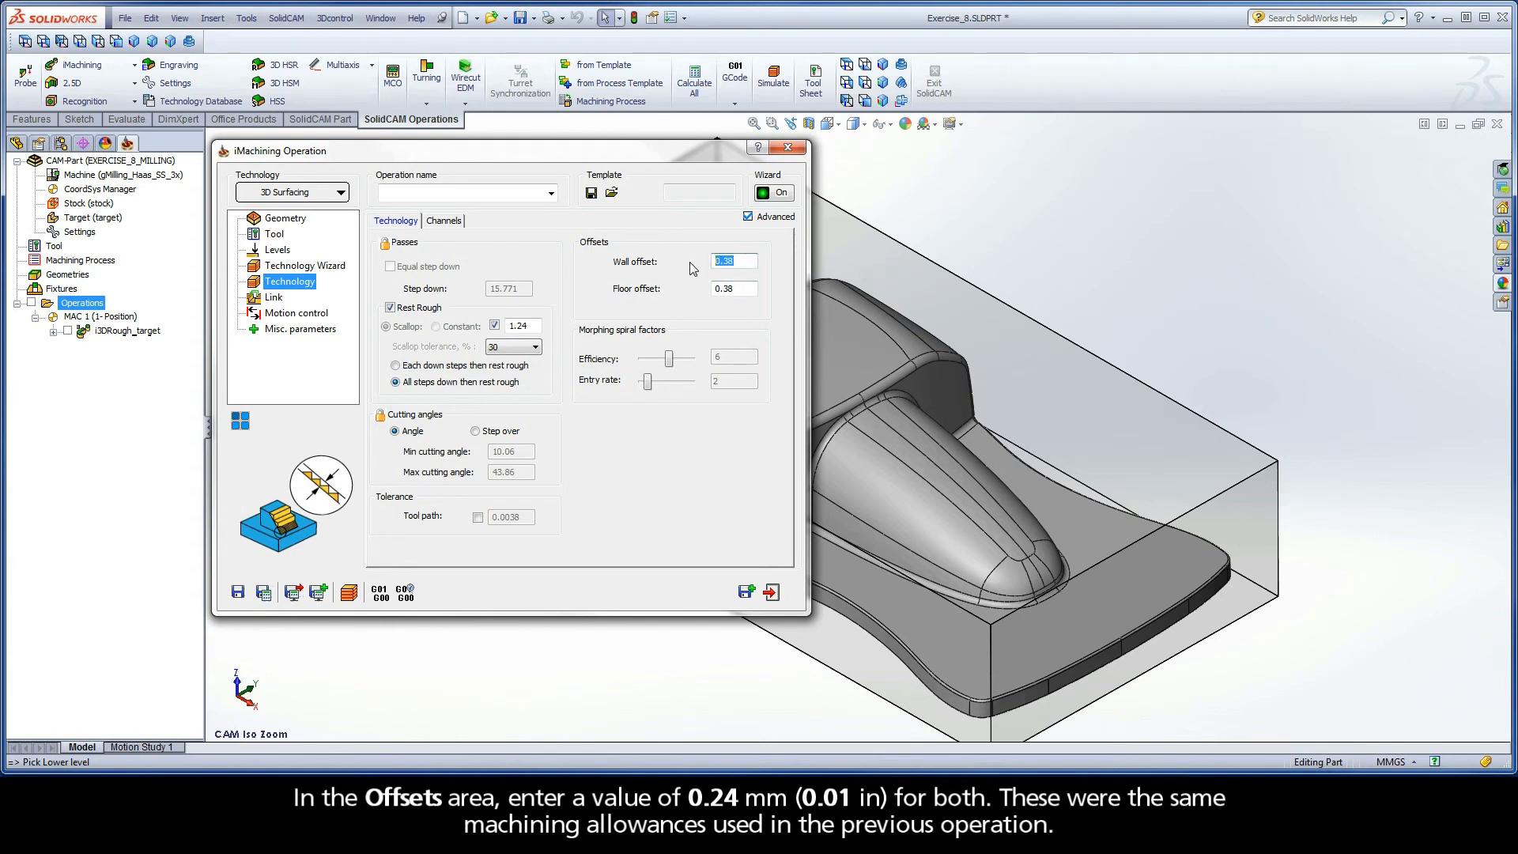
pyautogui.write('0.24')
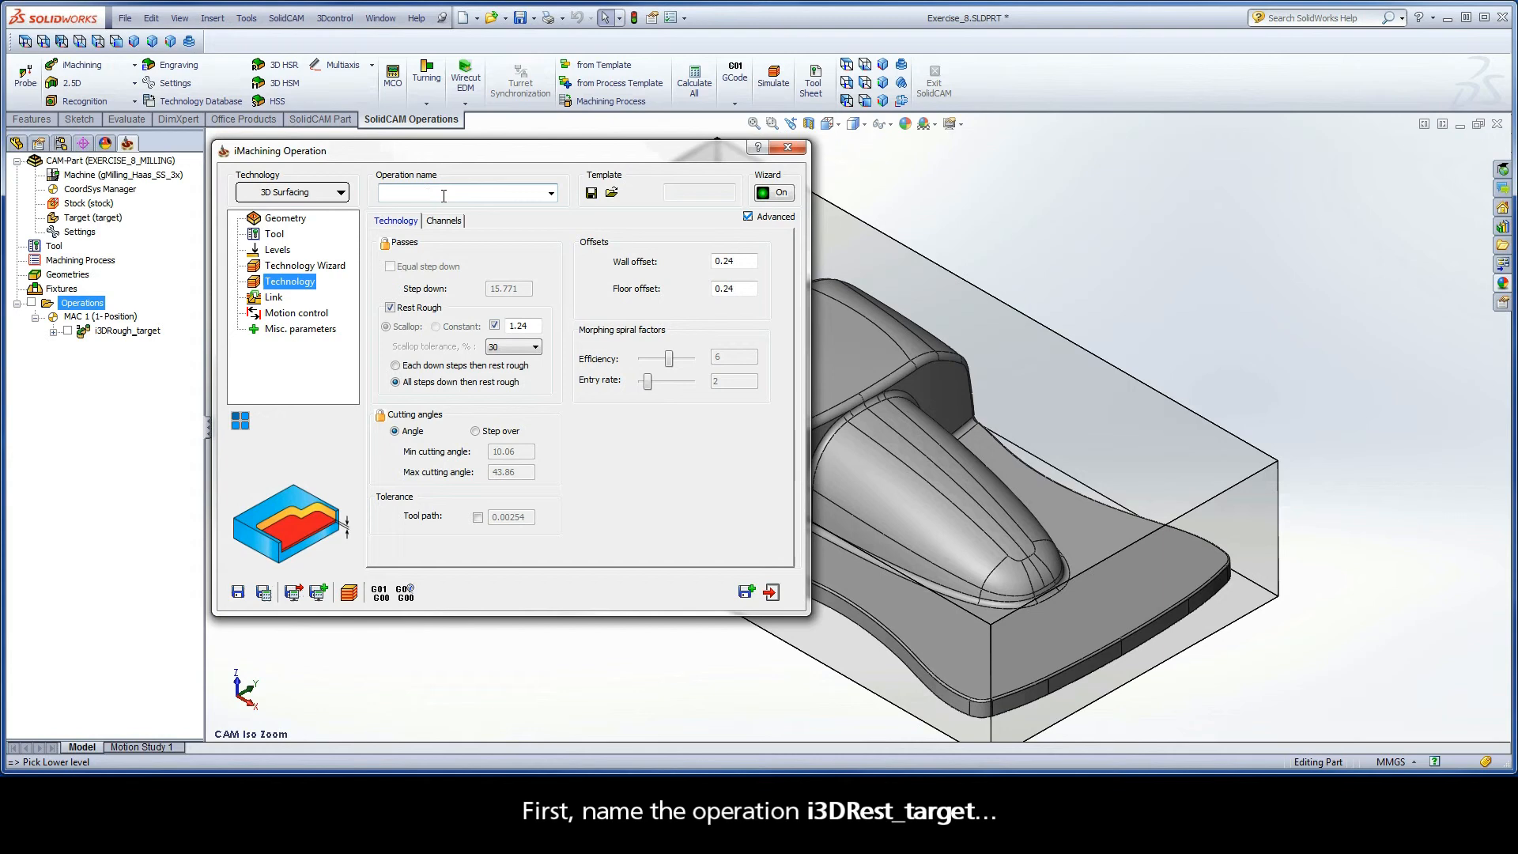
# Name the operation i3DRest_target, then save and calculate its tool path.
pyautogui.write('i3DRest_target')
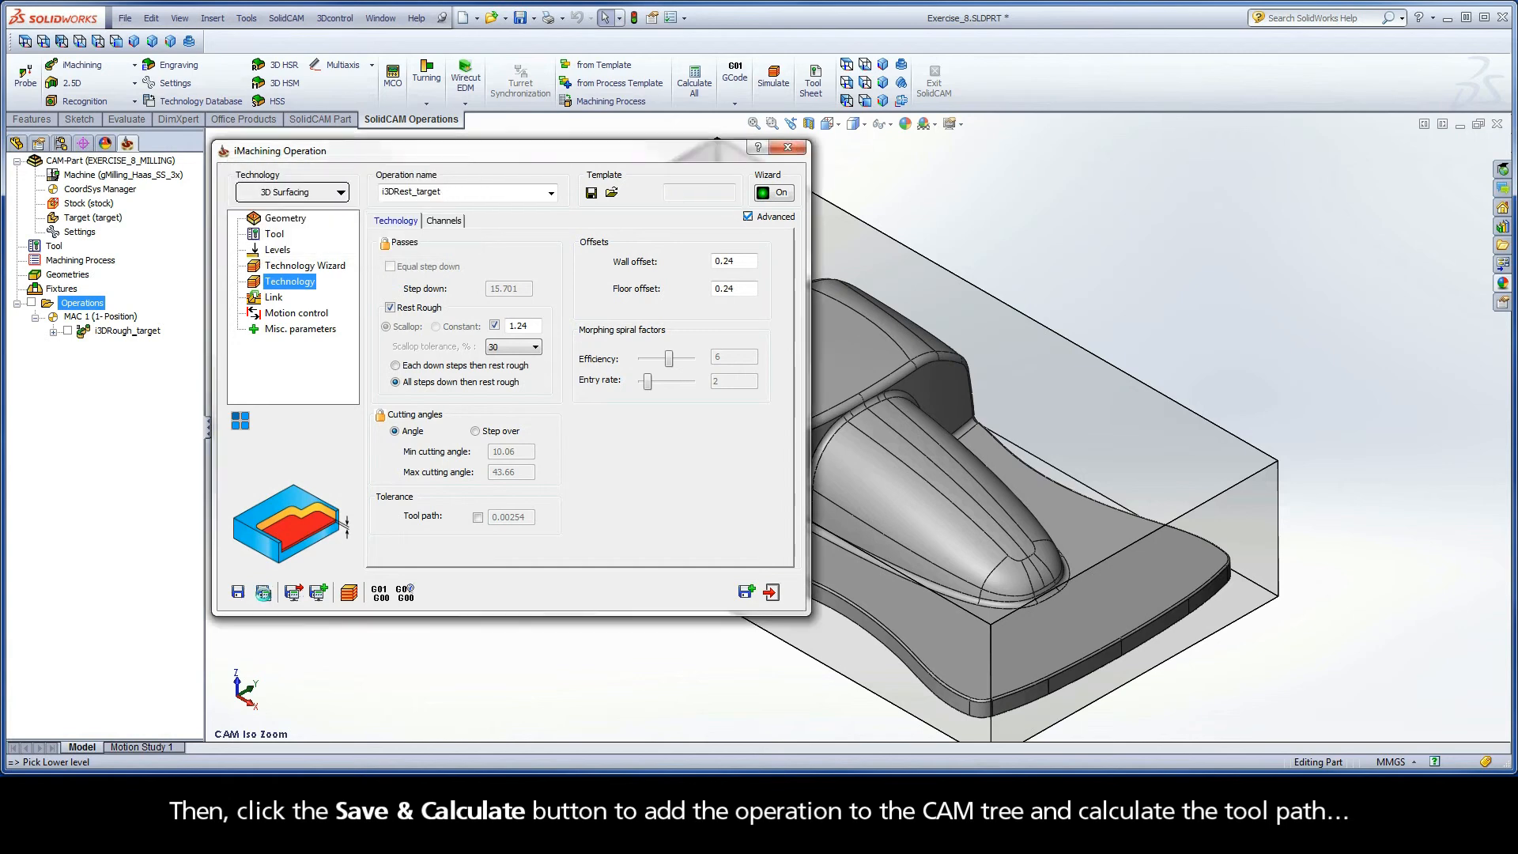
pyautogui.click(264, 592)
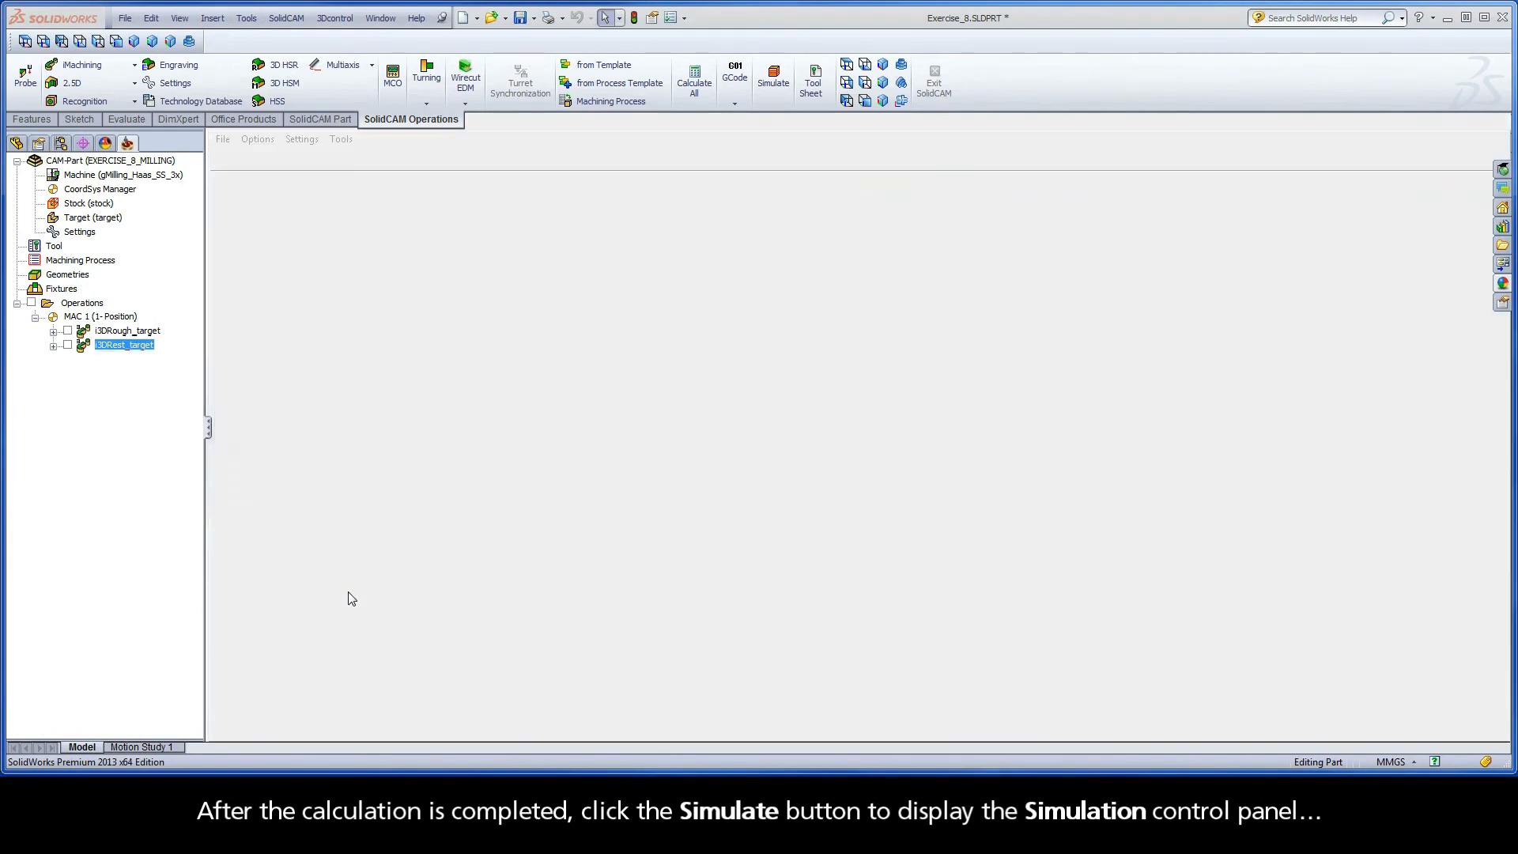
# Run the SolidVerify simulation of i3DRest_target at raised speed, then exit it.
pyautogui.click(772, 78)
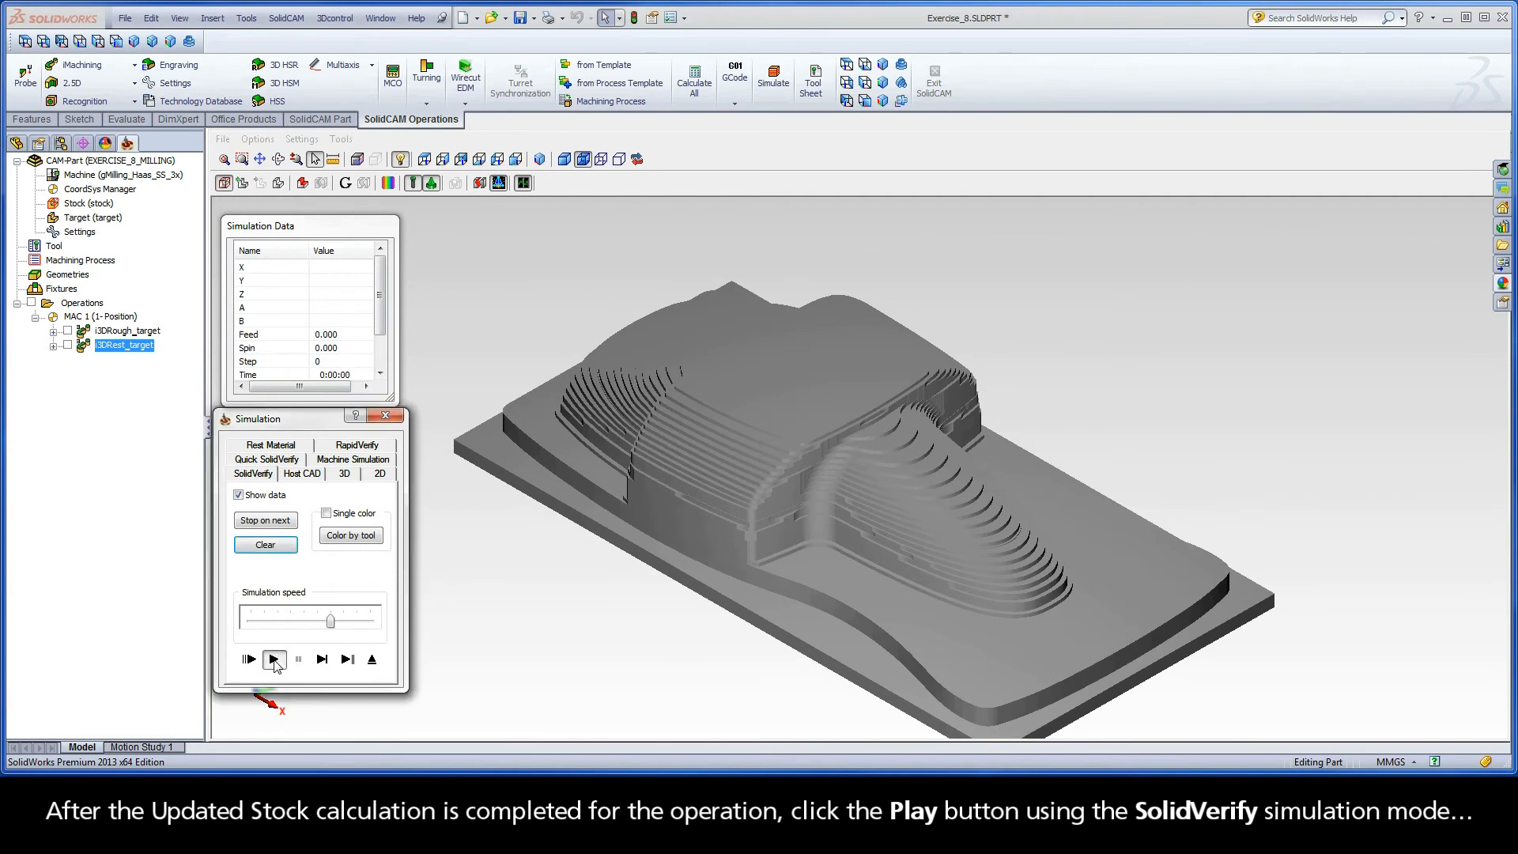
pyautogui.click(274, 660)
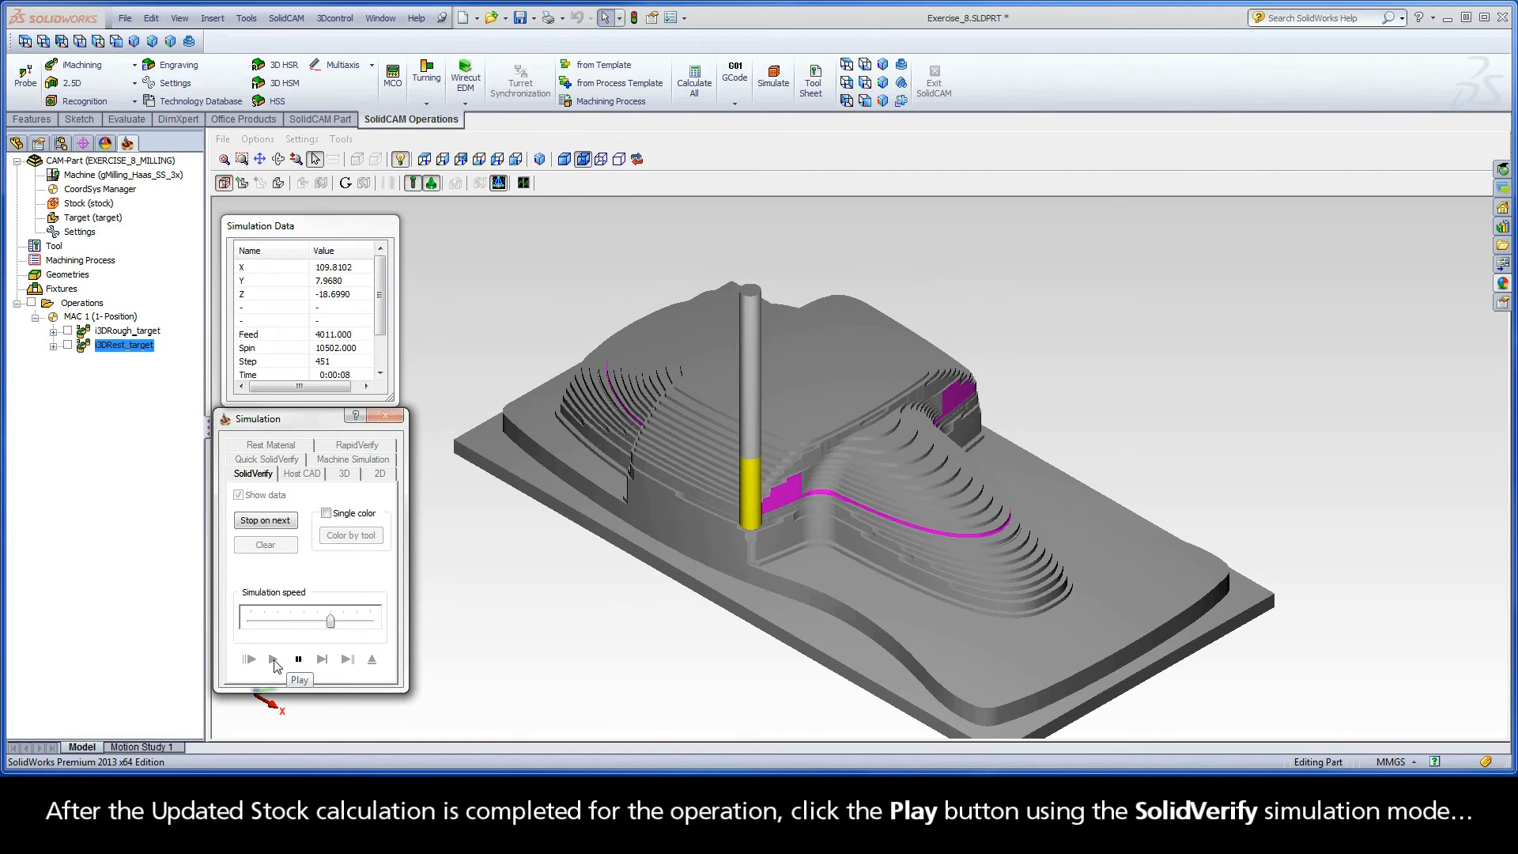
pyautogui.click(248, 658)
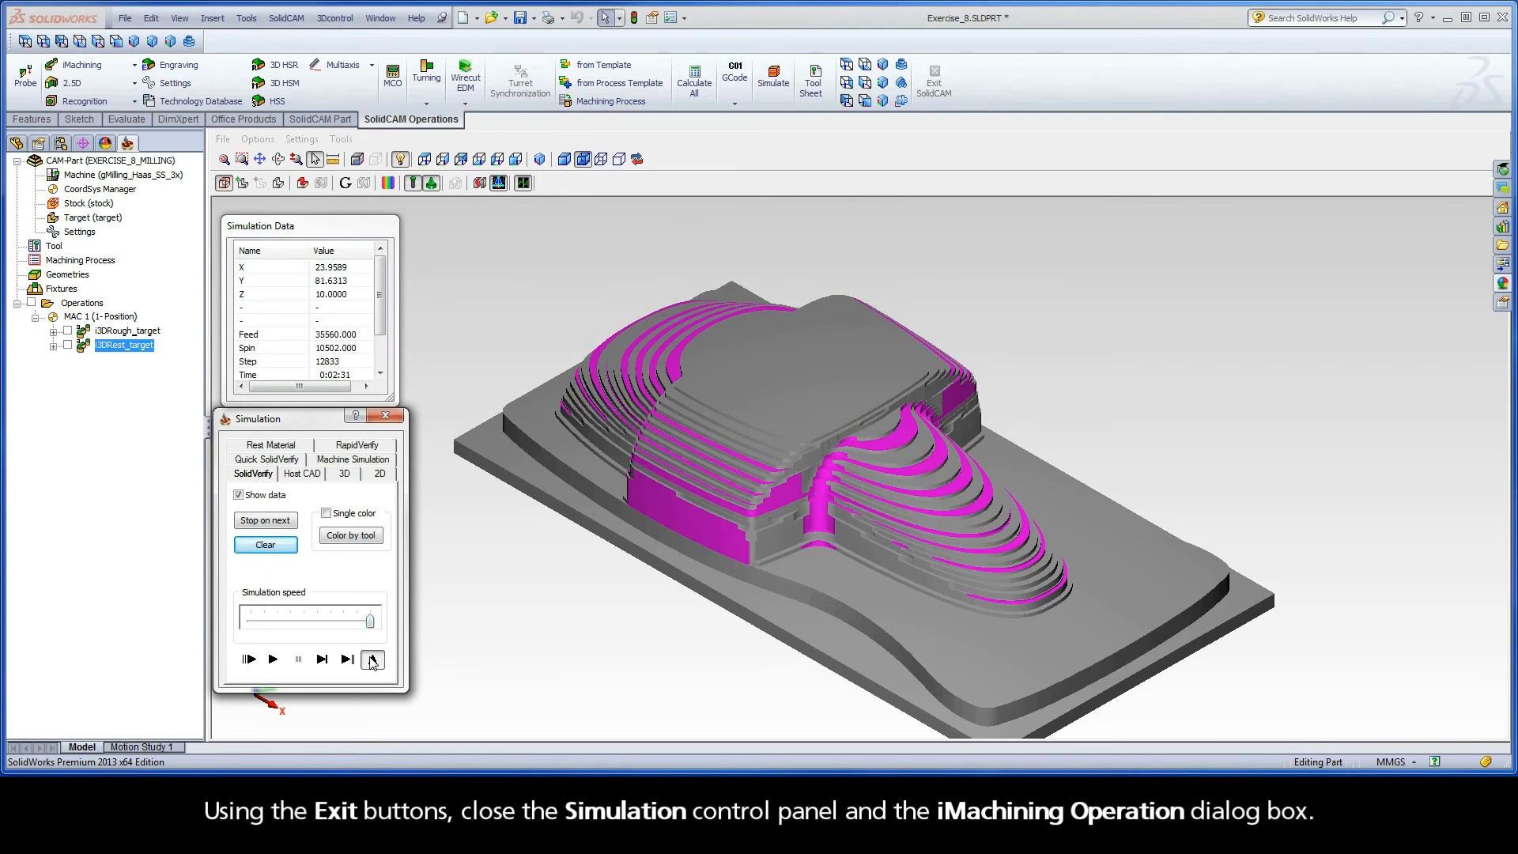
pyautogui.click(372, 659)
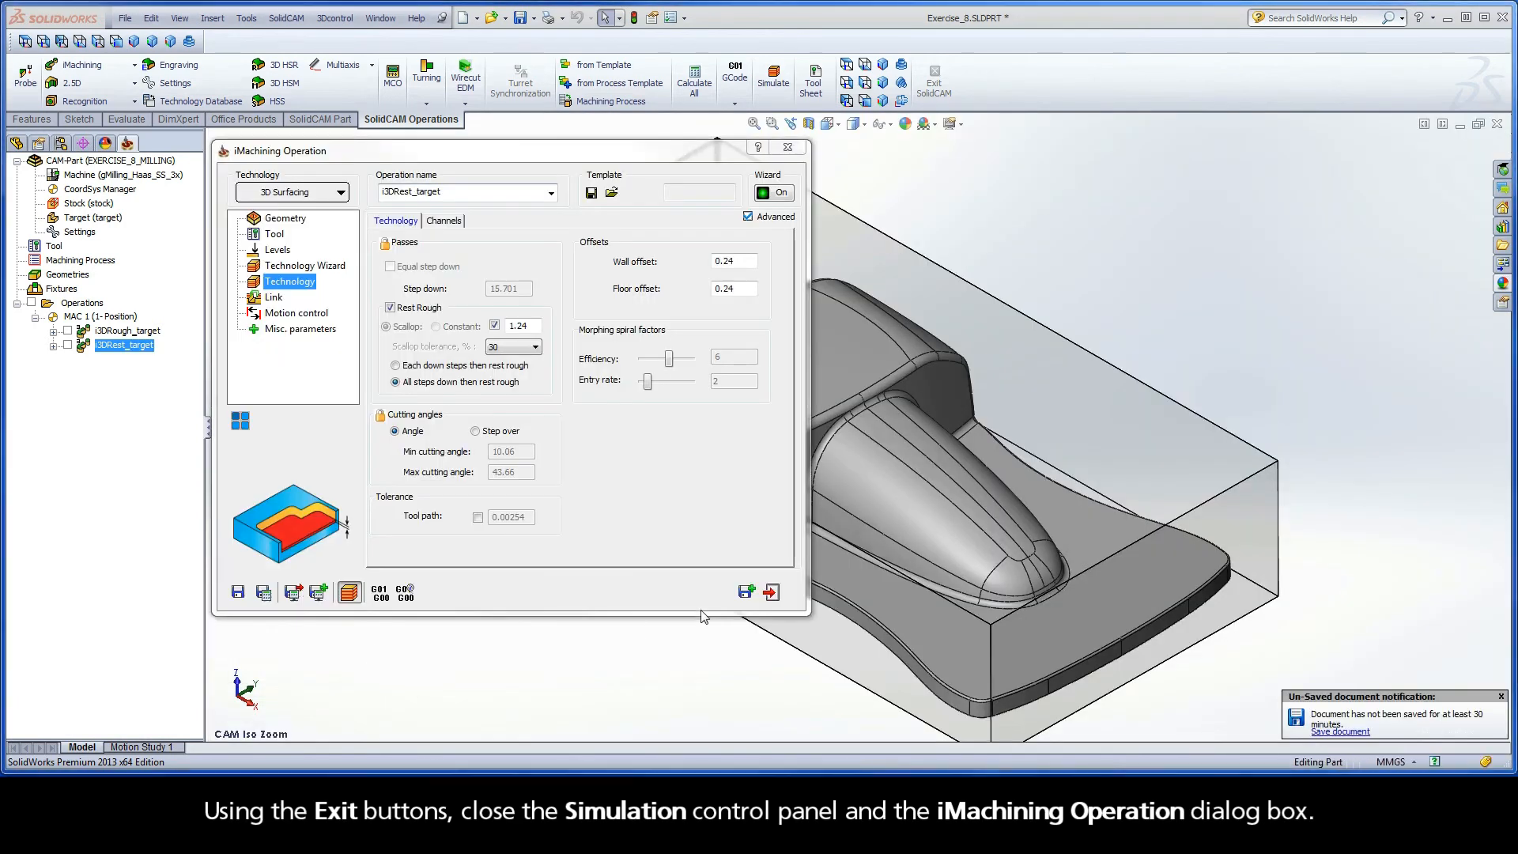